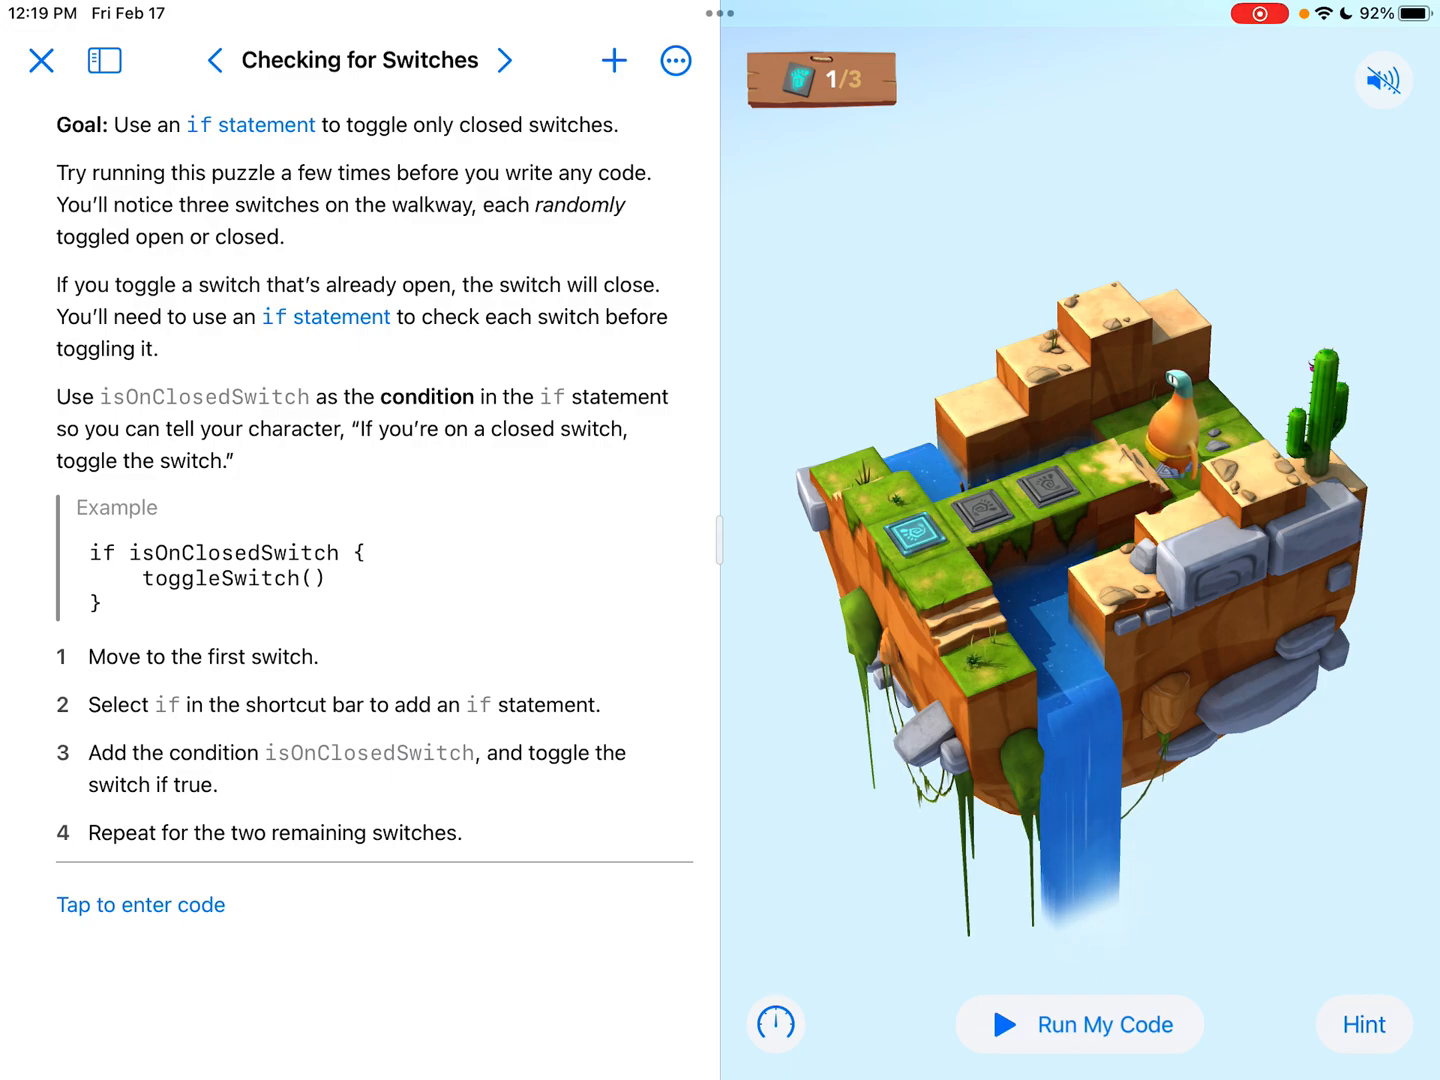
Browse the book's list of pages and return to the Checking for Switches puzzle
left_click(104, 60)
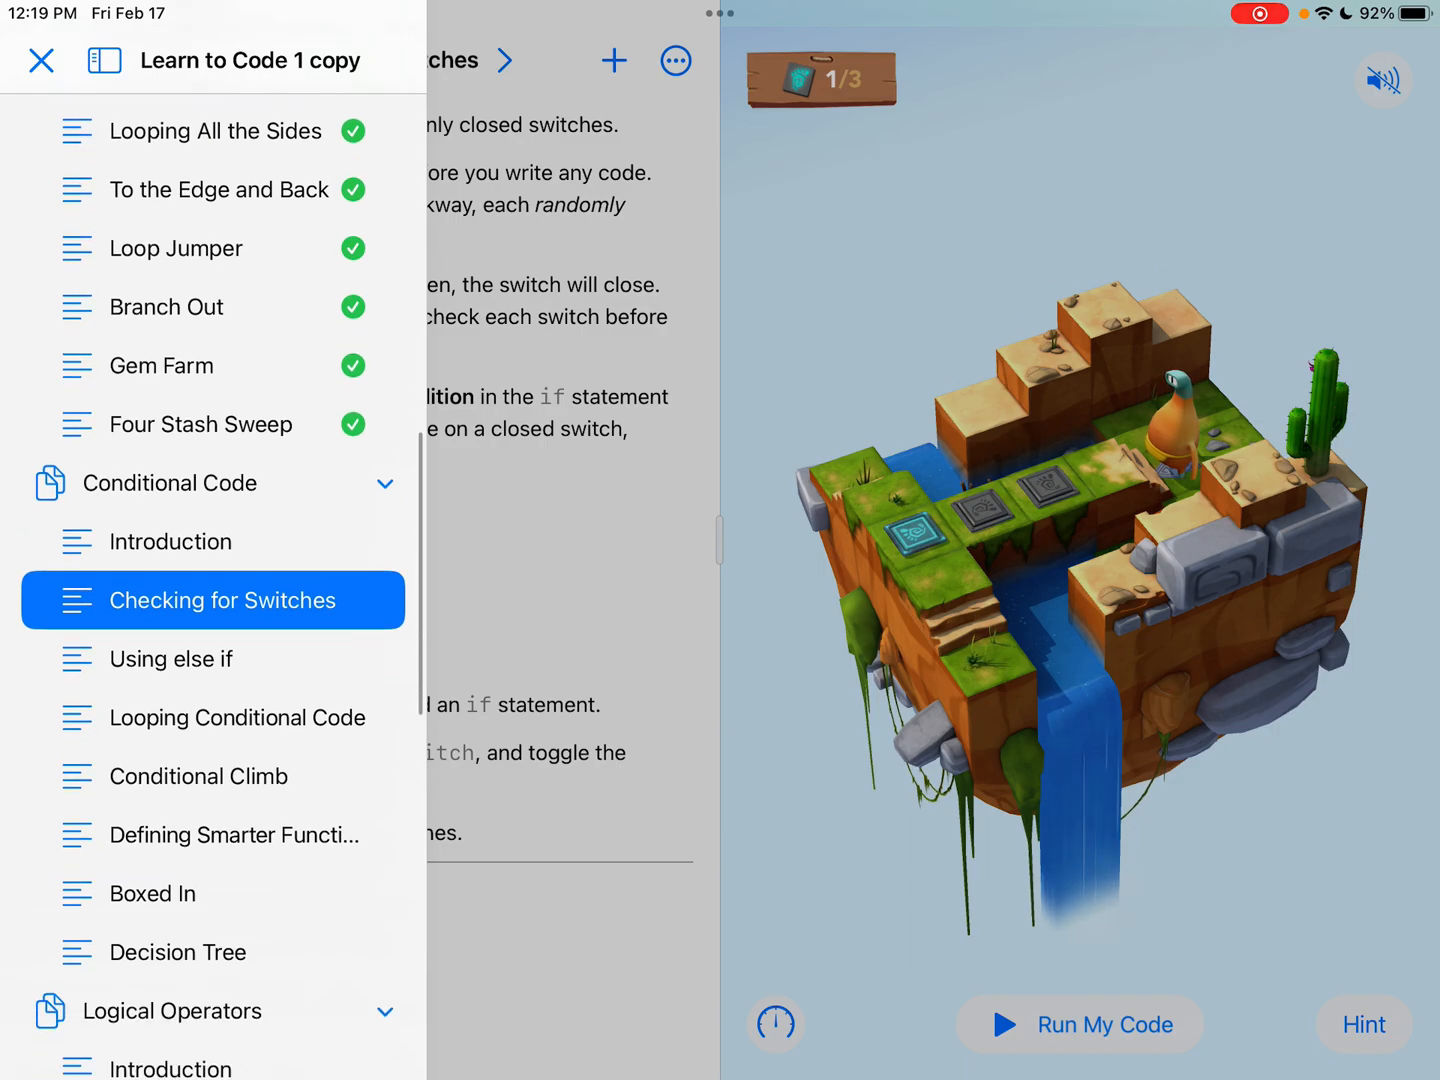
scroll("up", 3)
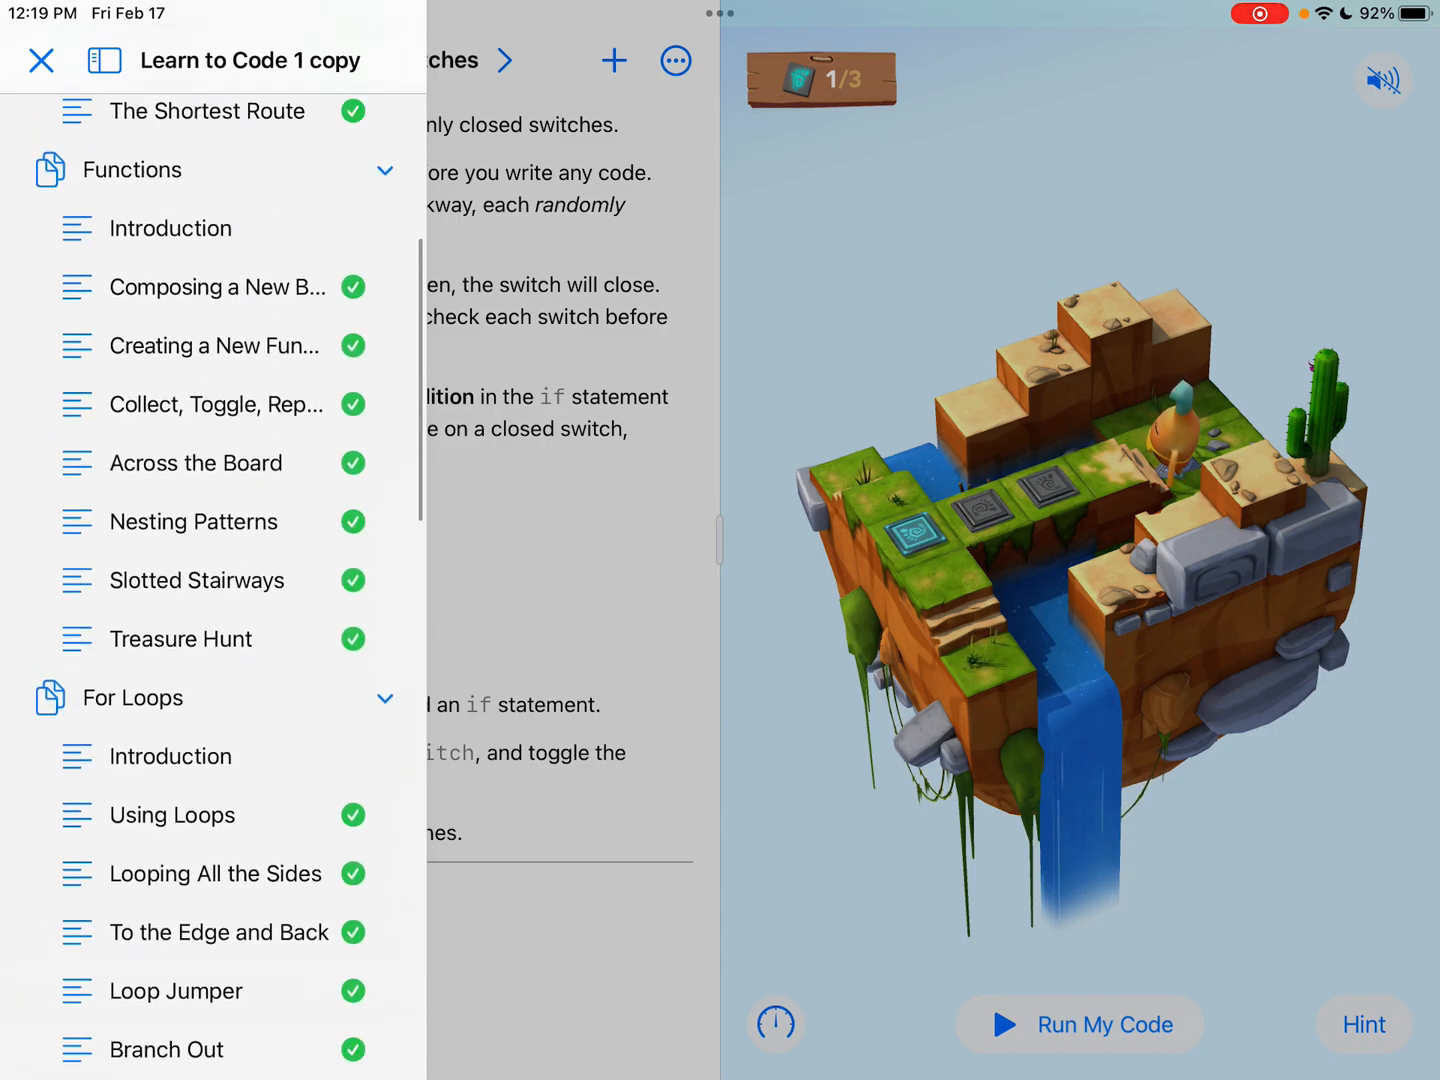
scroll("down", 3)
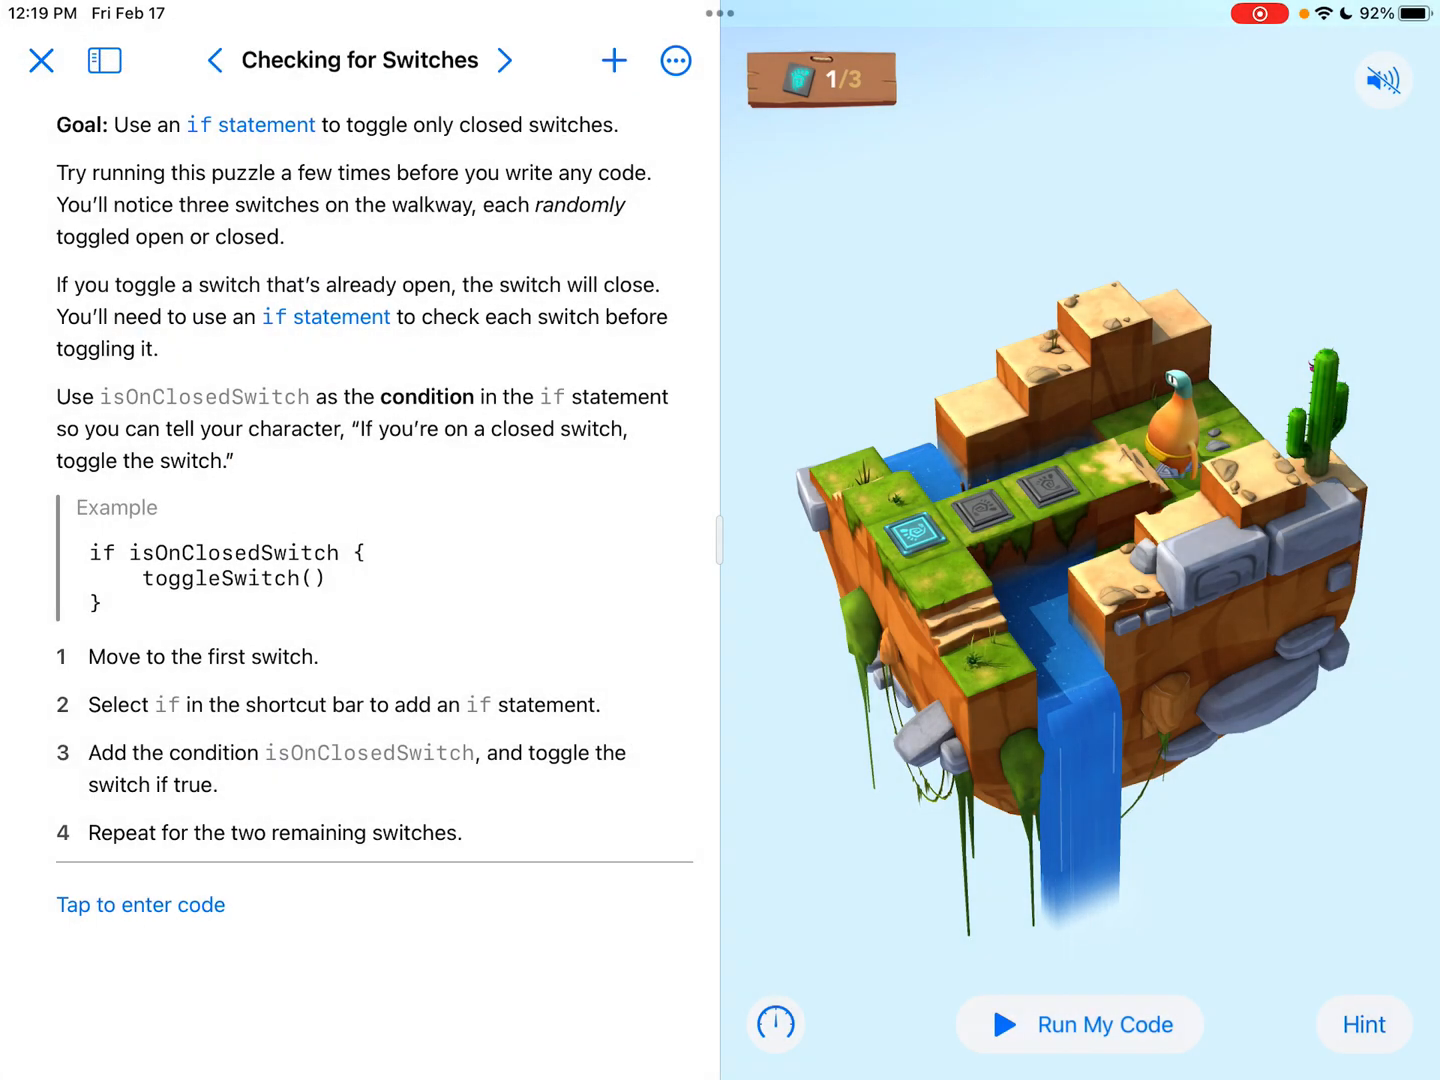
left_click(104, 60)
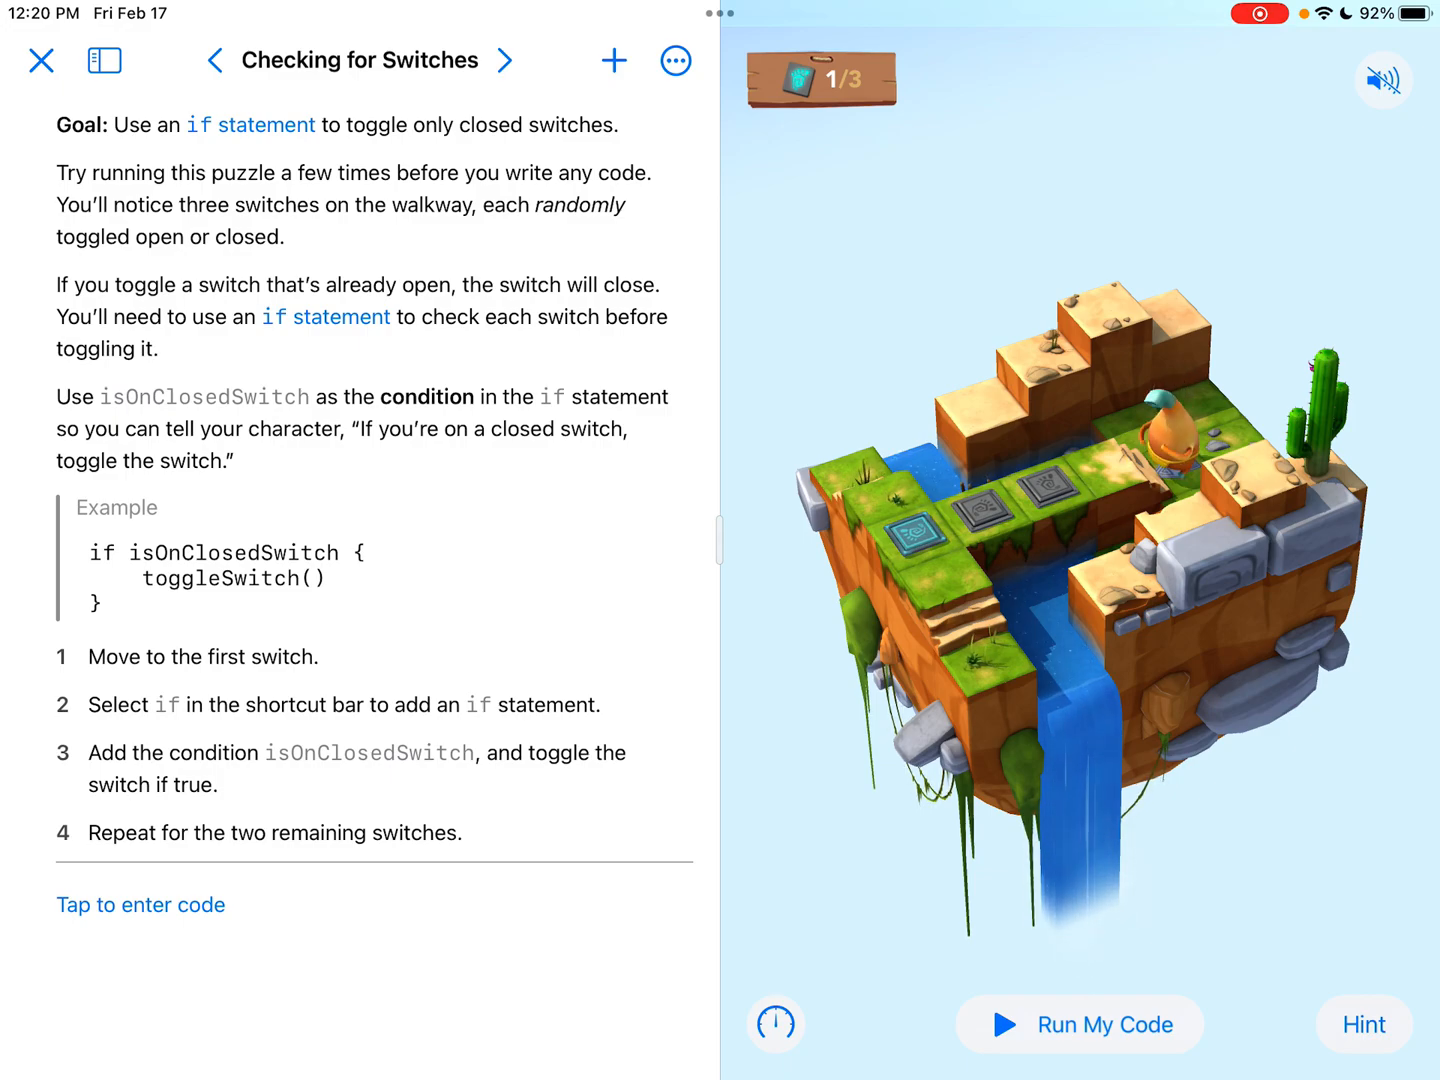
left_click(104, 60)
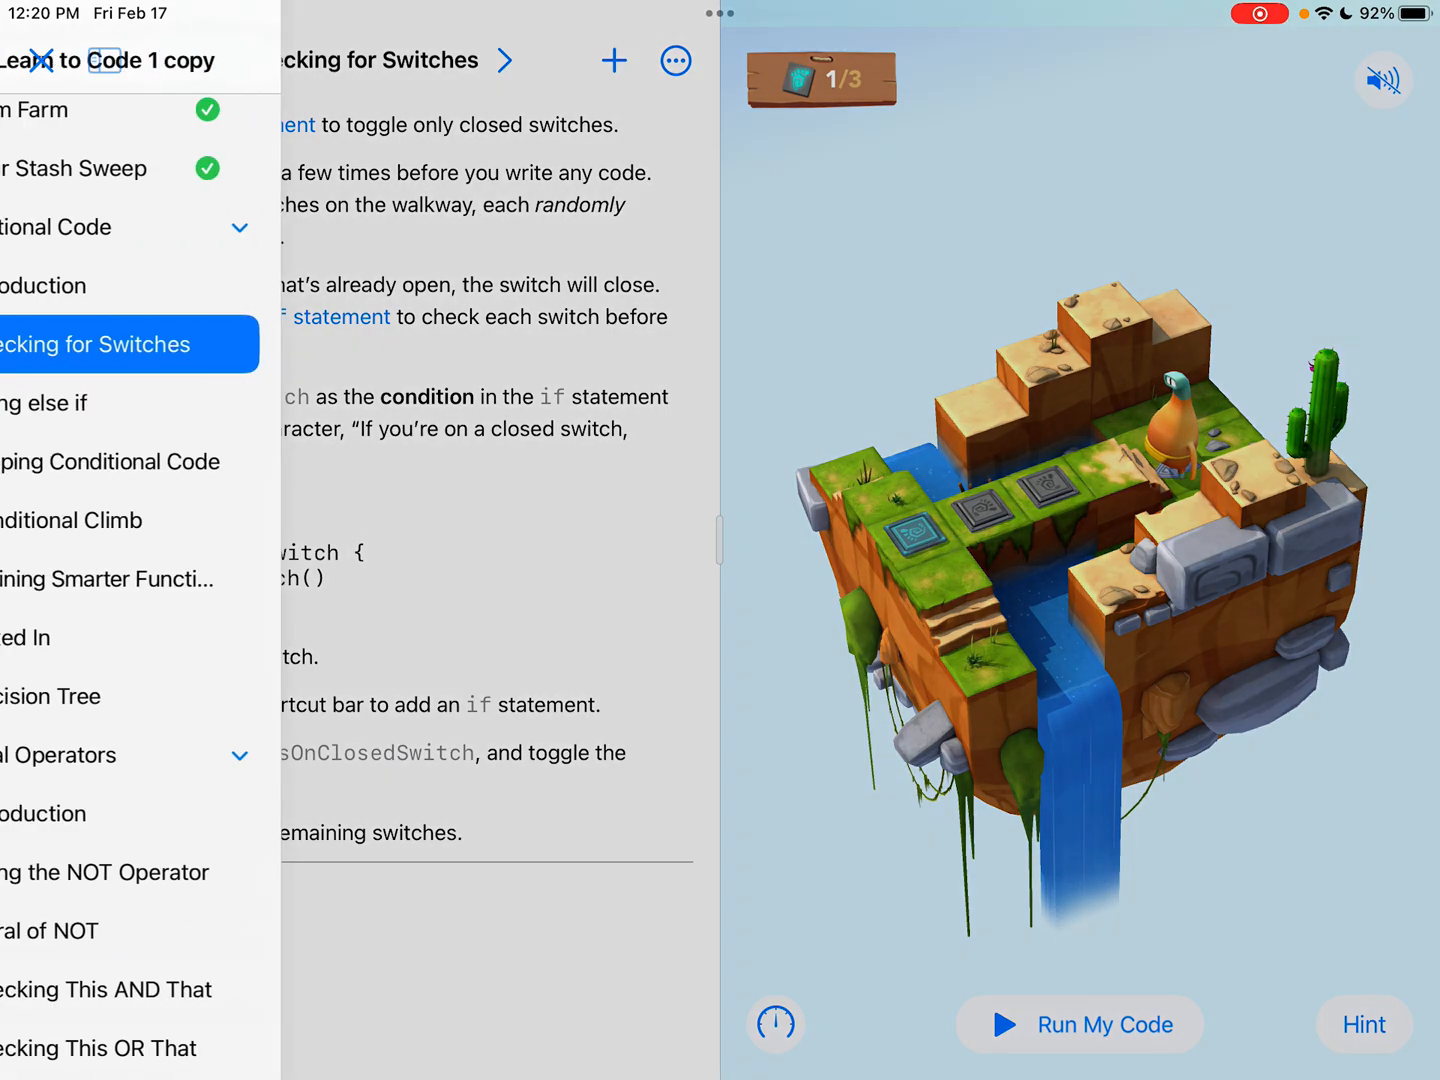
left_click(104, 60)
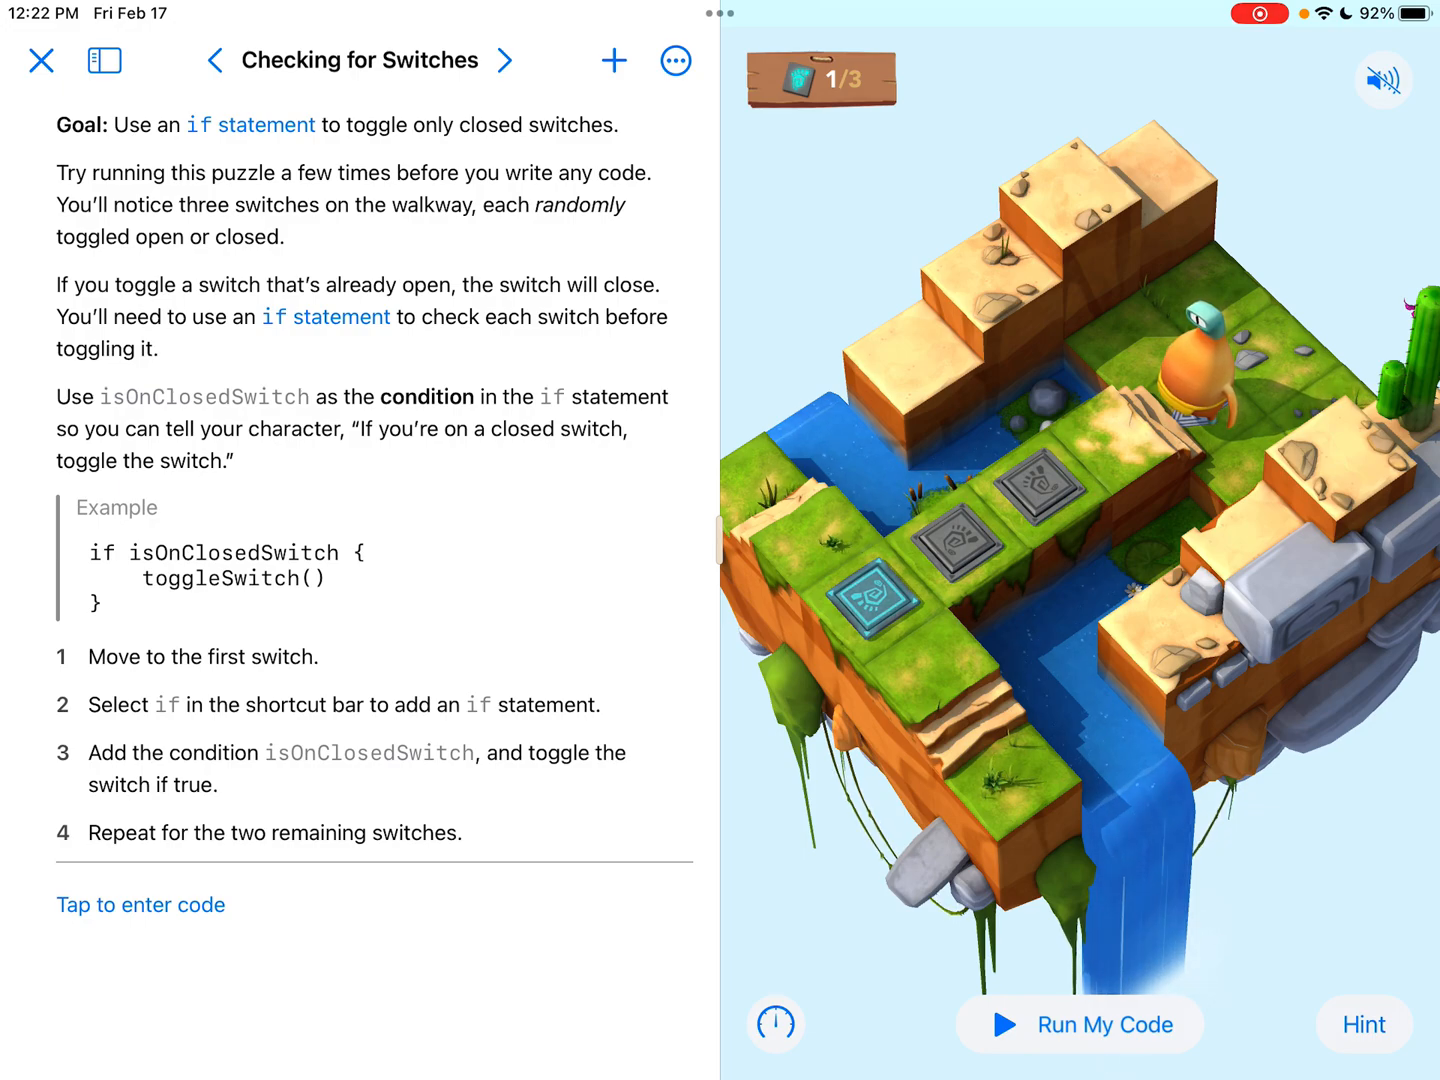
Run and stop the puzzle several times without code to watch the switches reshuffle
left_click(1078, 1024)
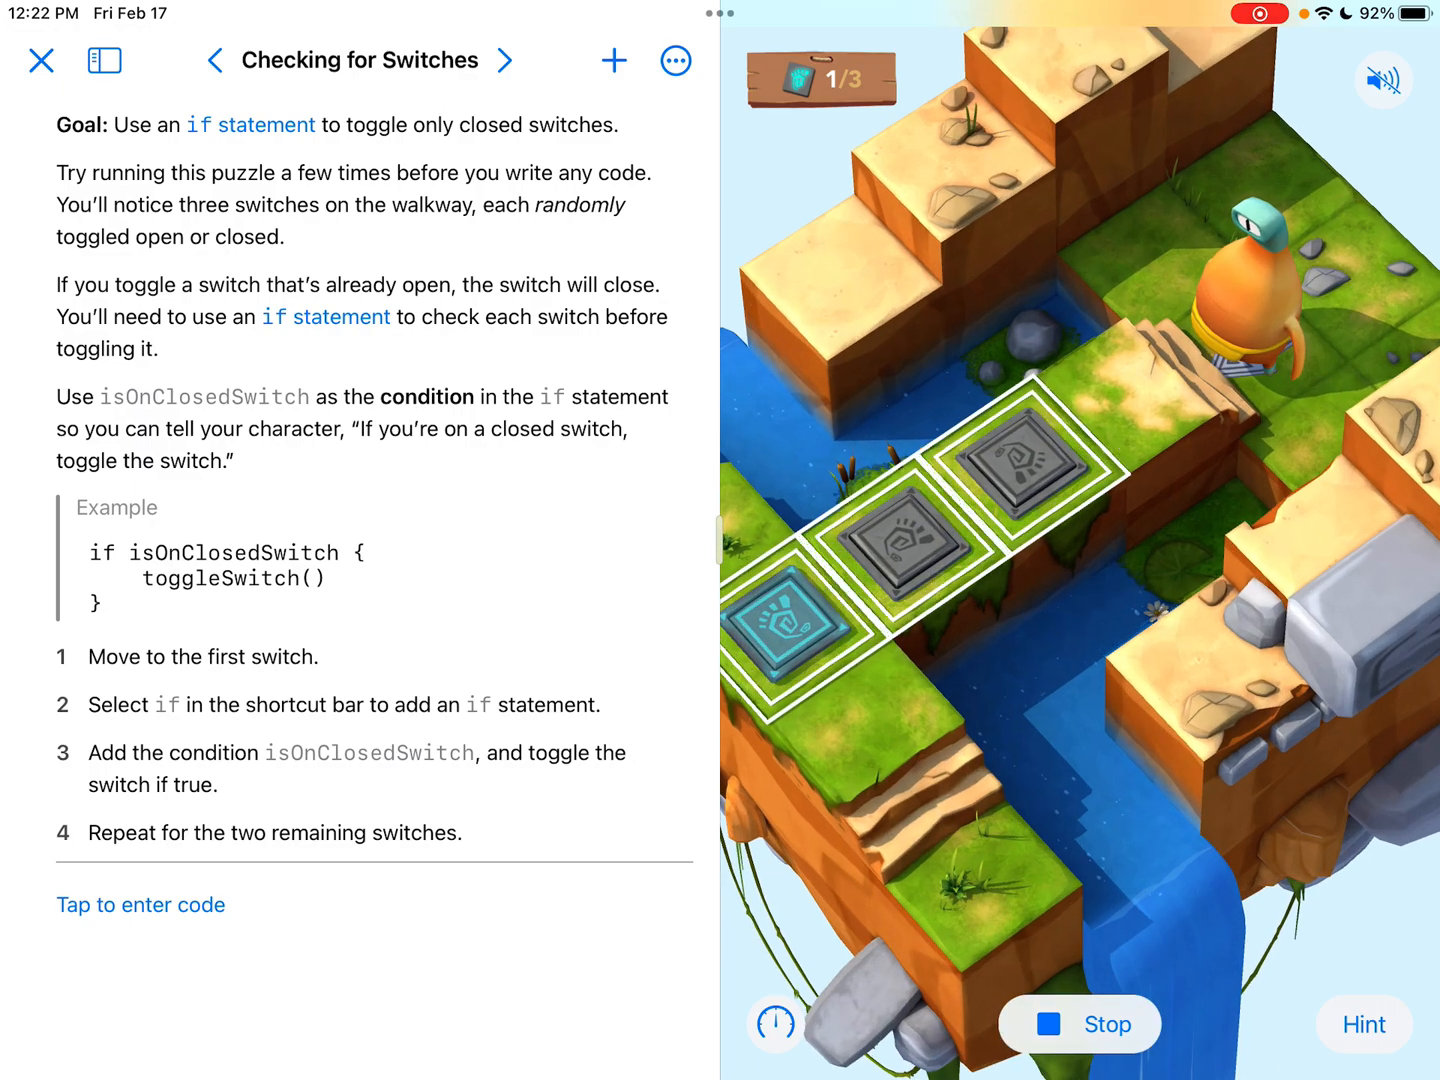
left_click(1080, 1024)
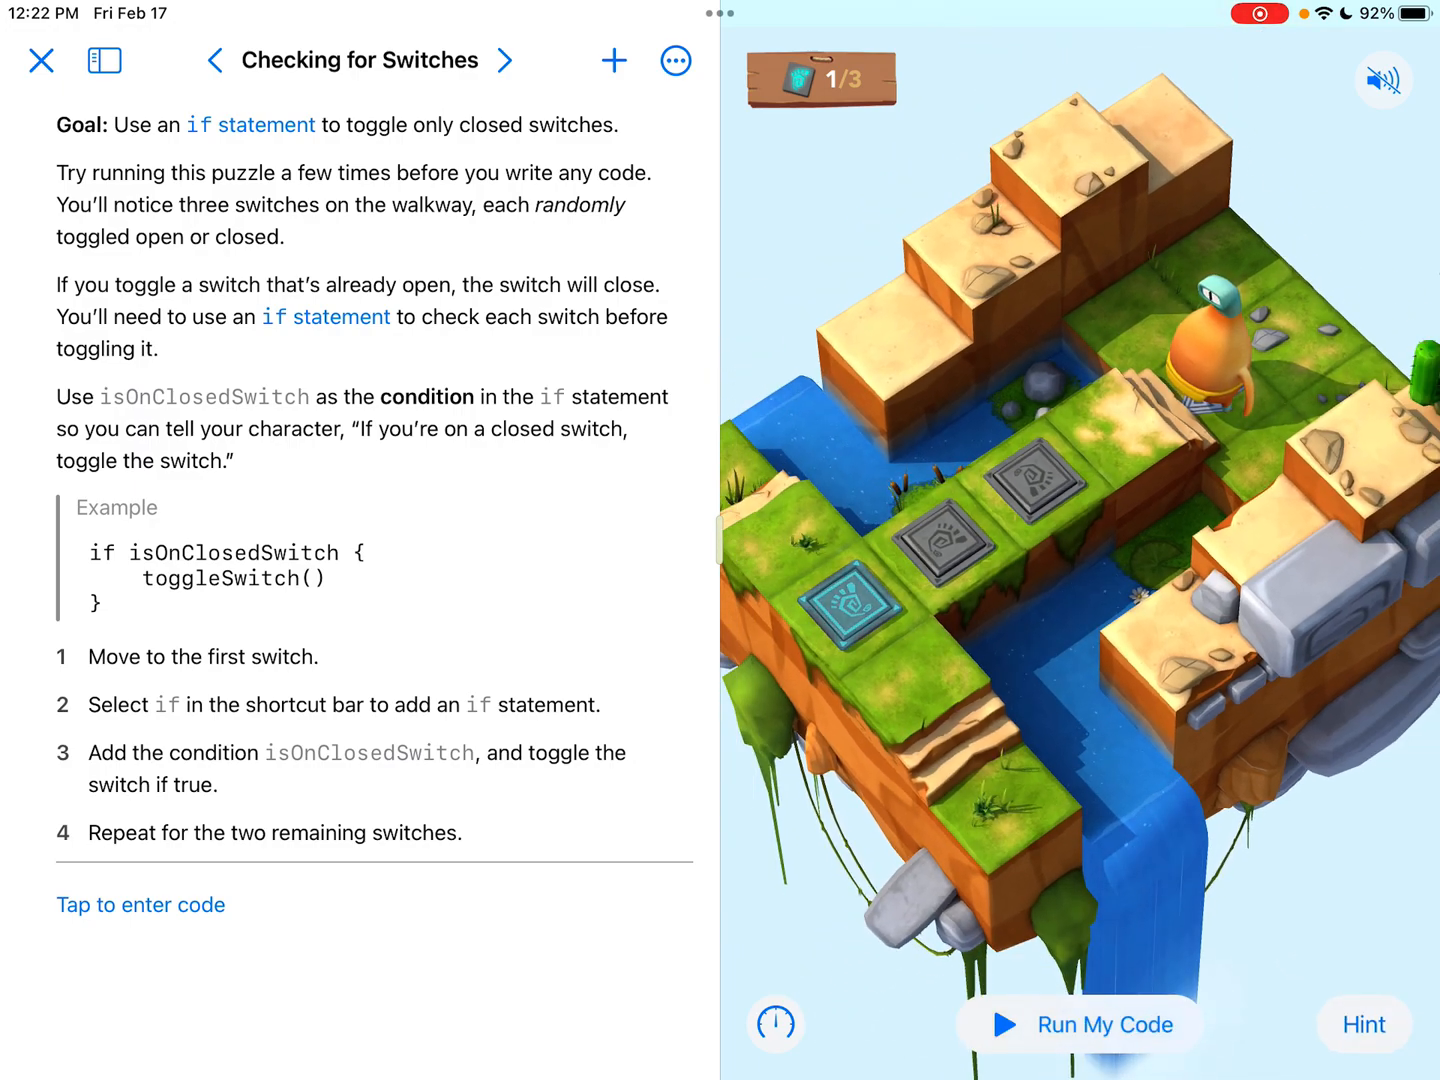
left_click(1104, 1024)
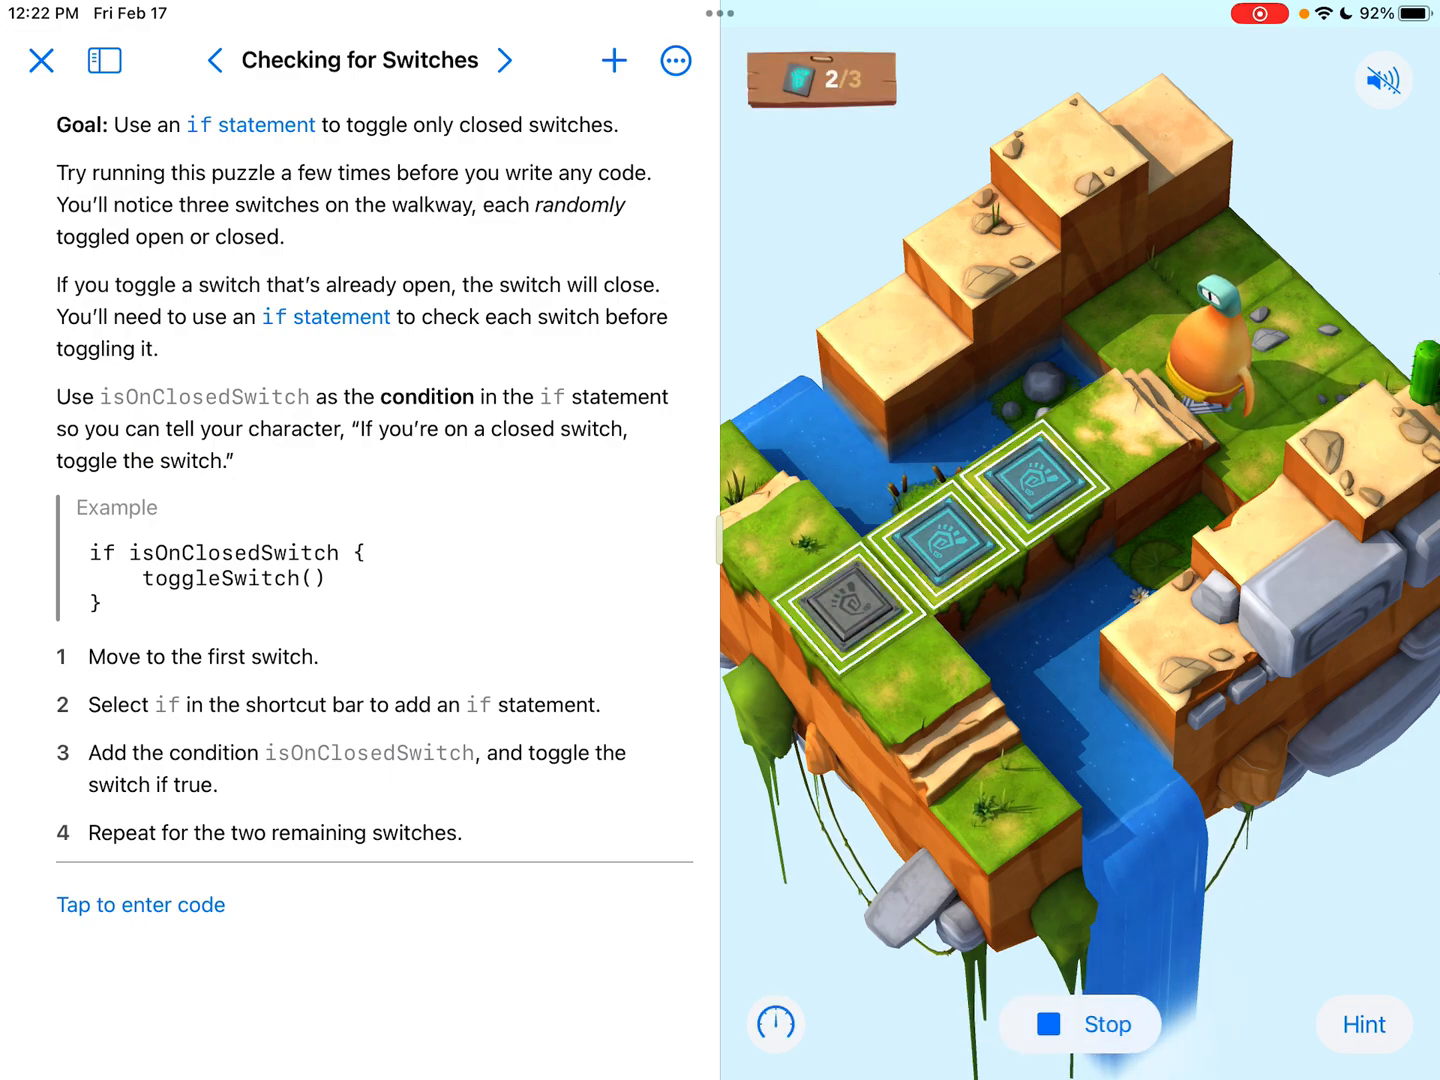
left_click(1078, 1024)
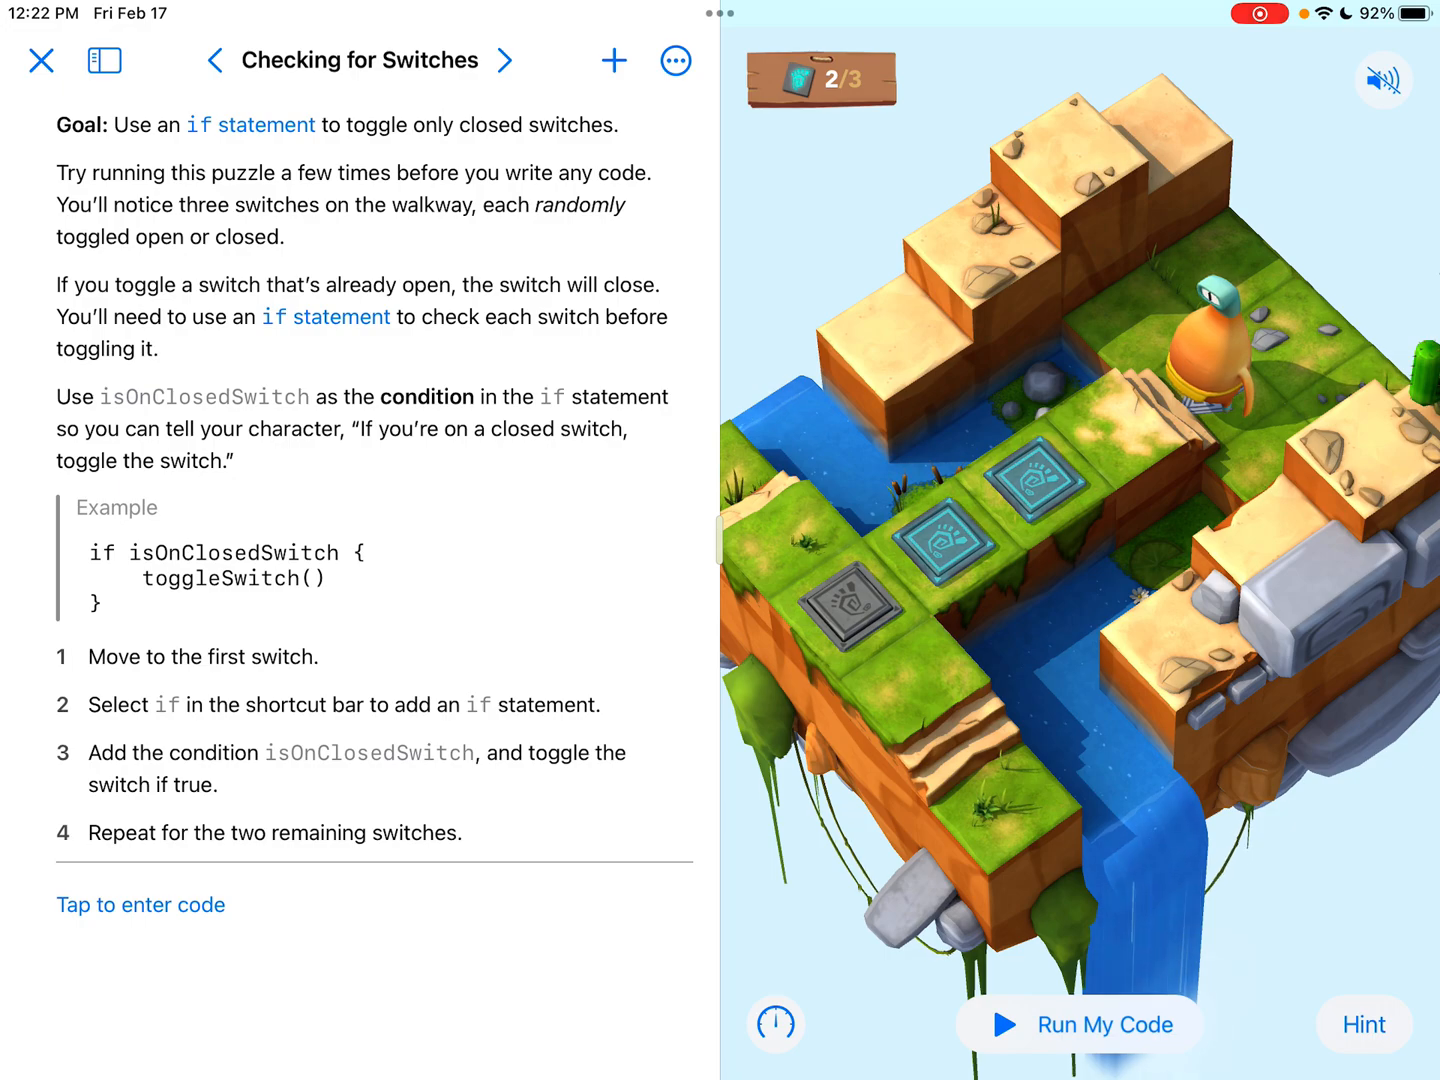
left_click(1078, 1024)
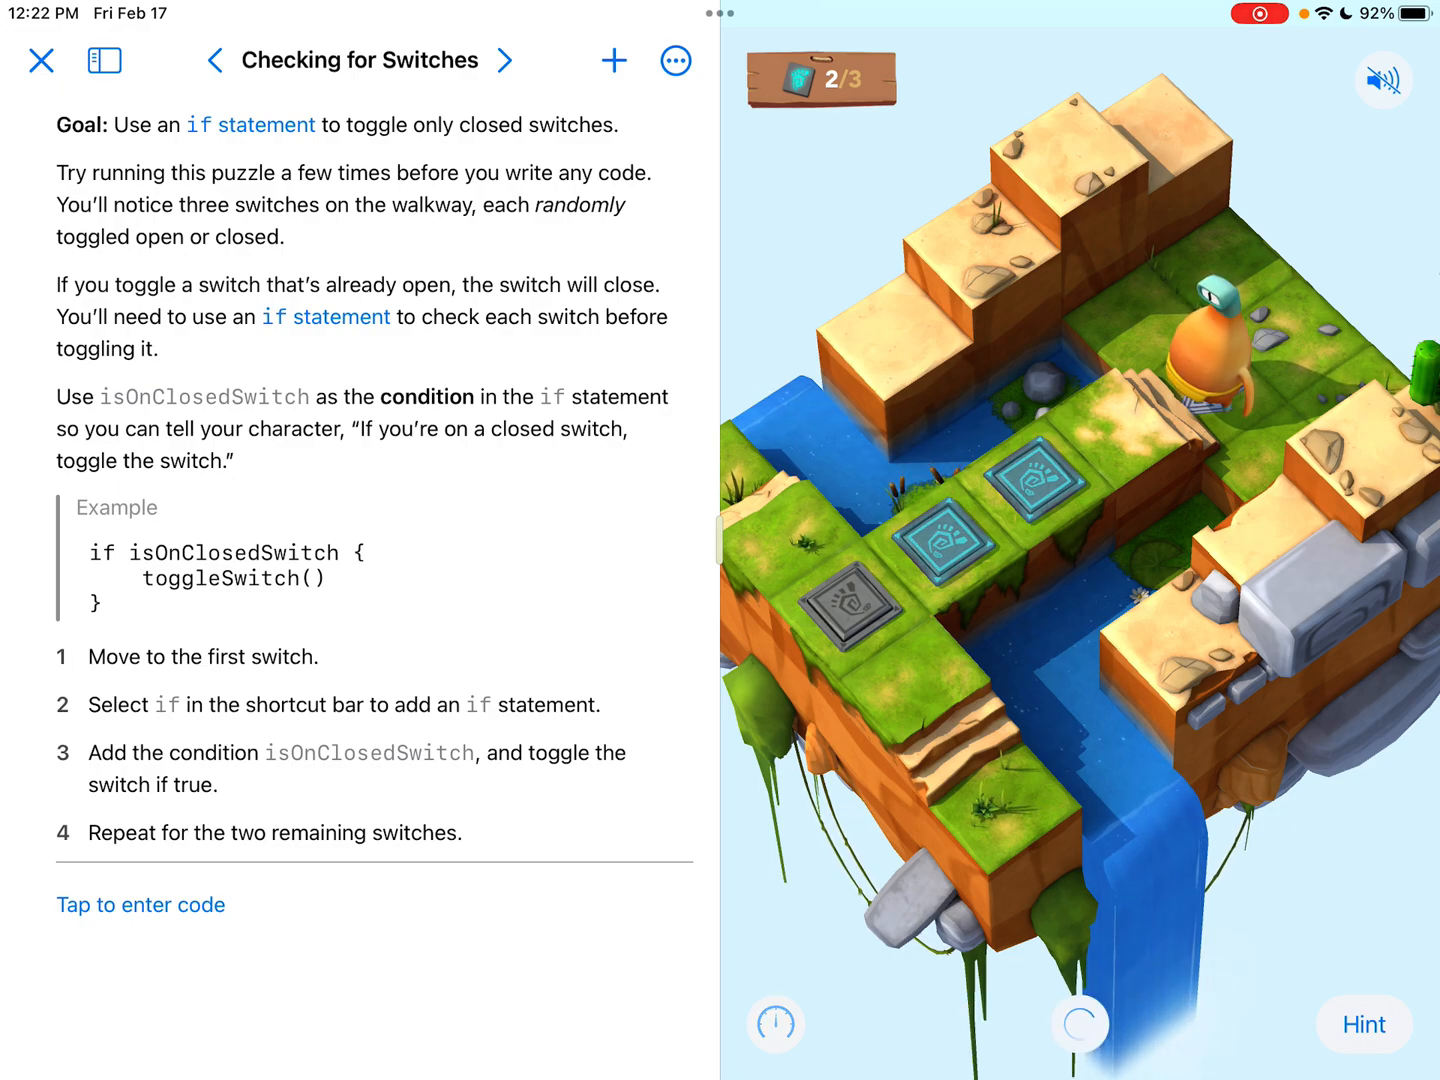
left_click(1078, 1024)
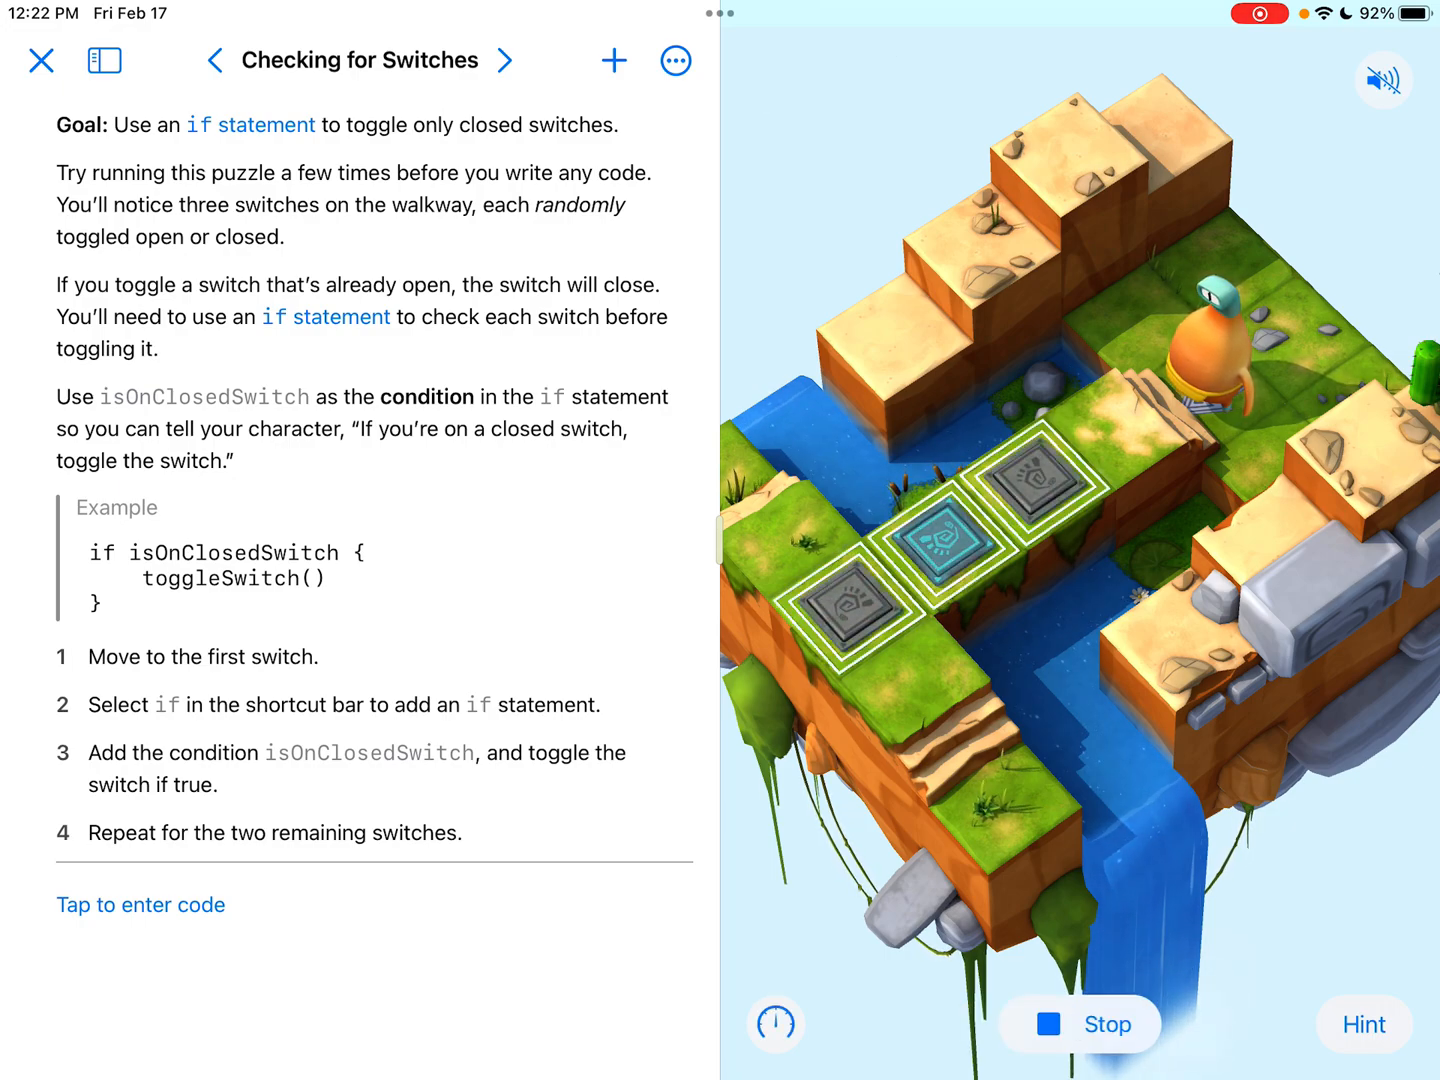
left_click(1078, 1024)
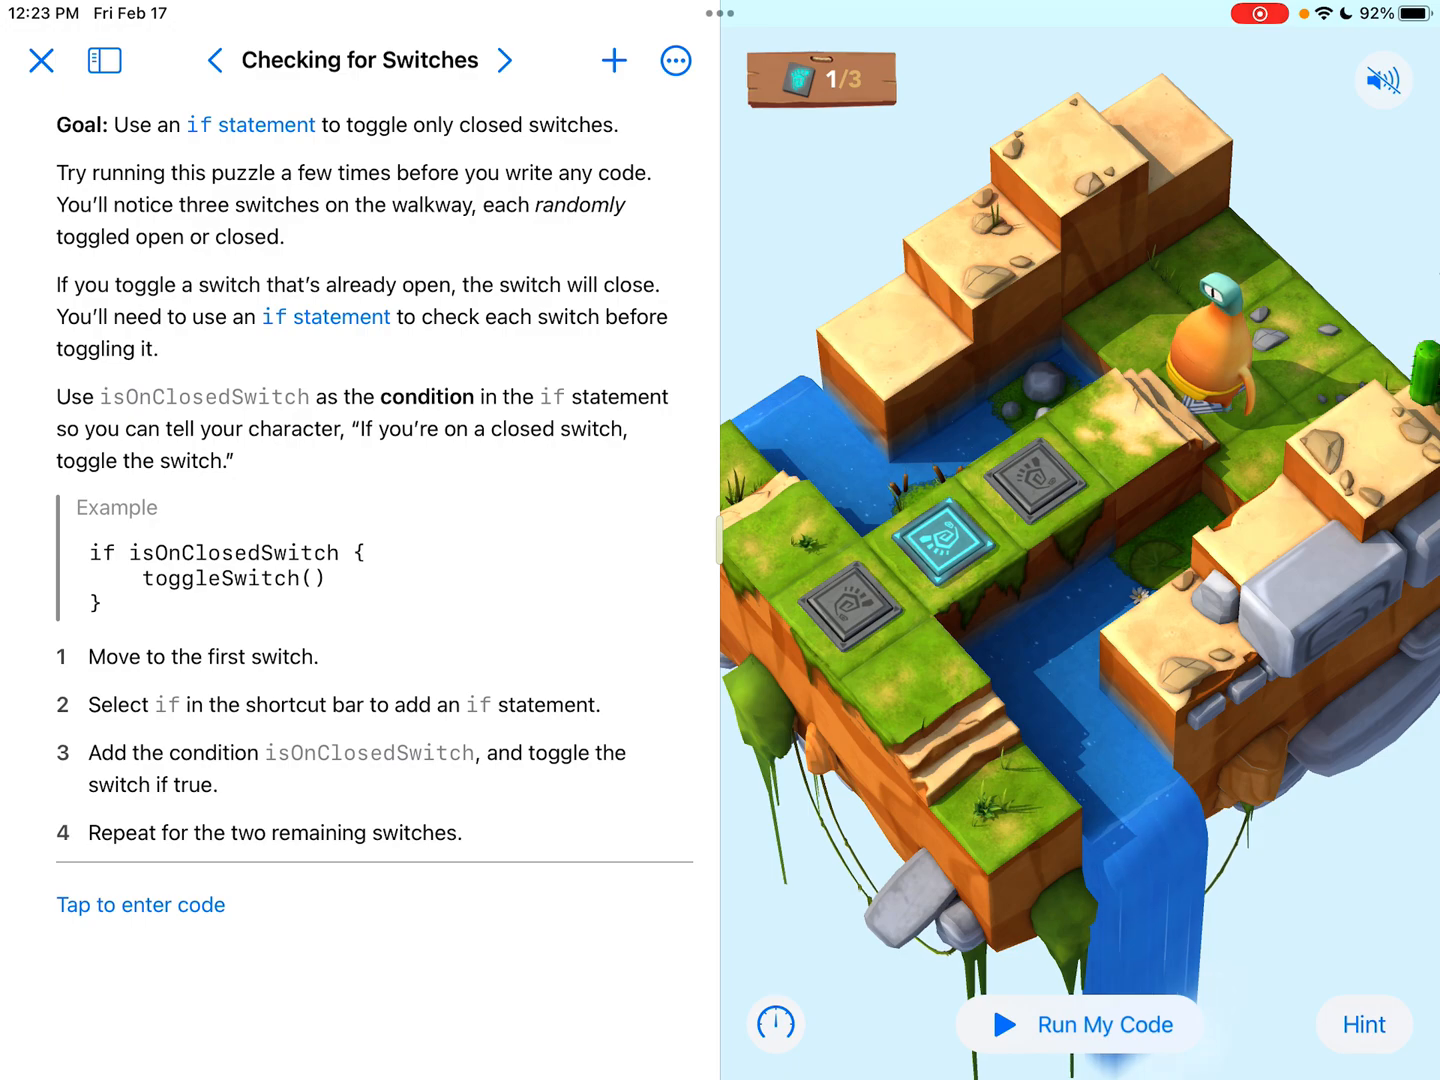
Peek at the page list, then start entering code beneath the instructions
left_click(104, 60)
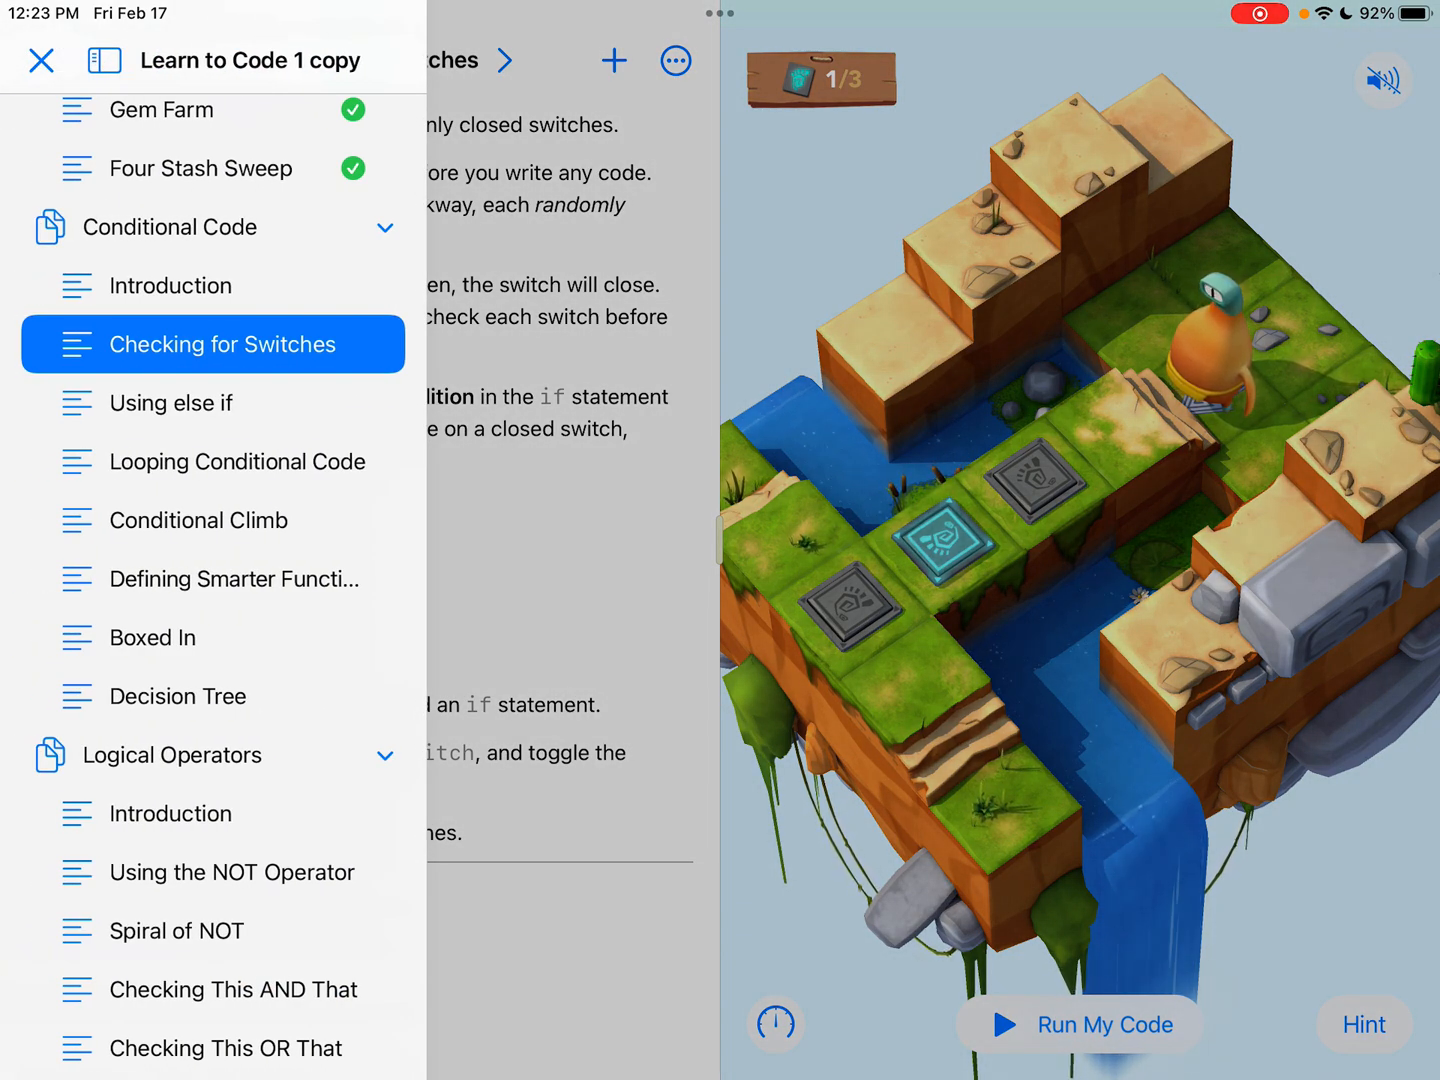
left_click(104, 60)
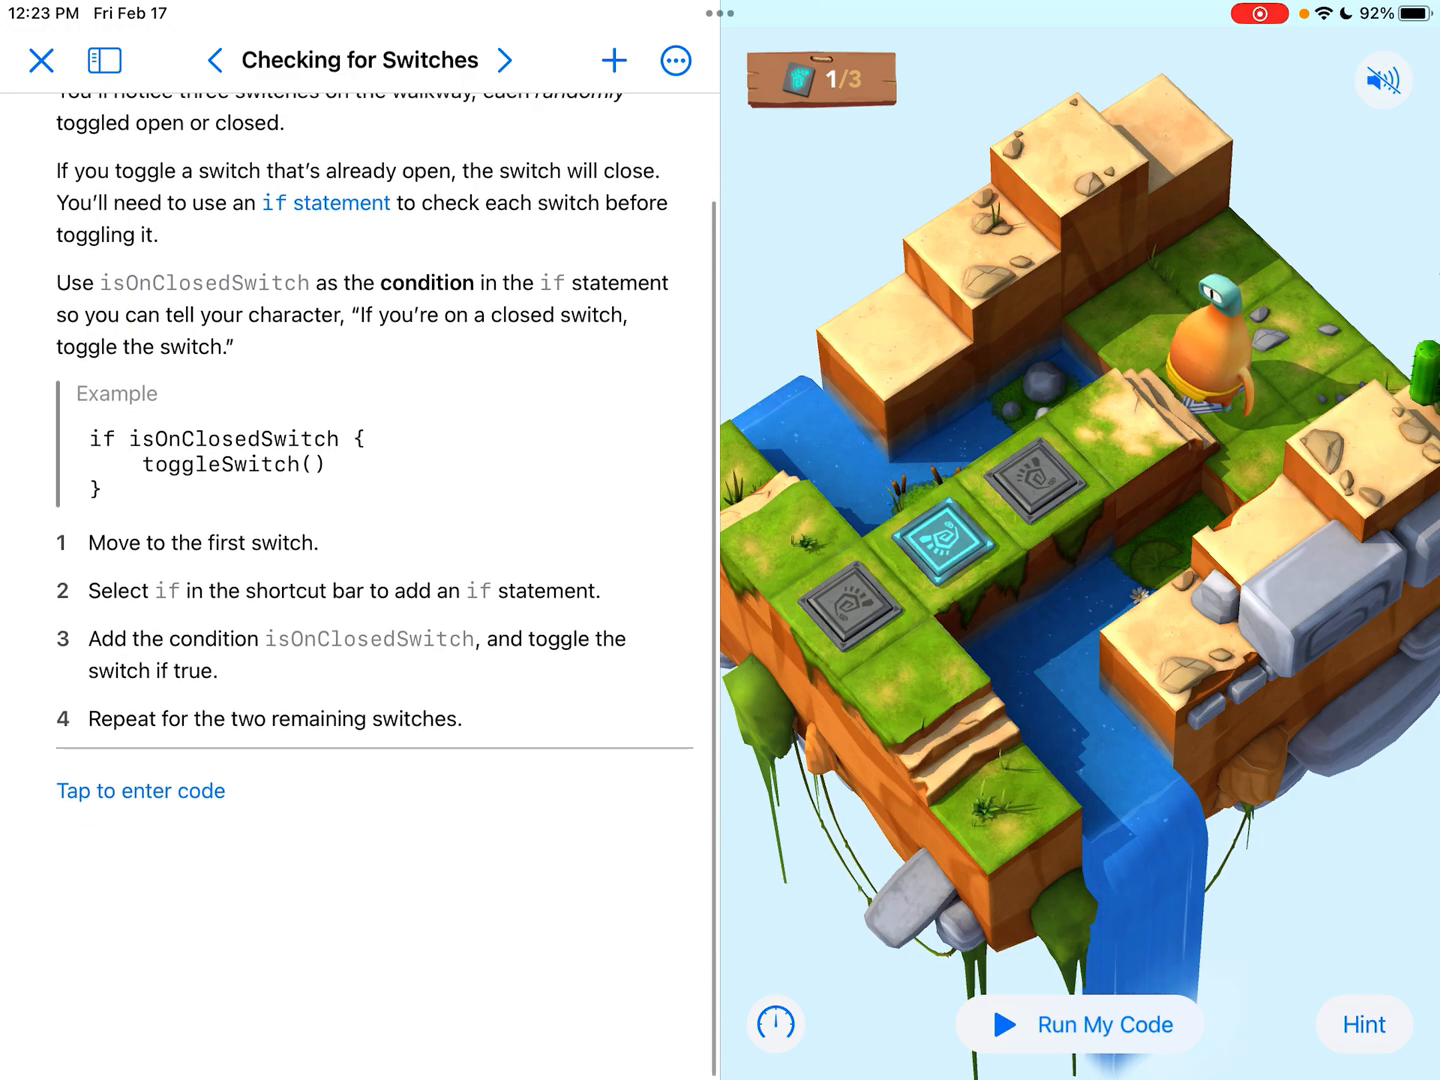
left_click(140, 792)
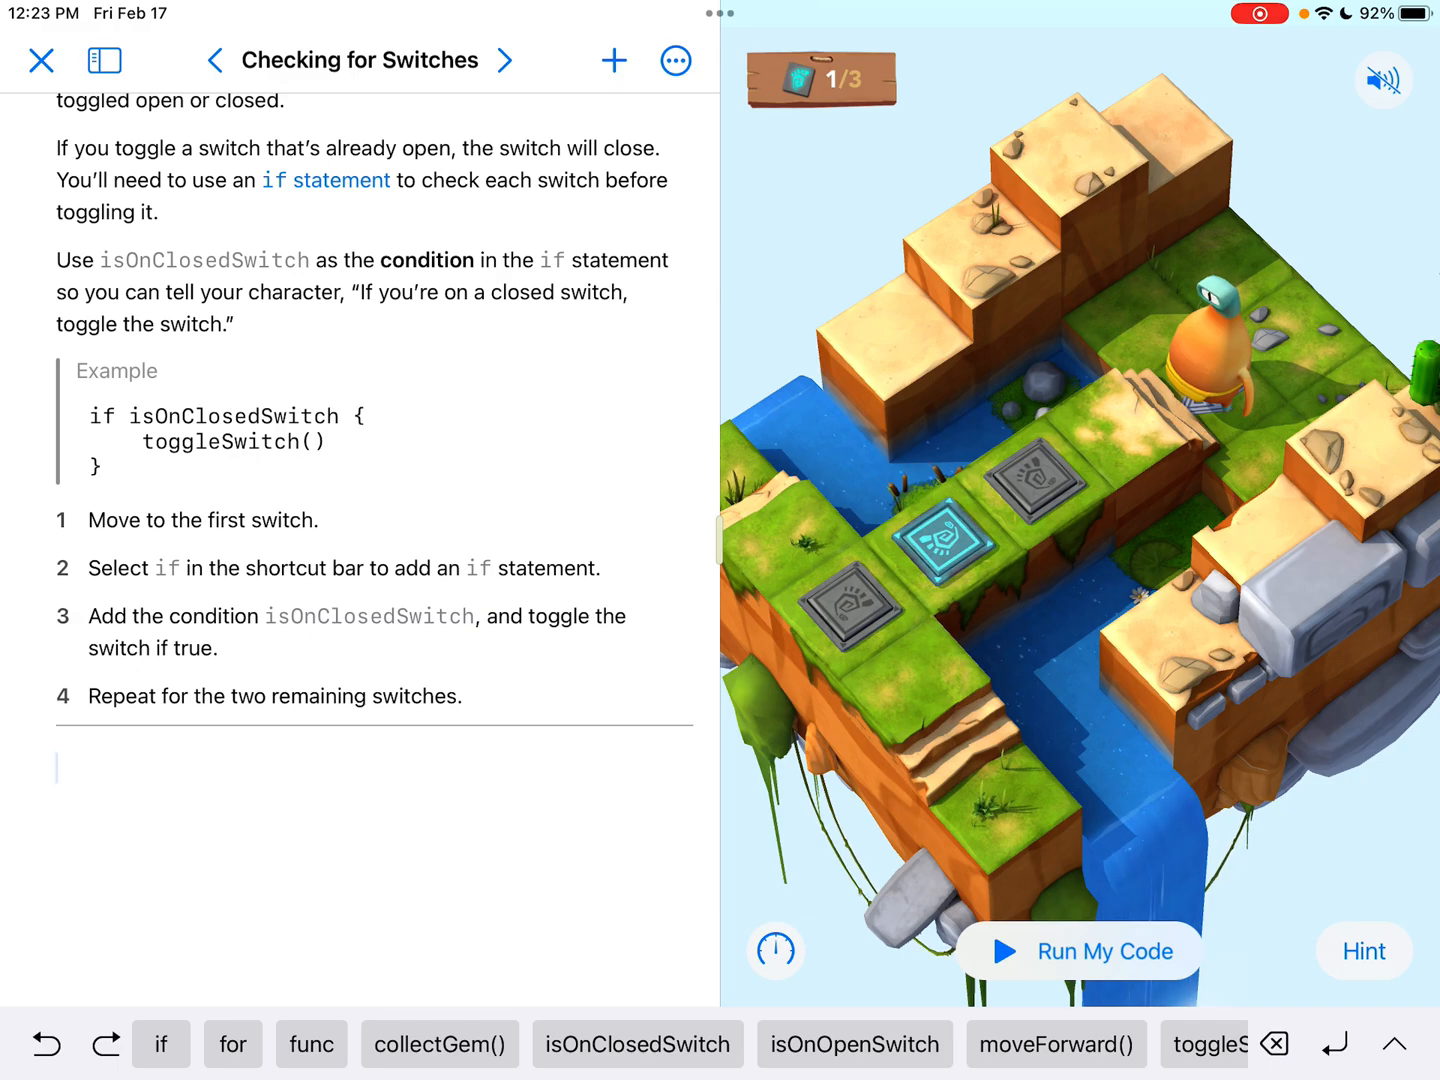
Add two moveForward() commands and run them, hitting a problem-running-this-page alert
left_click(1056, 1044)
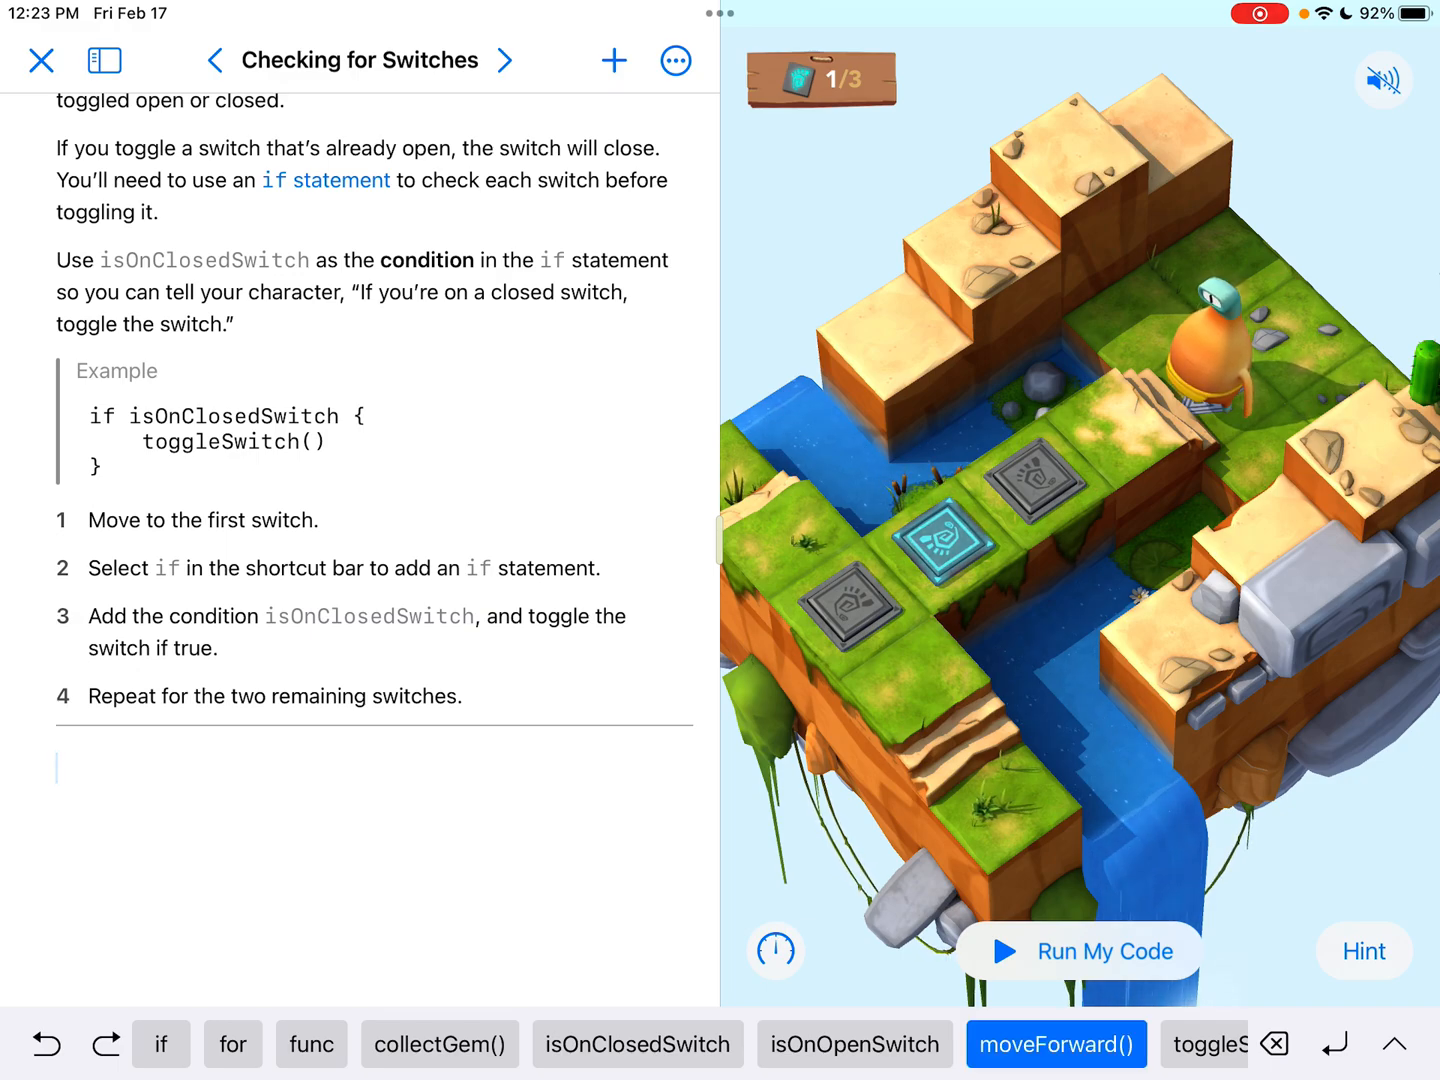
left_click(1056, 1044)
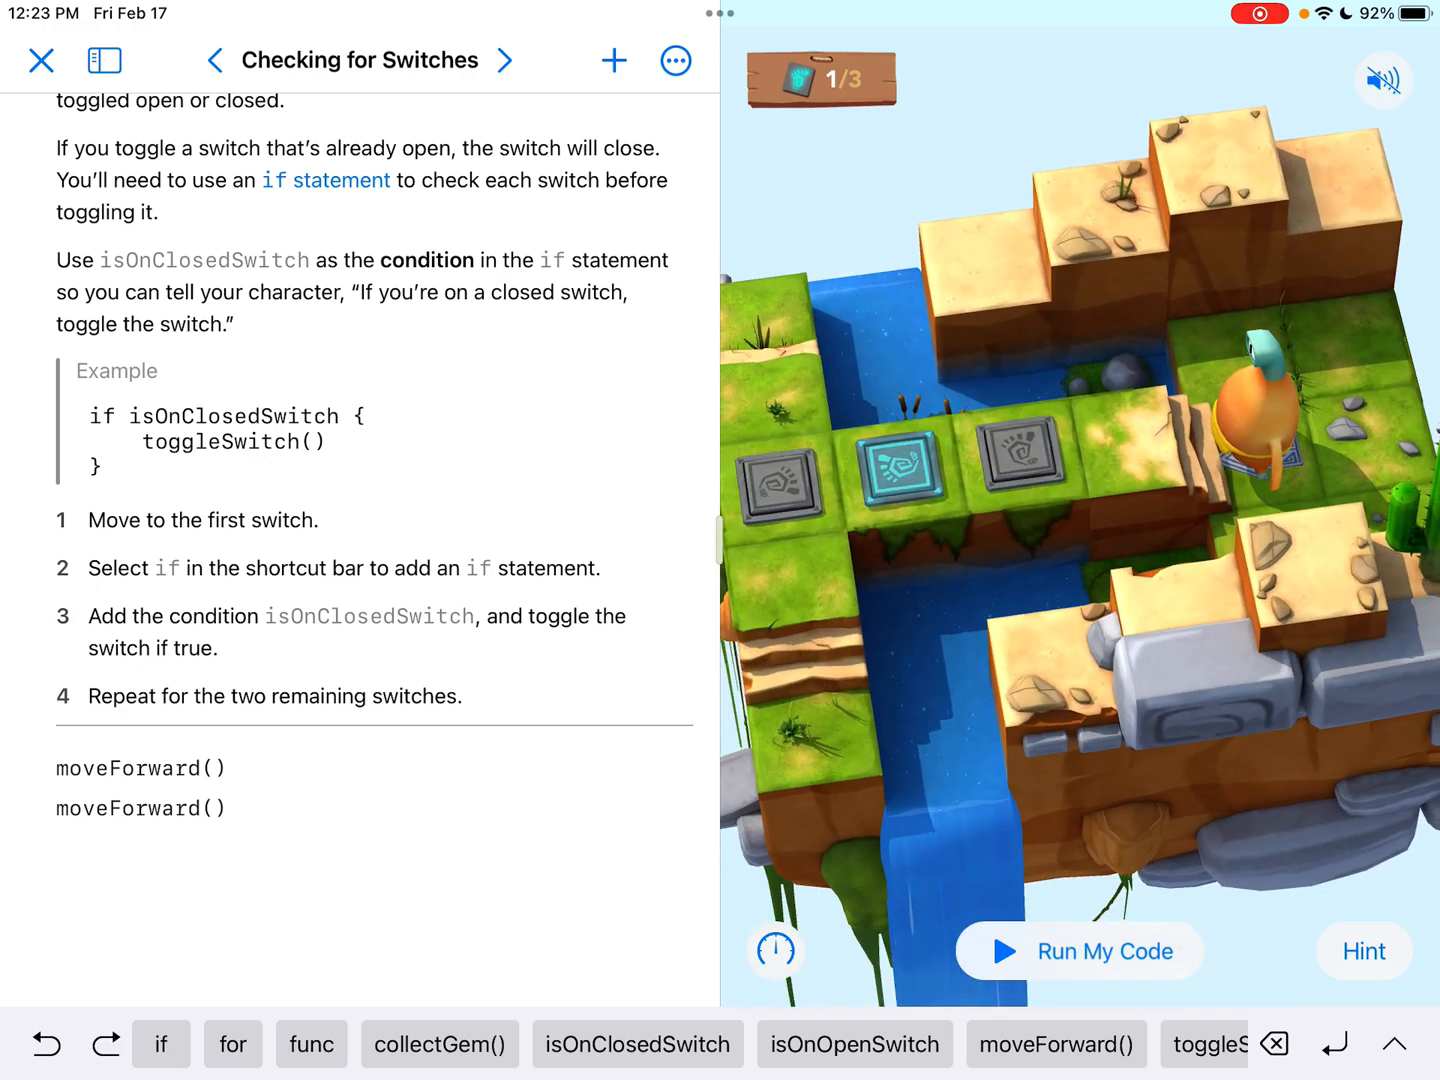
left_click(1080, 952)
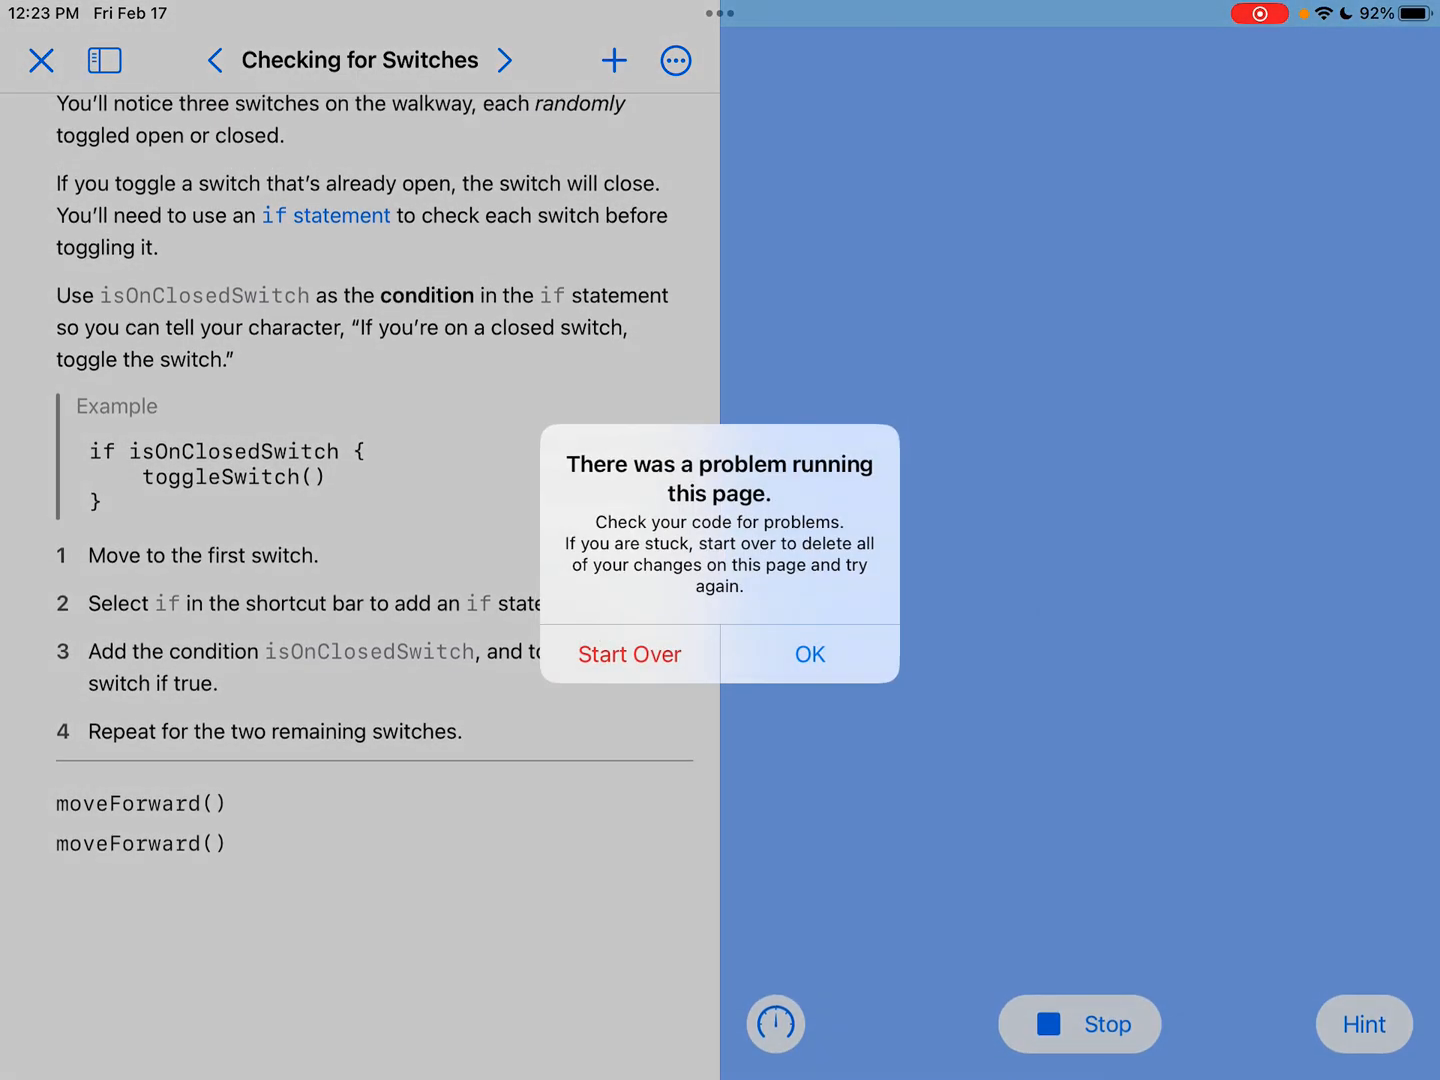
Choose Start Over to delete all changes and reset the page
left_click(628, 654)
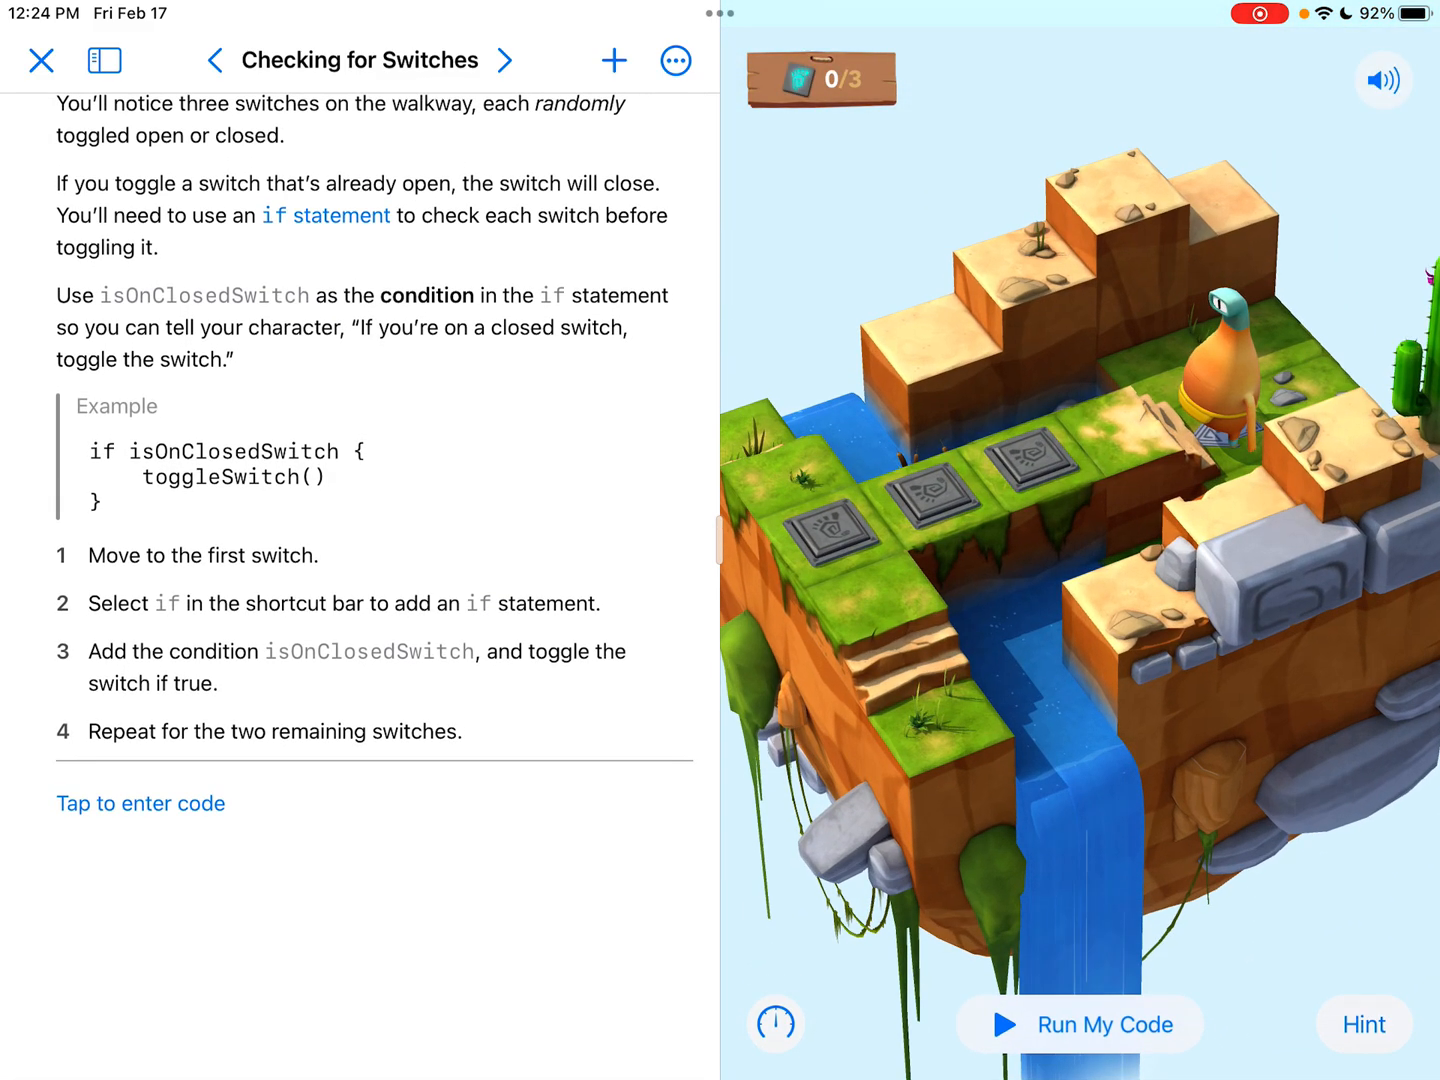
Re-enter two moveForward() calls, test-run them, then begin an if statement after the moves
left_click(140, 804)
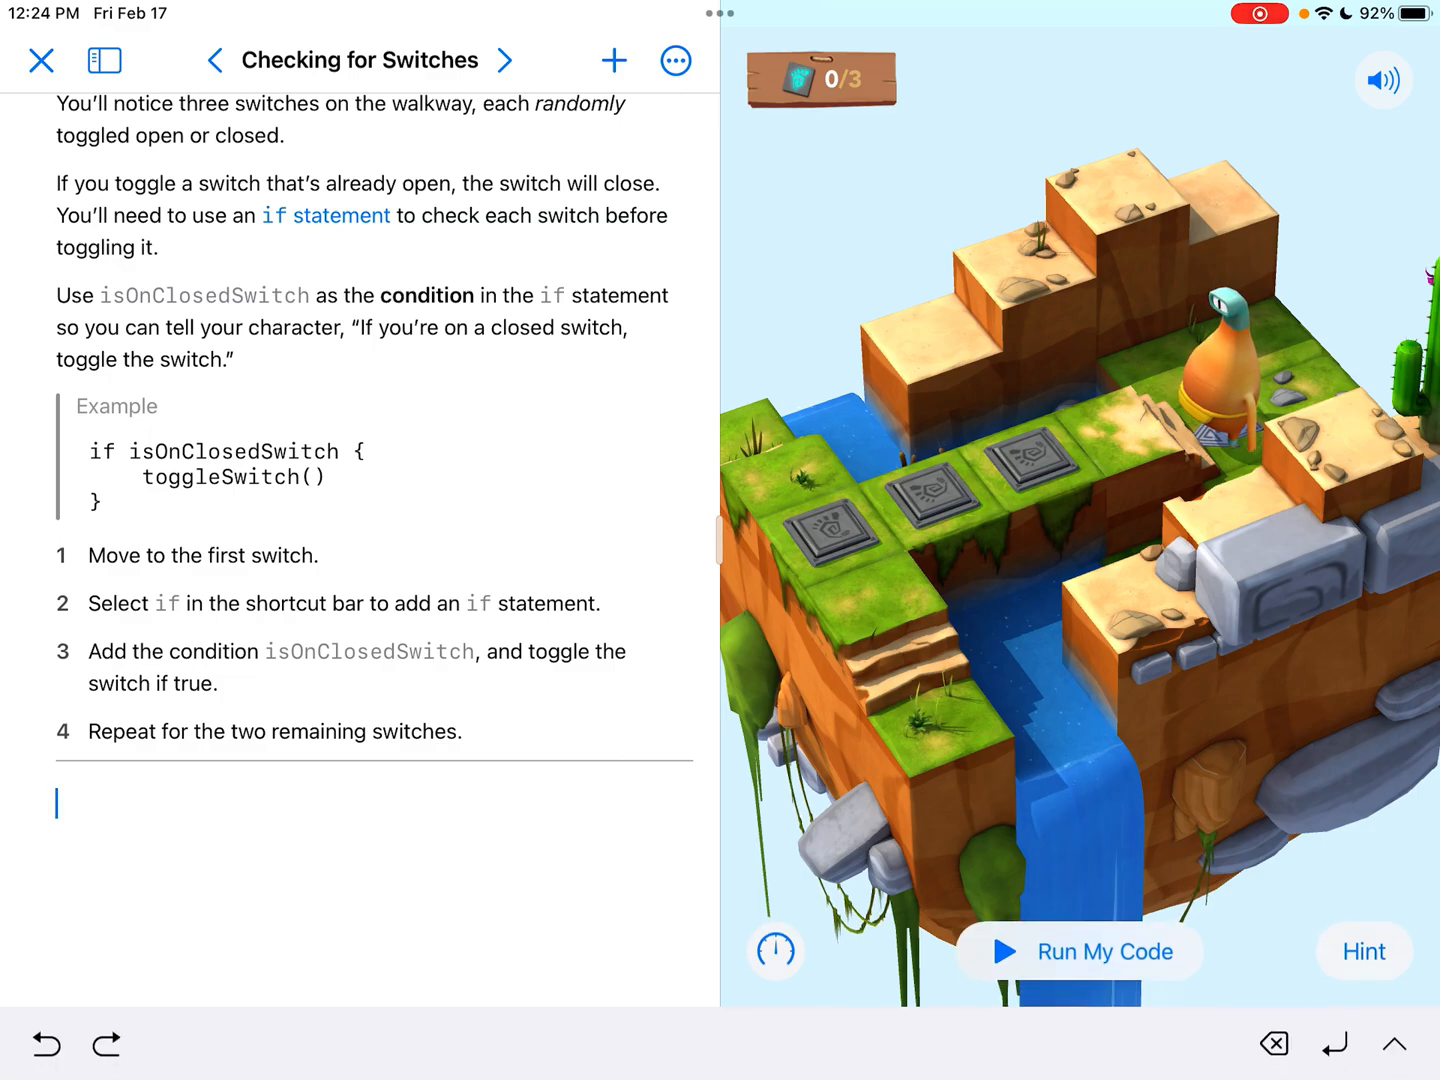
left_click(56, 804)
type("mo")
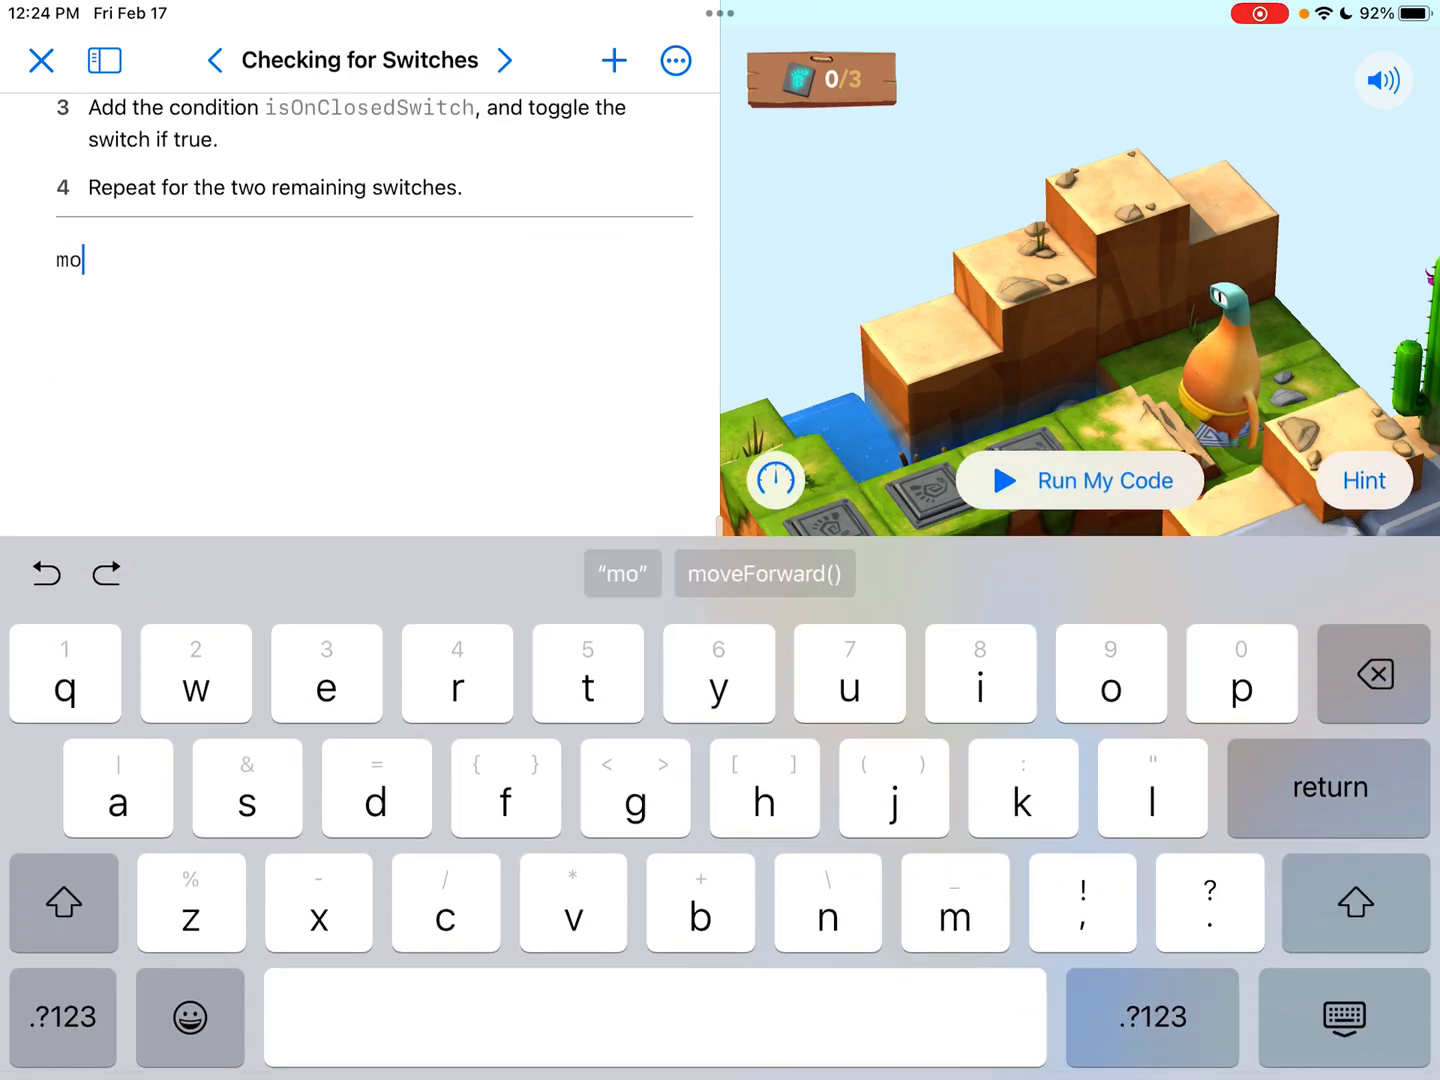
left_click(764, 572)
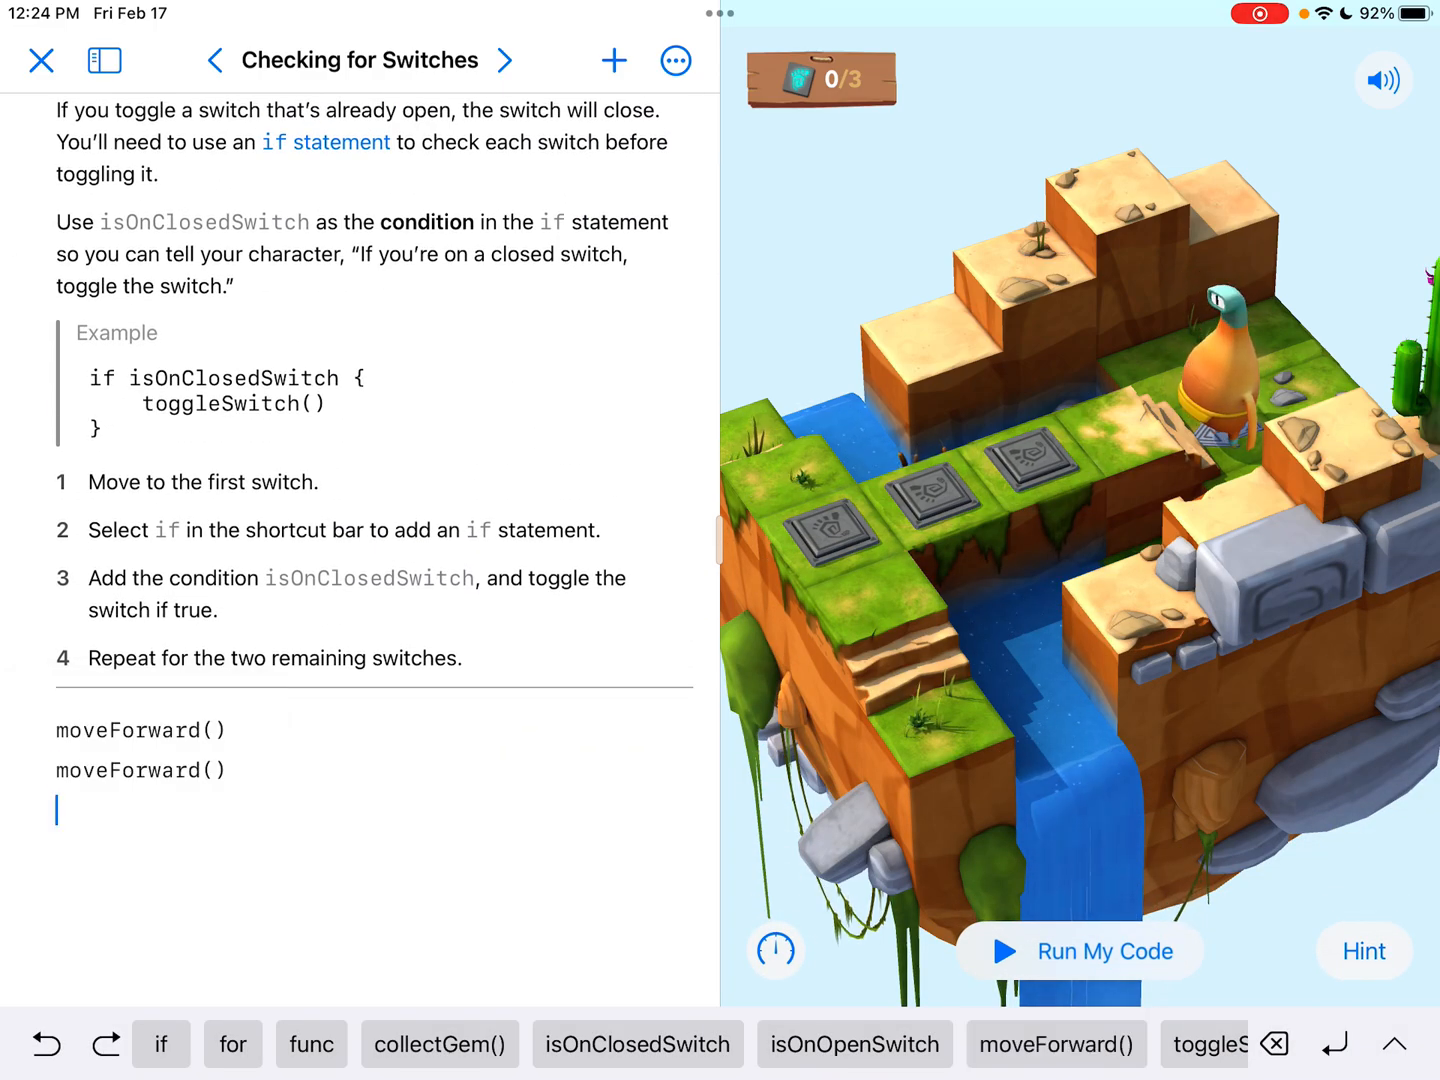
left_click(1080, 952)
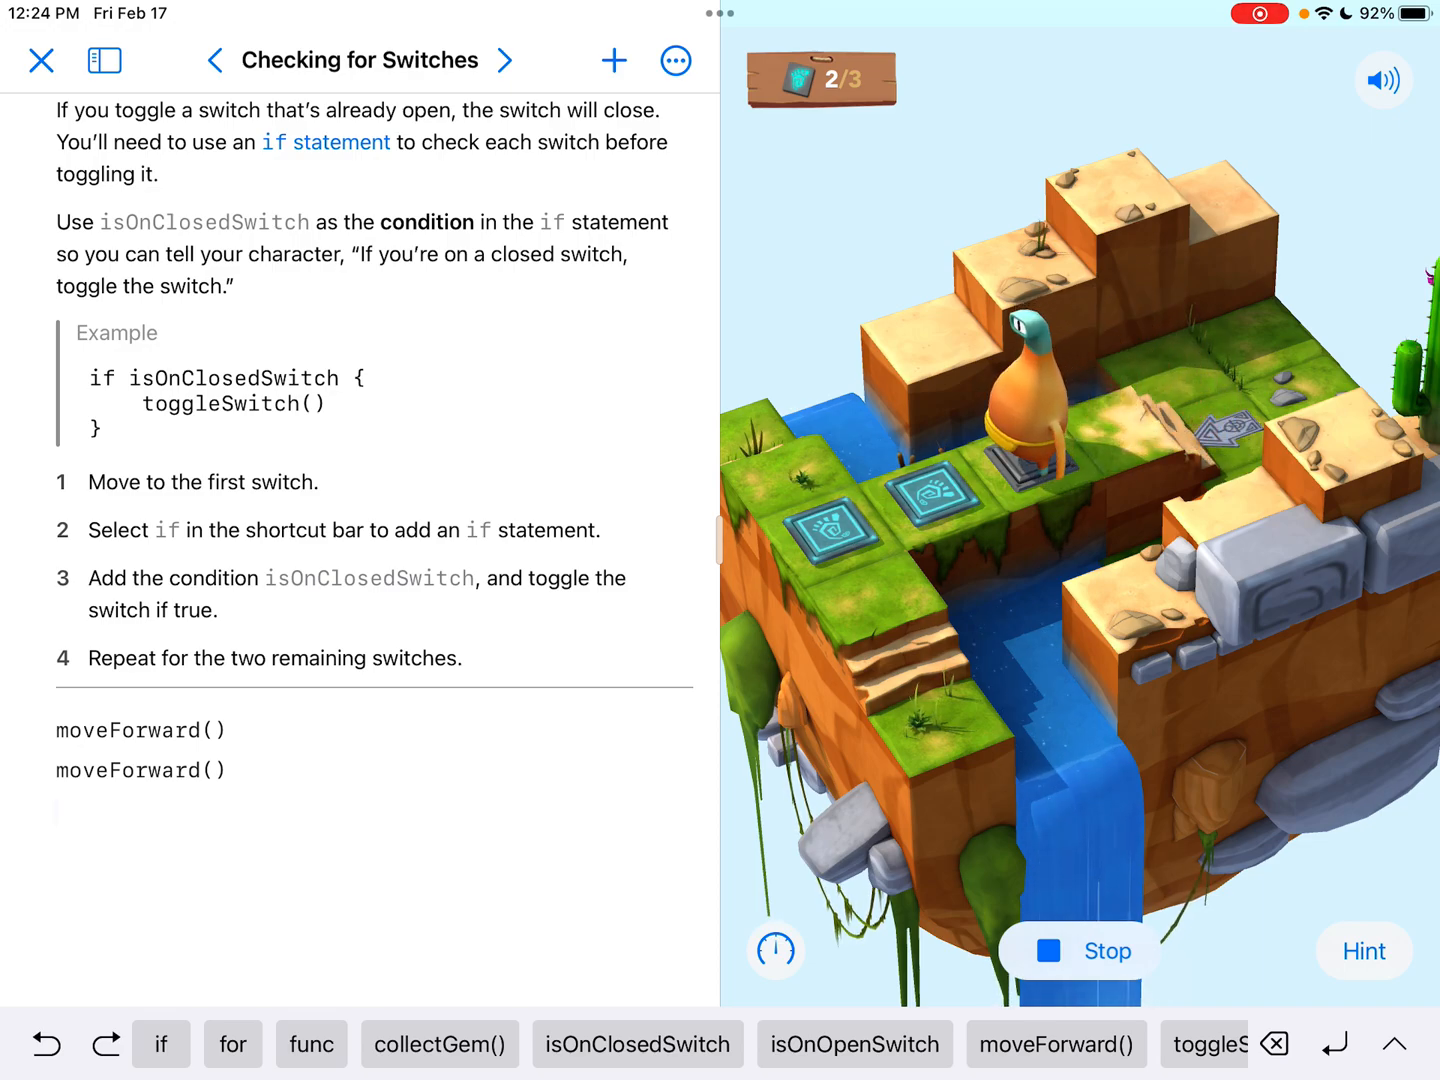
left_click(1076, 950)
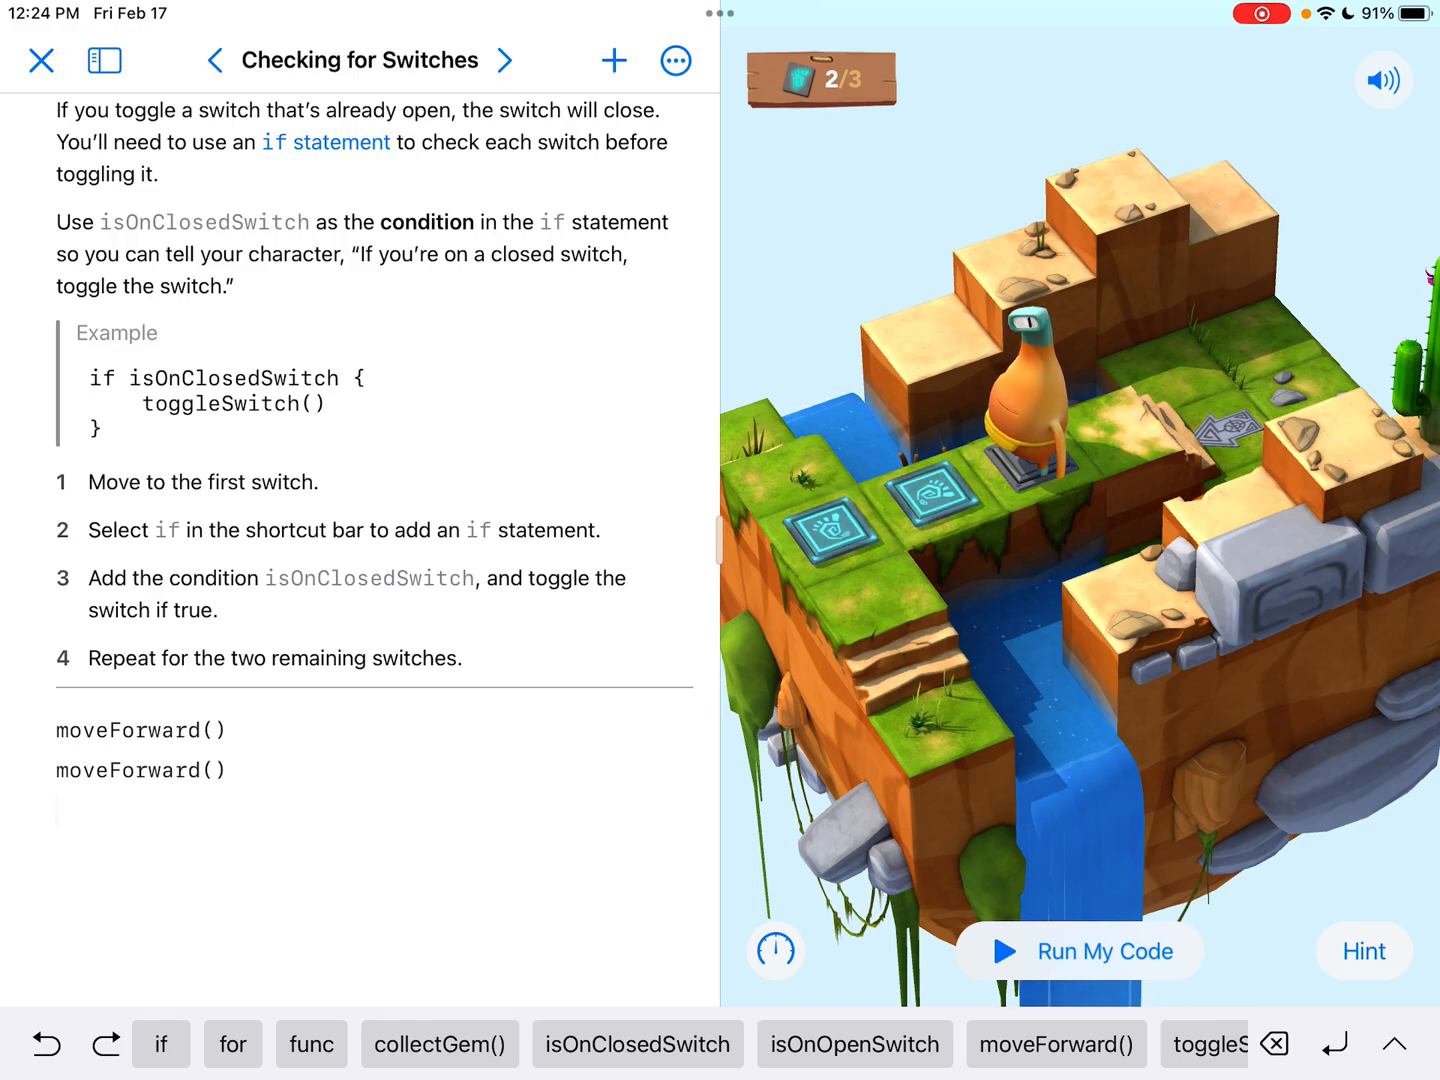
left_click(160, 1044)
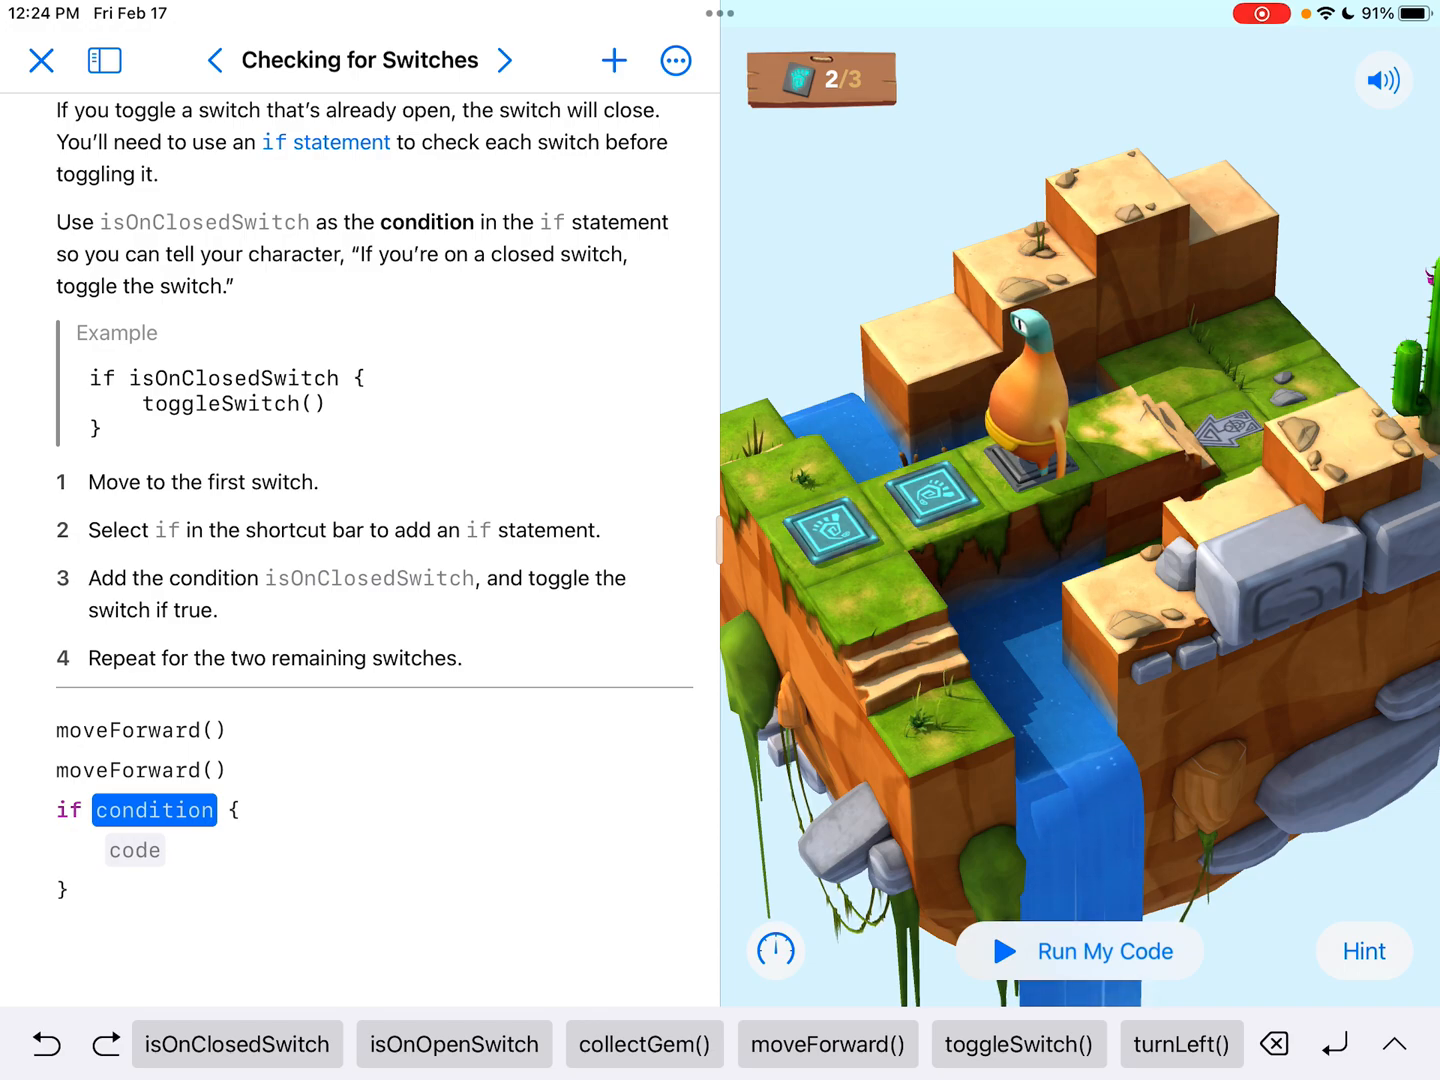
Make the if block check isOnClosedSwitch and call toggleSwitch() in its body
left_click(236, 1044)
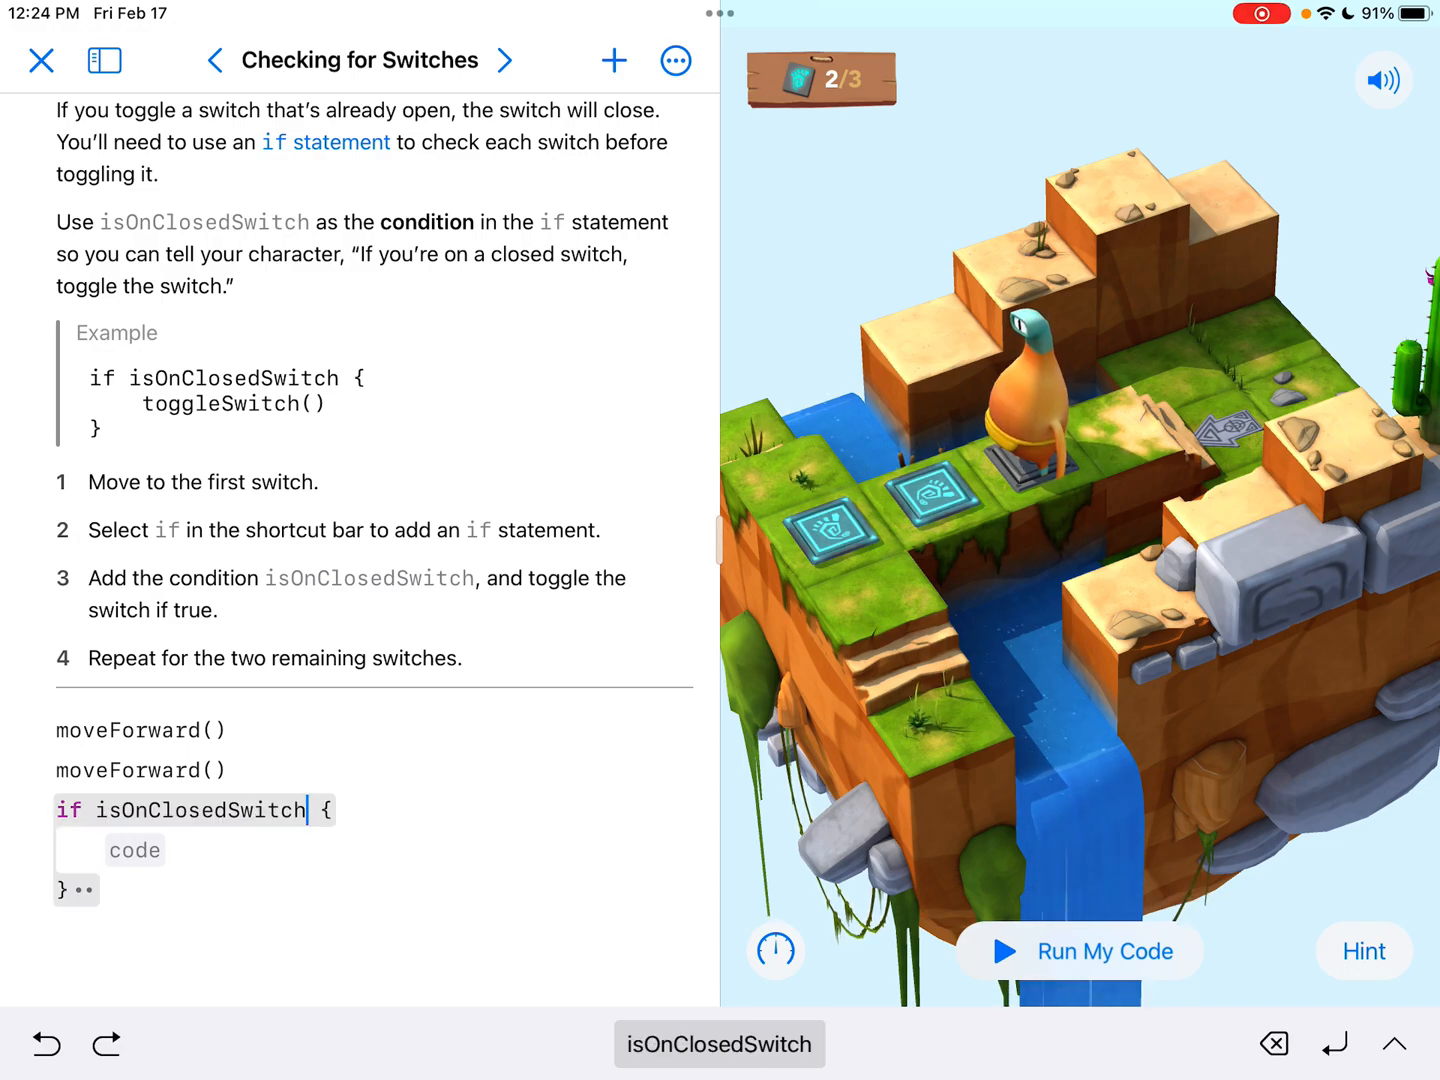
left_click(134, 850)
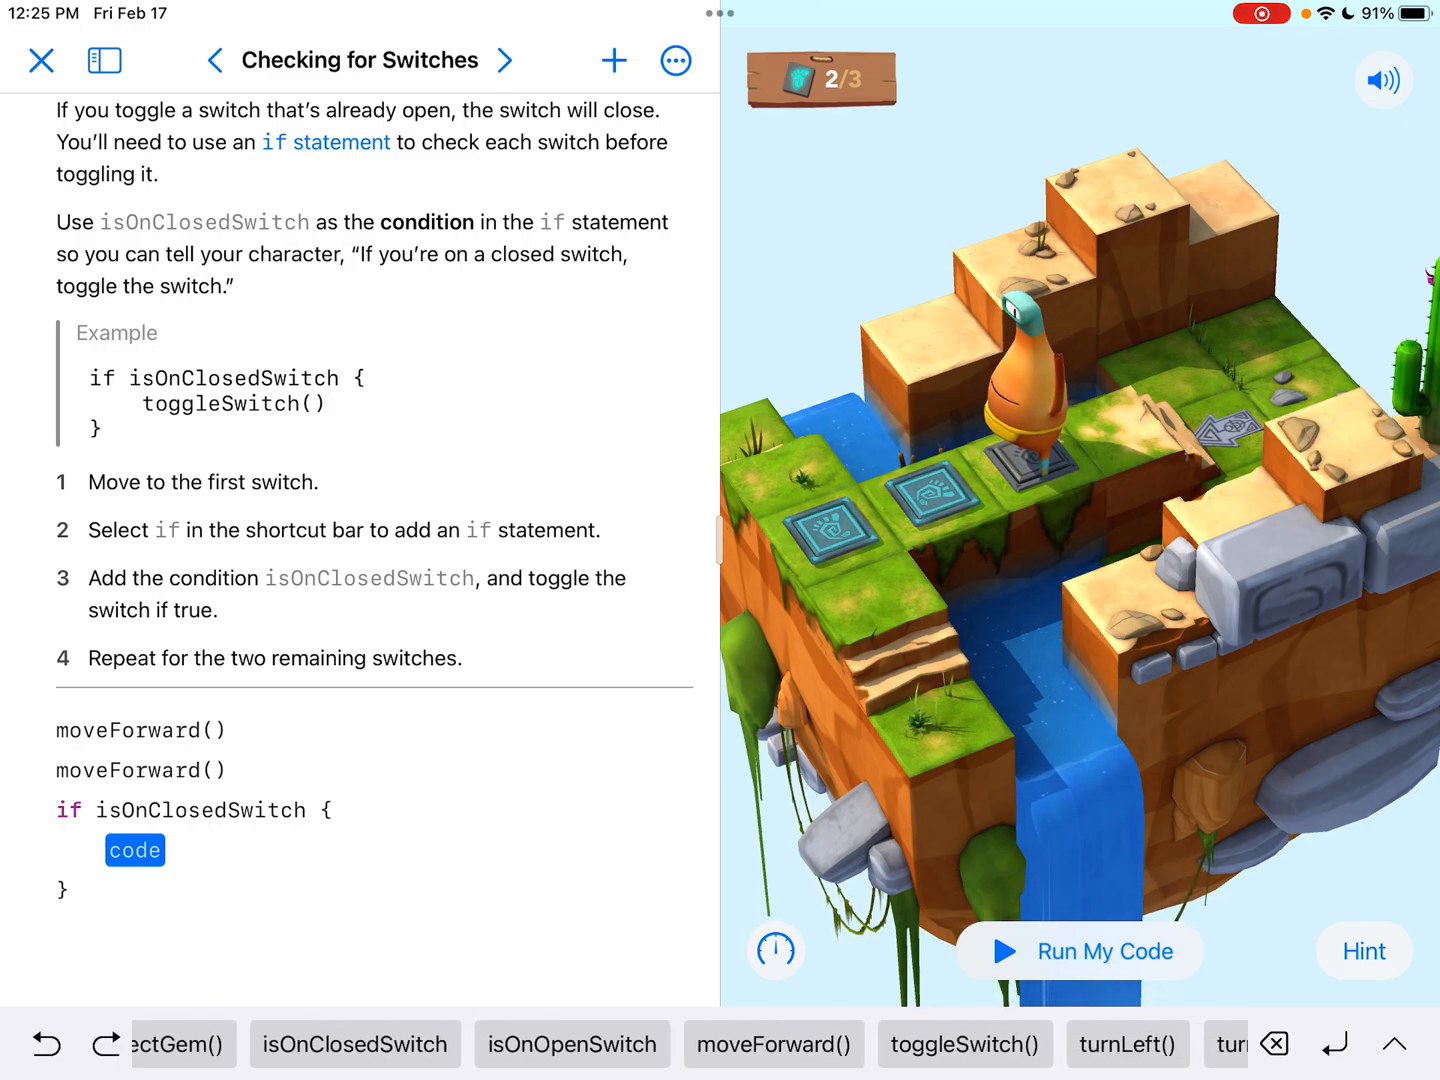
left_click(962, 1044)
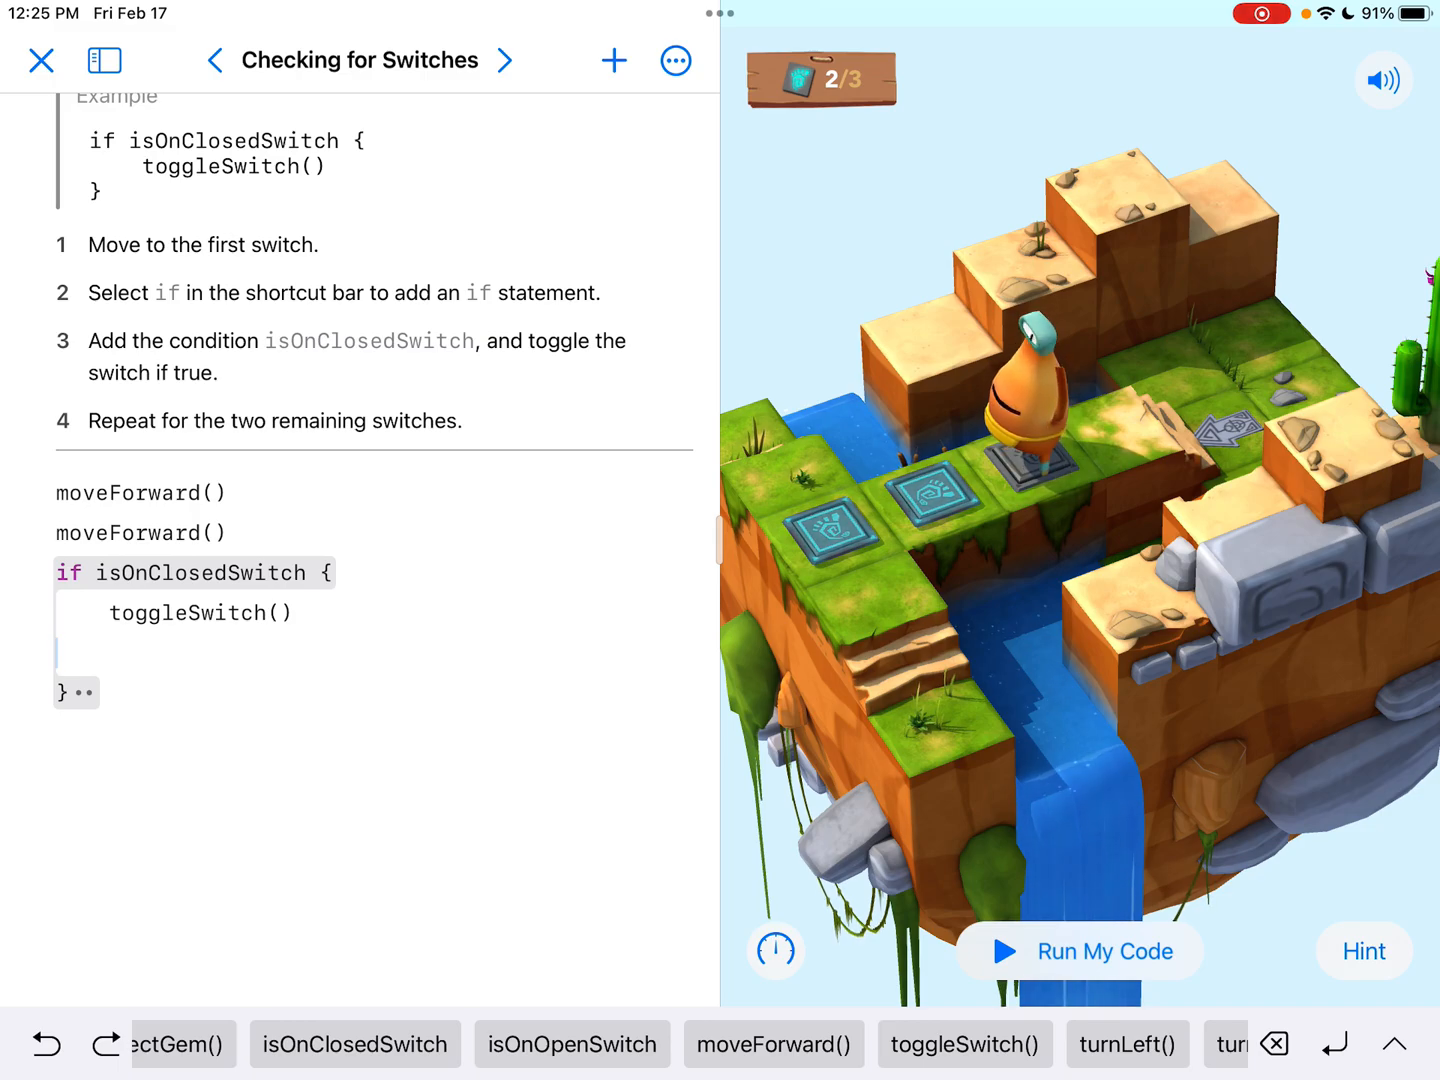
Run the two moves plus one closed-switch check, then position below the if block
left_click(1080, 952)
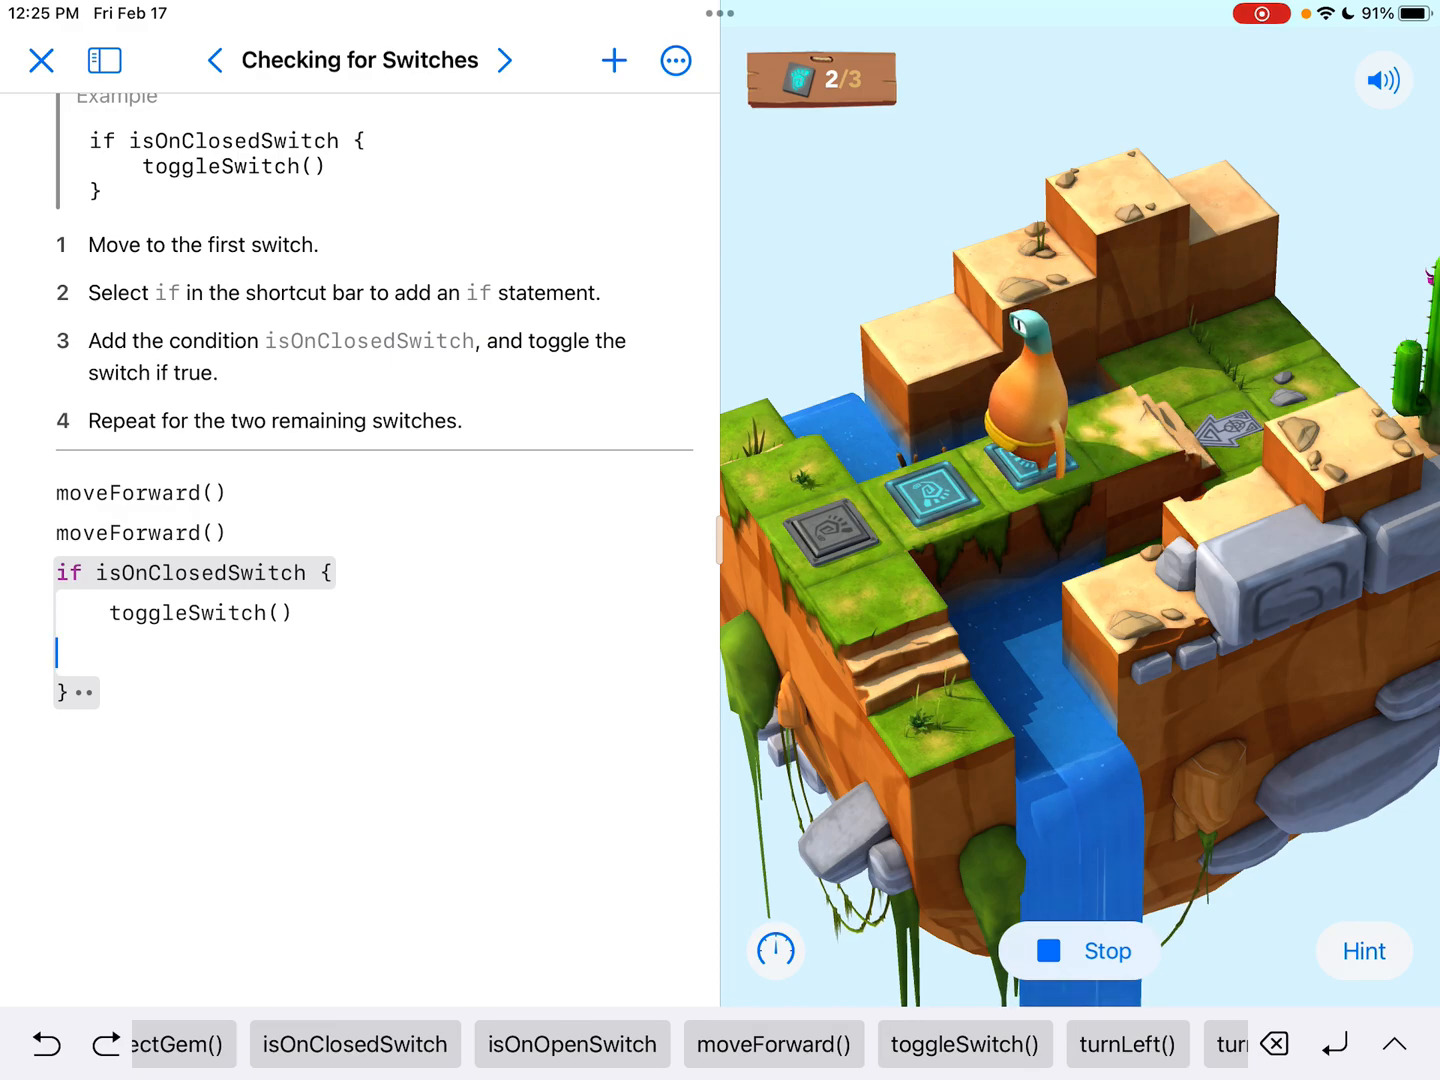
left_click(1080, 952)
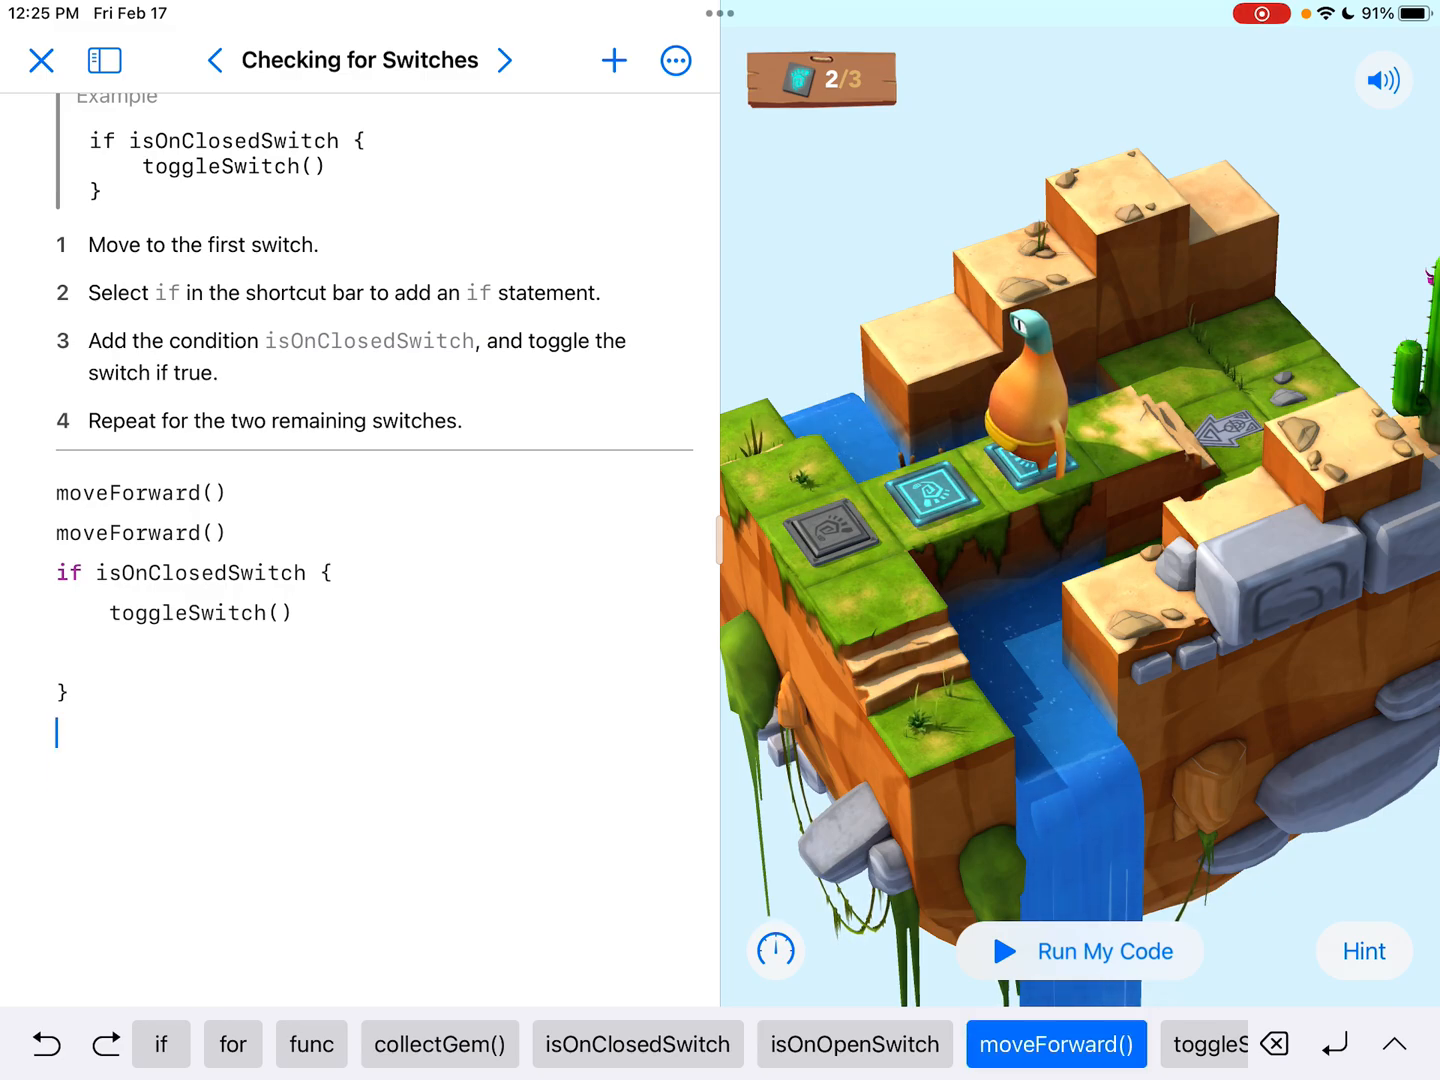
Add a third moveForward() and a second if isOnClosedSwitch block calling toggleSwitch()
left_click(1056, 1044)
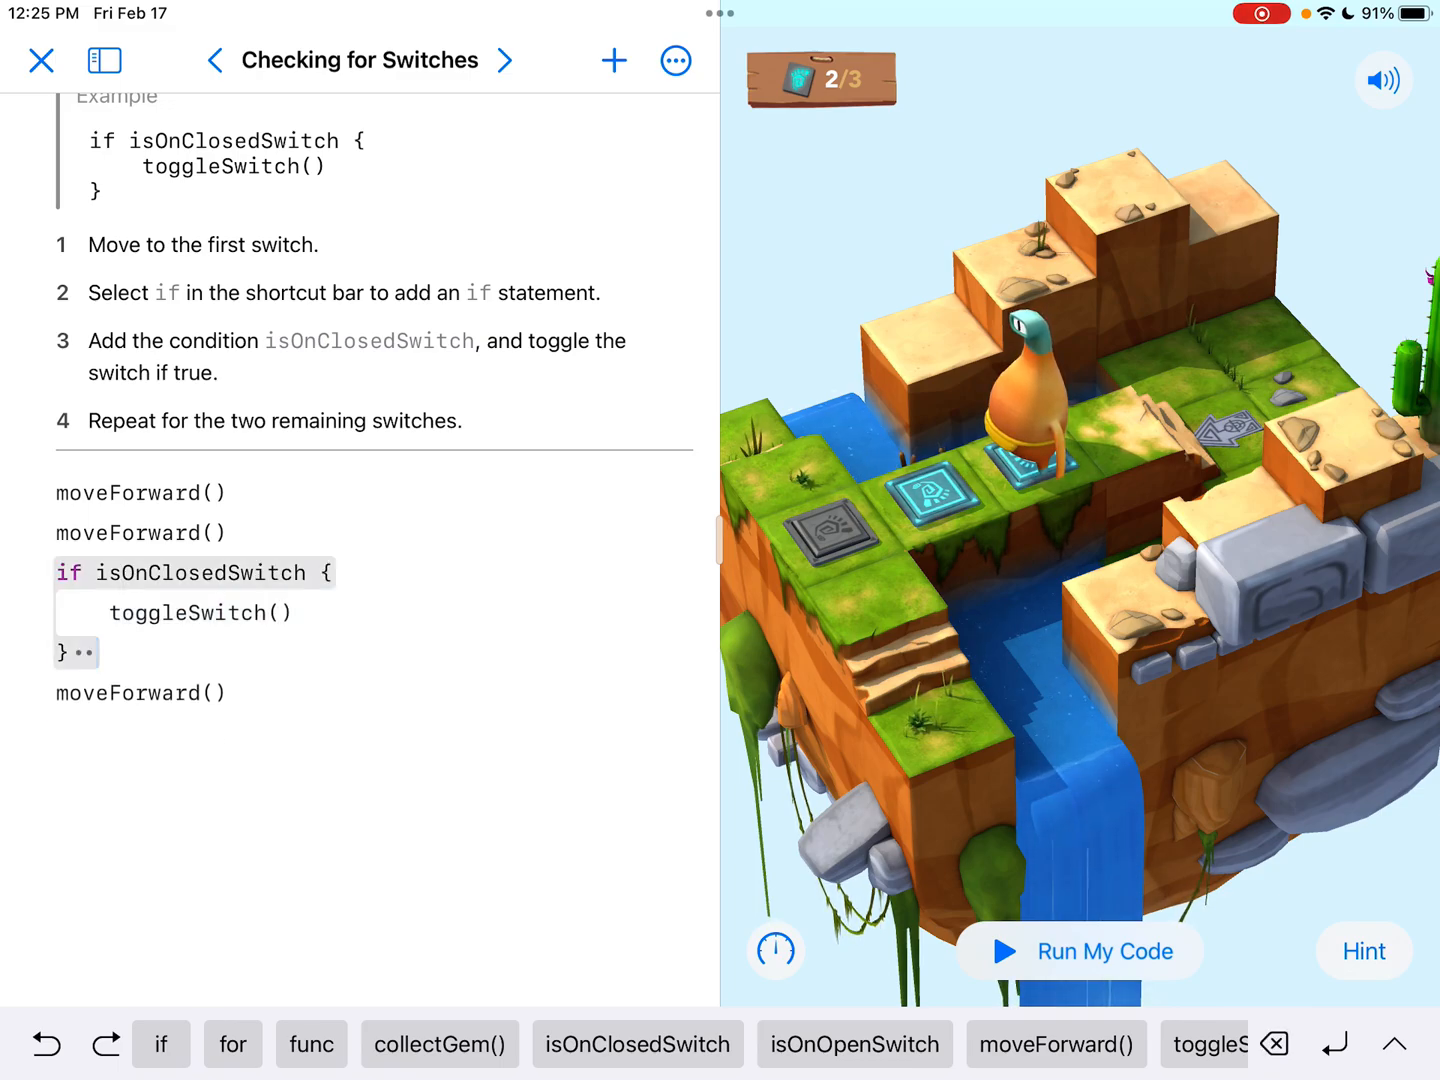
double_click(140, 692)
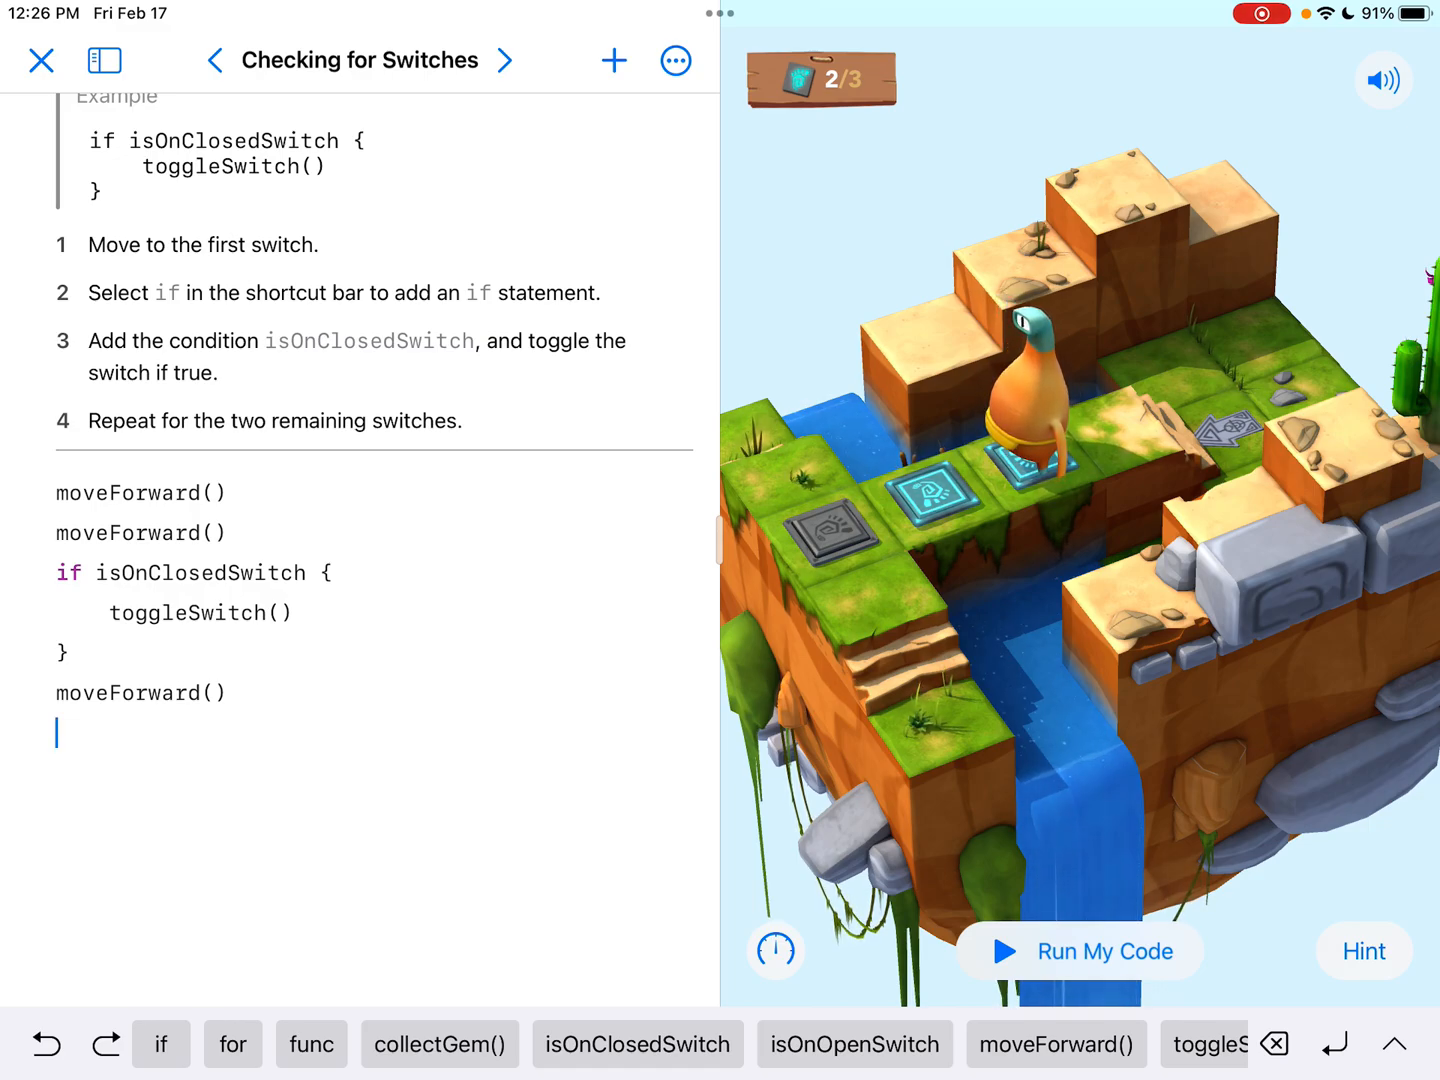
left_click(160, 1044)
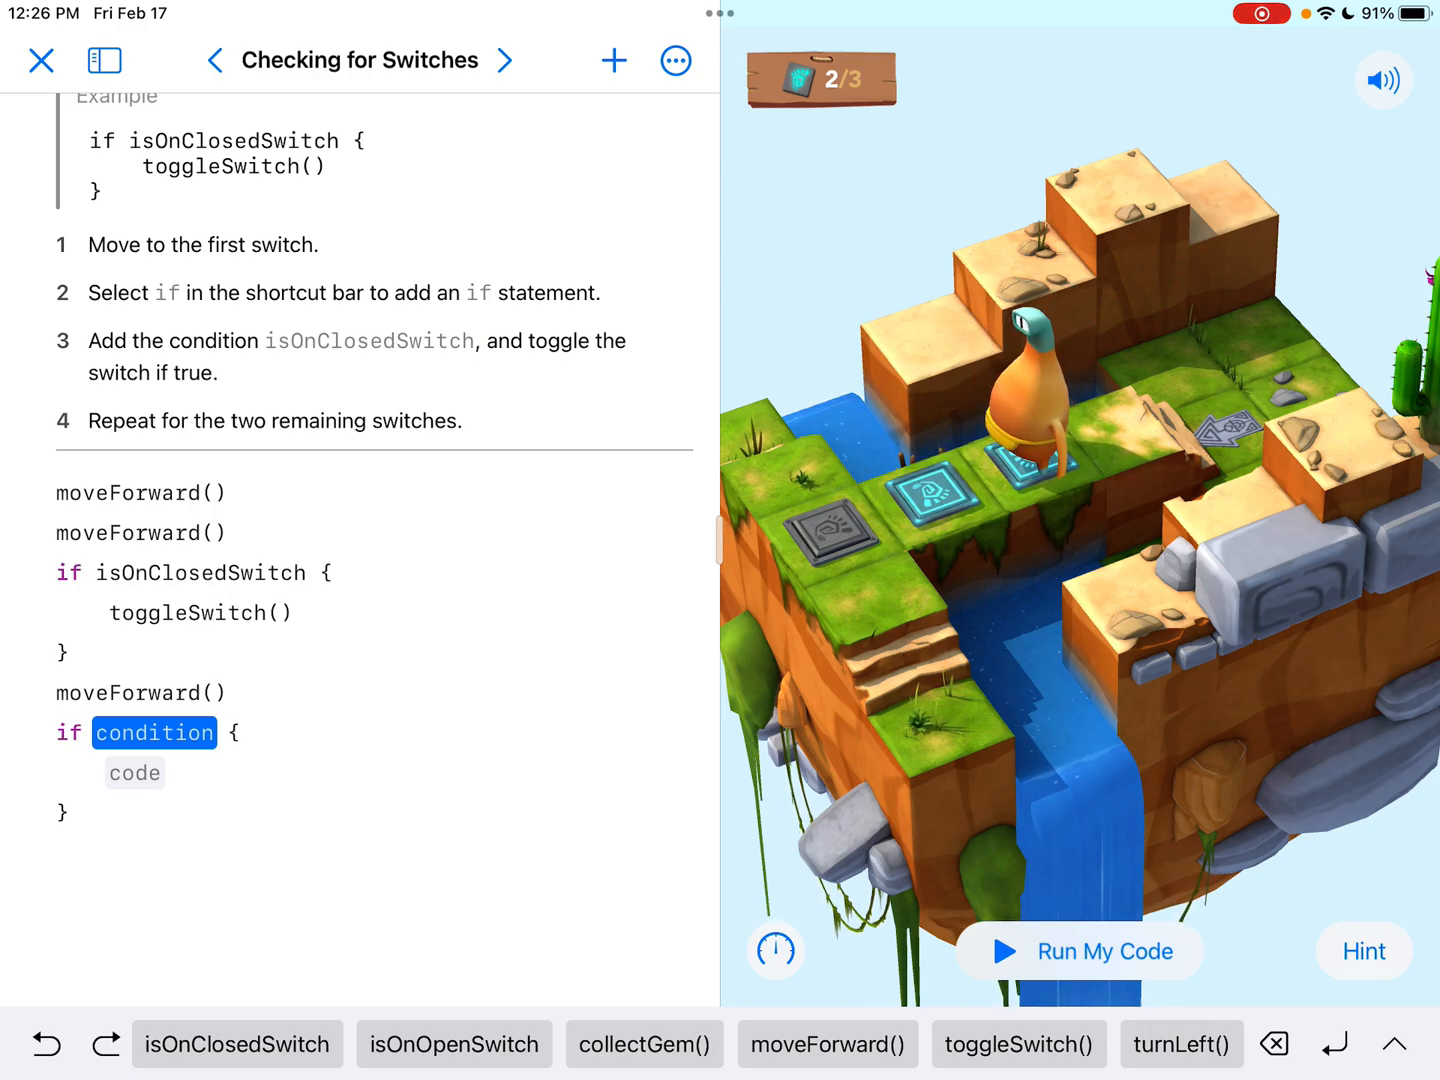
left_click(236, 1044)
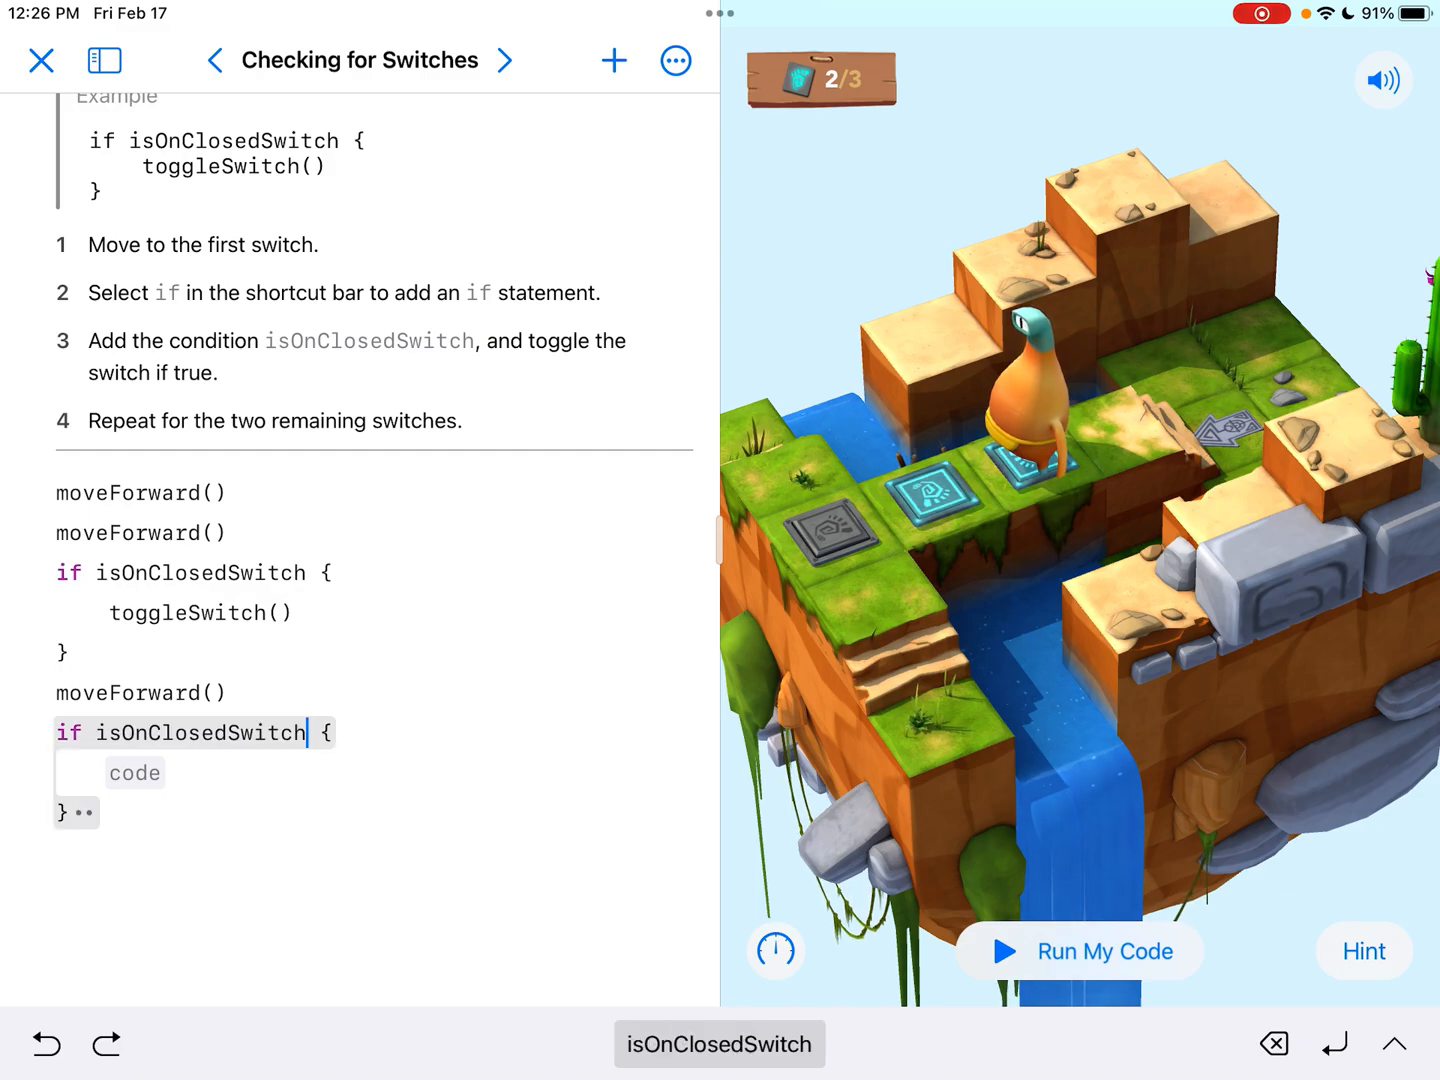
left_click(134, 772)
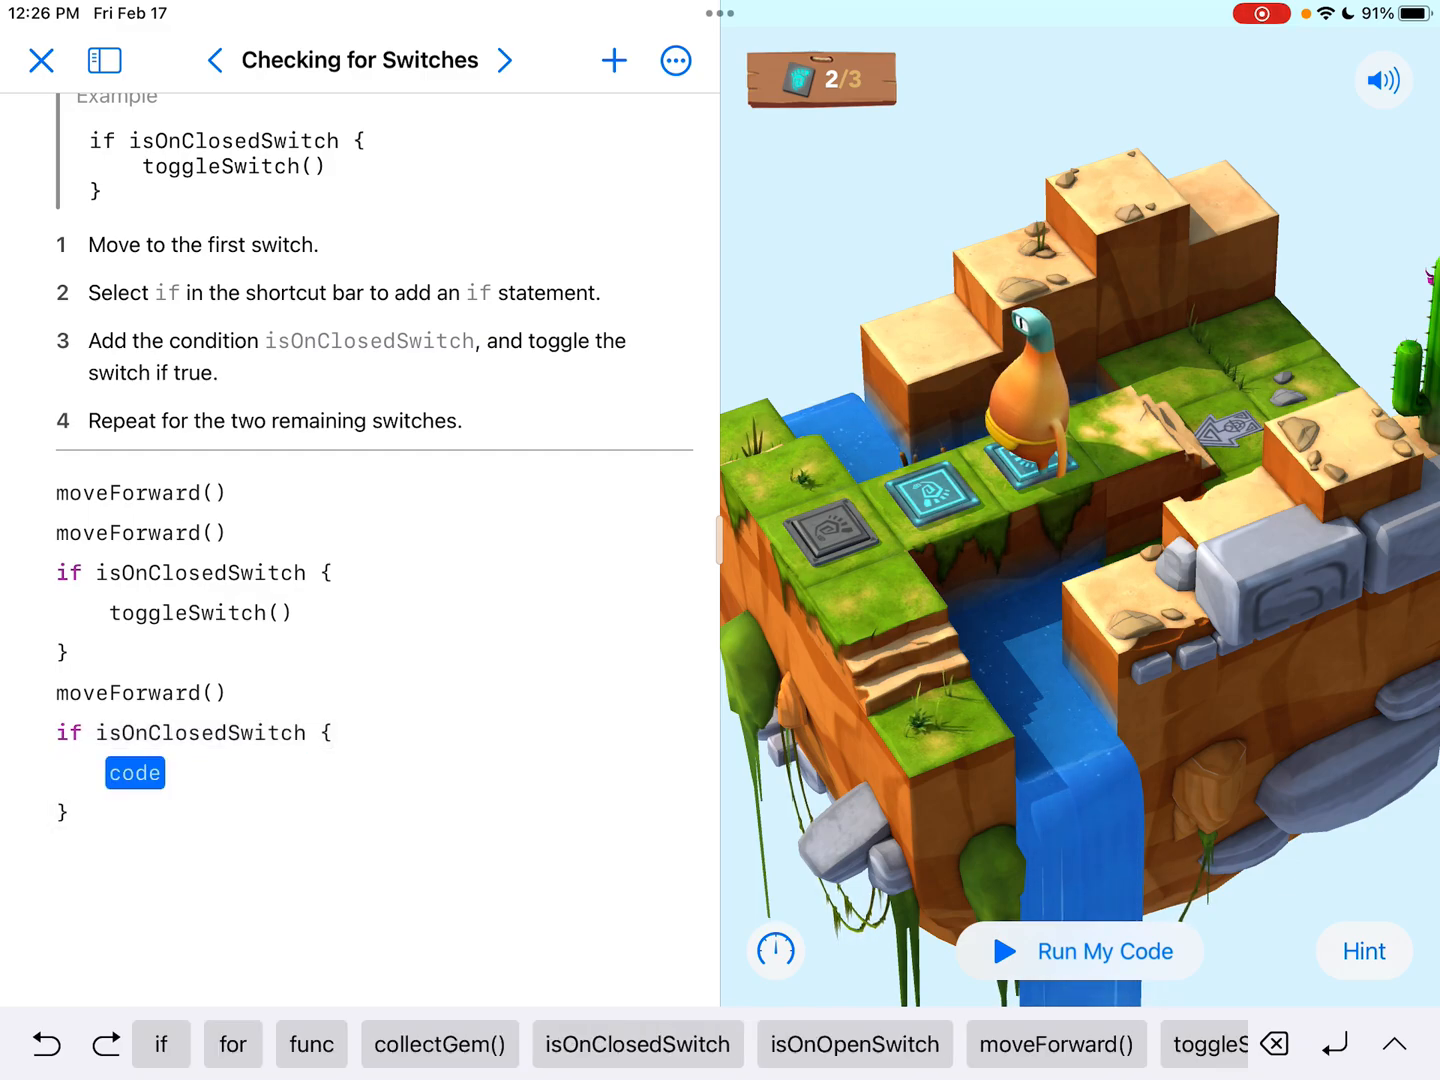
left_click(1212, 1044)
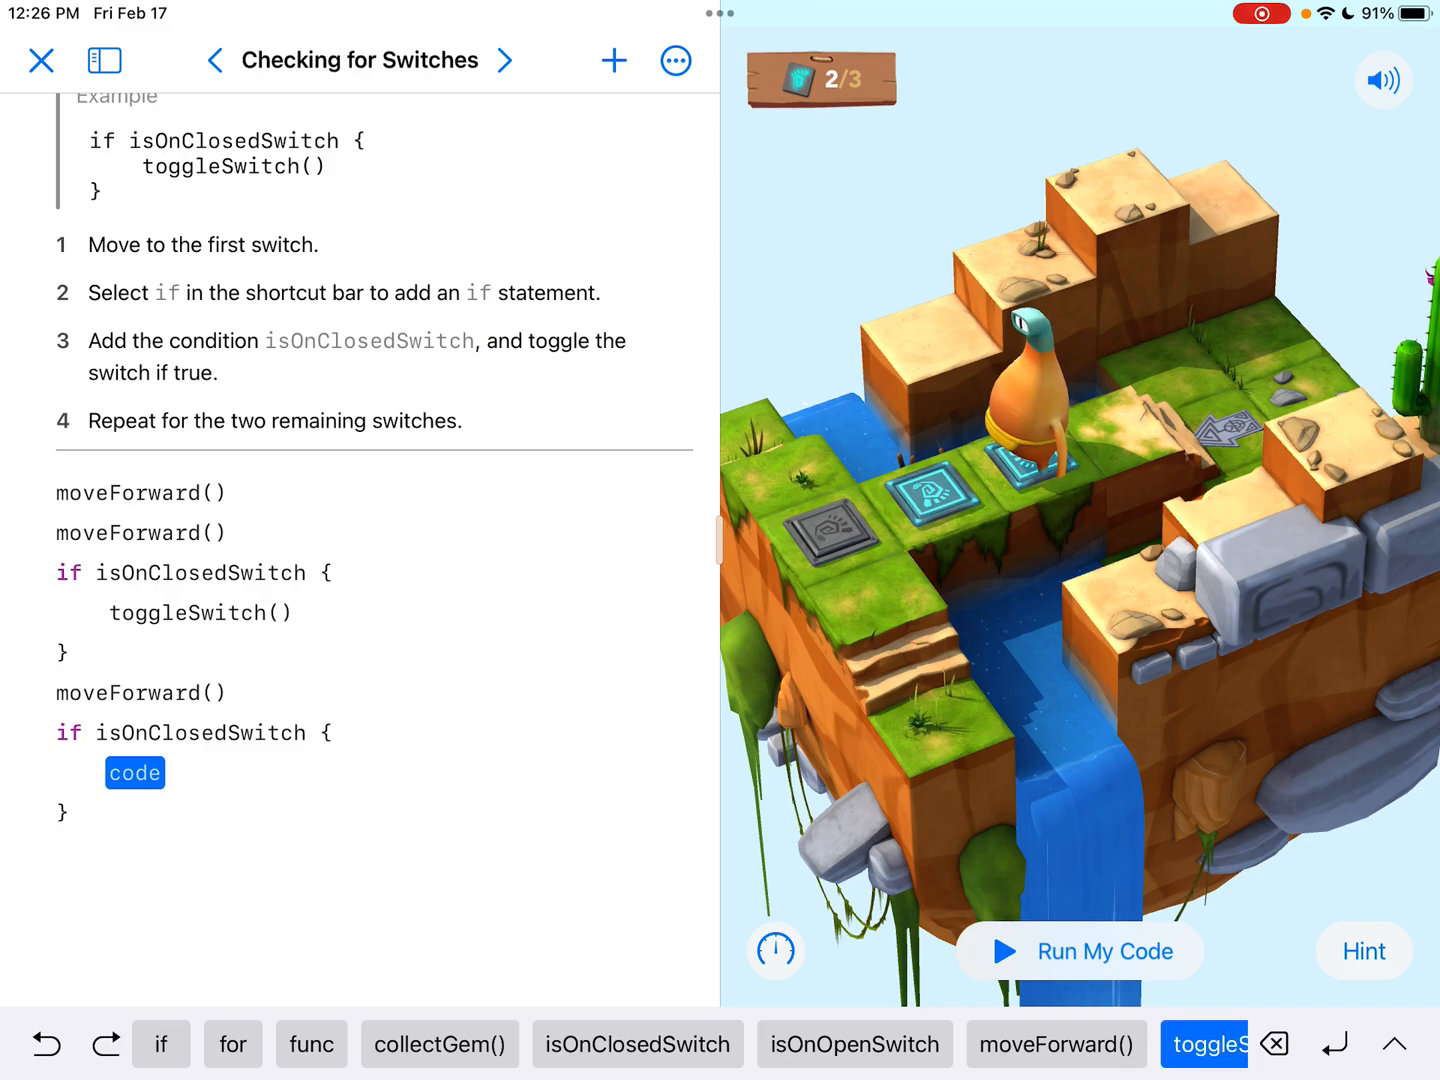
left_click(1212, 1044)
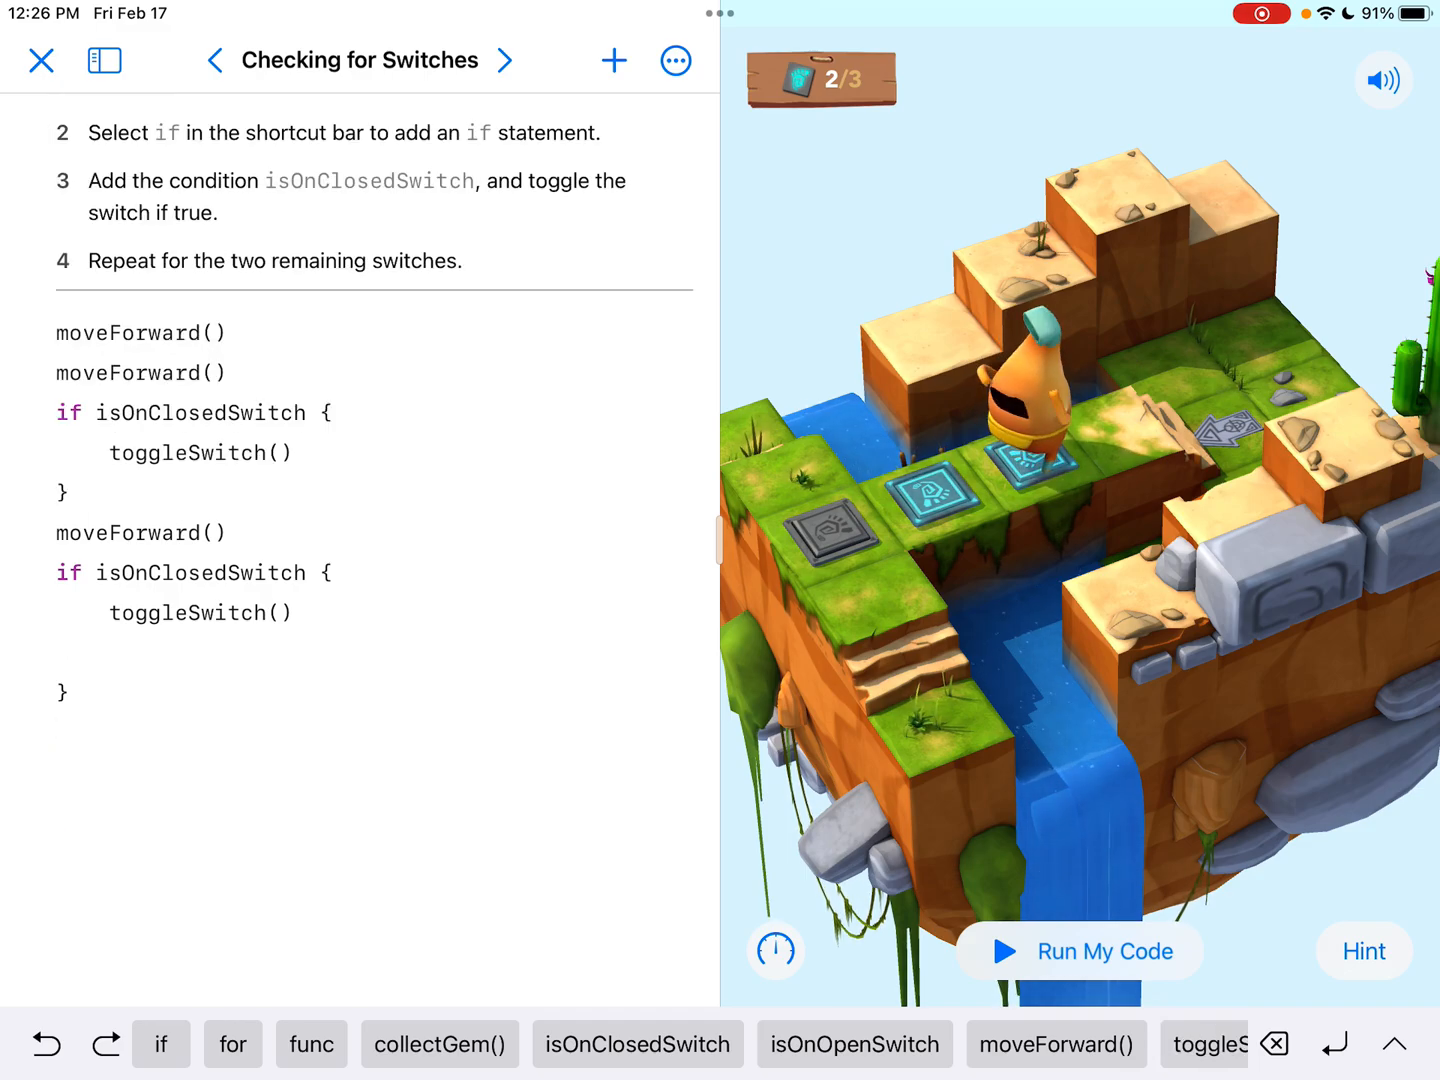
Run the program with two closed-switch checks and review the second if block
left_click(1080, 952)
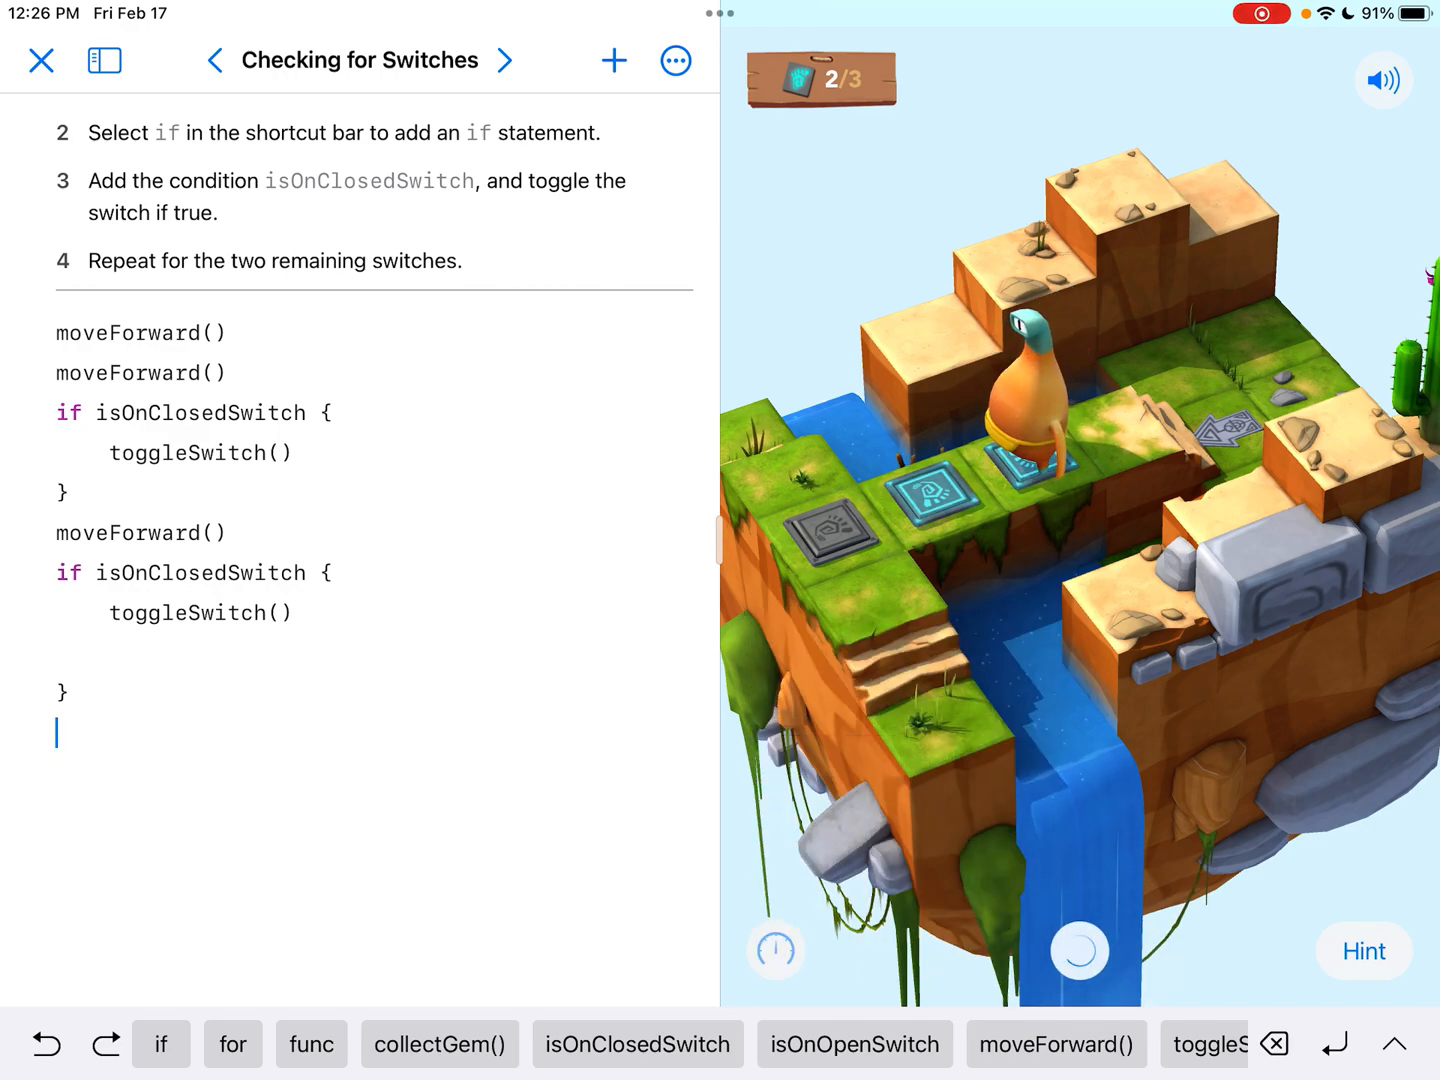
left_click(1078, 950)
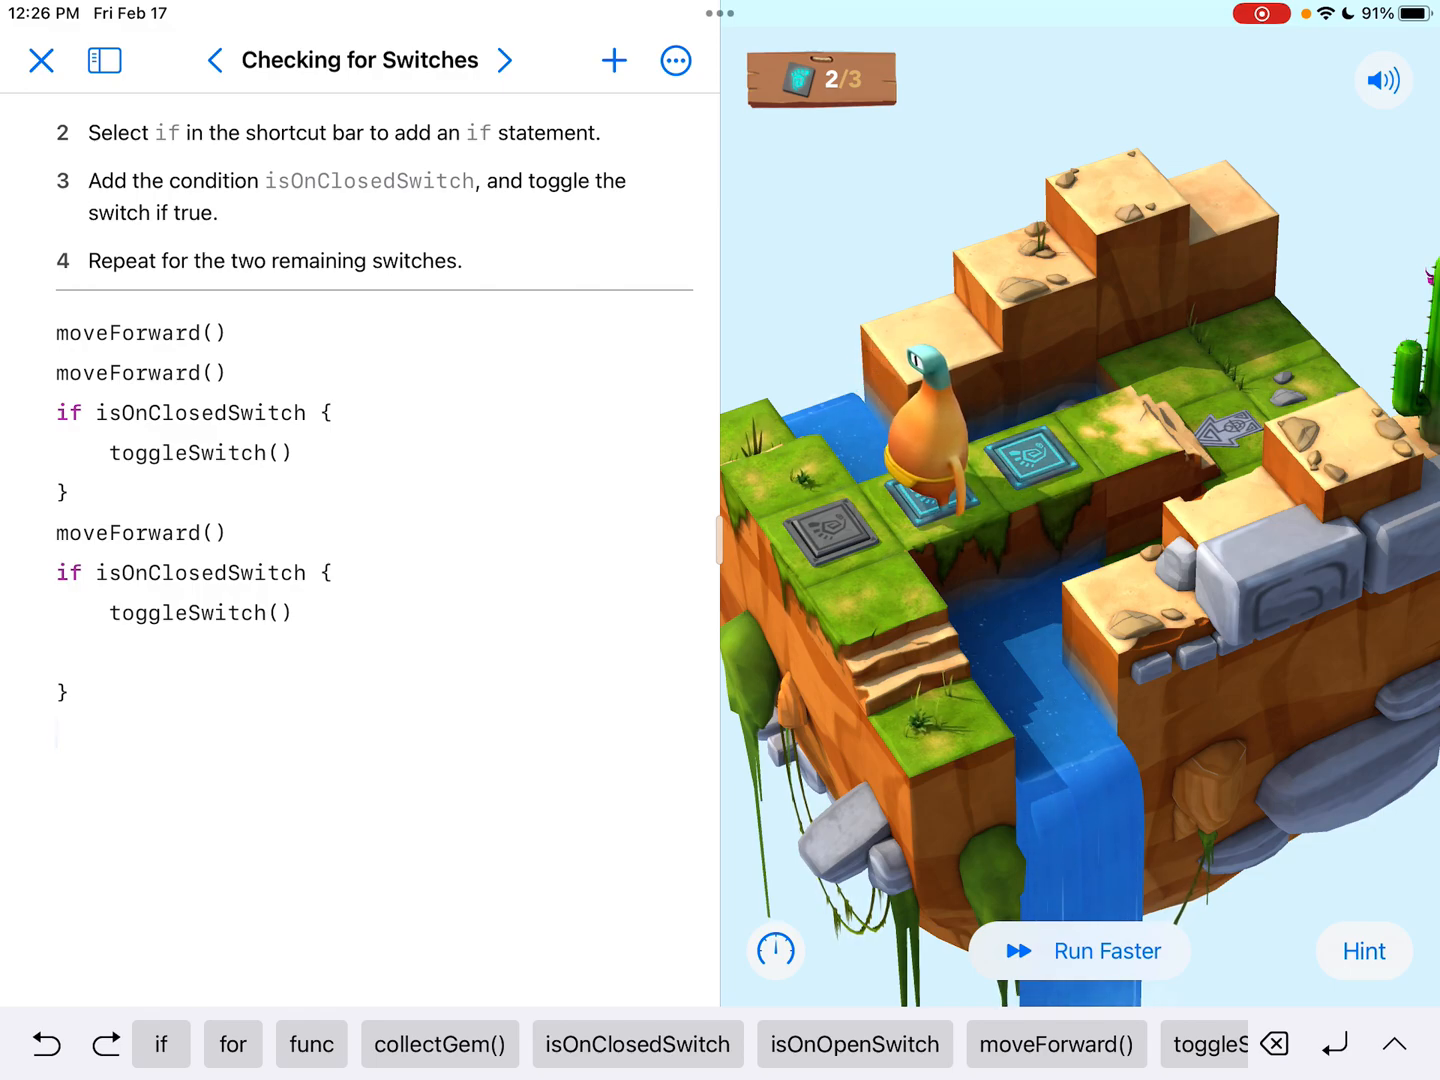
double_click(200, 572)
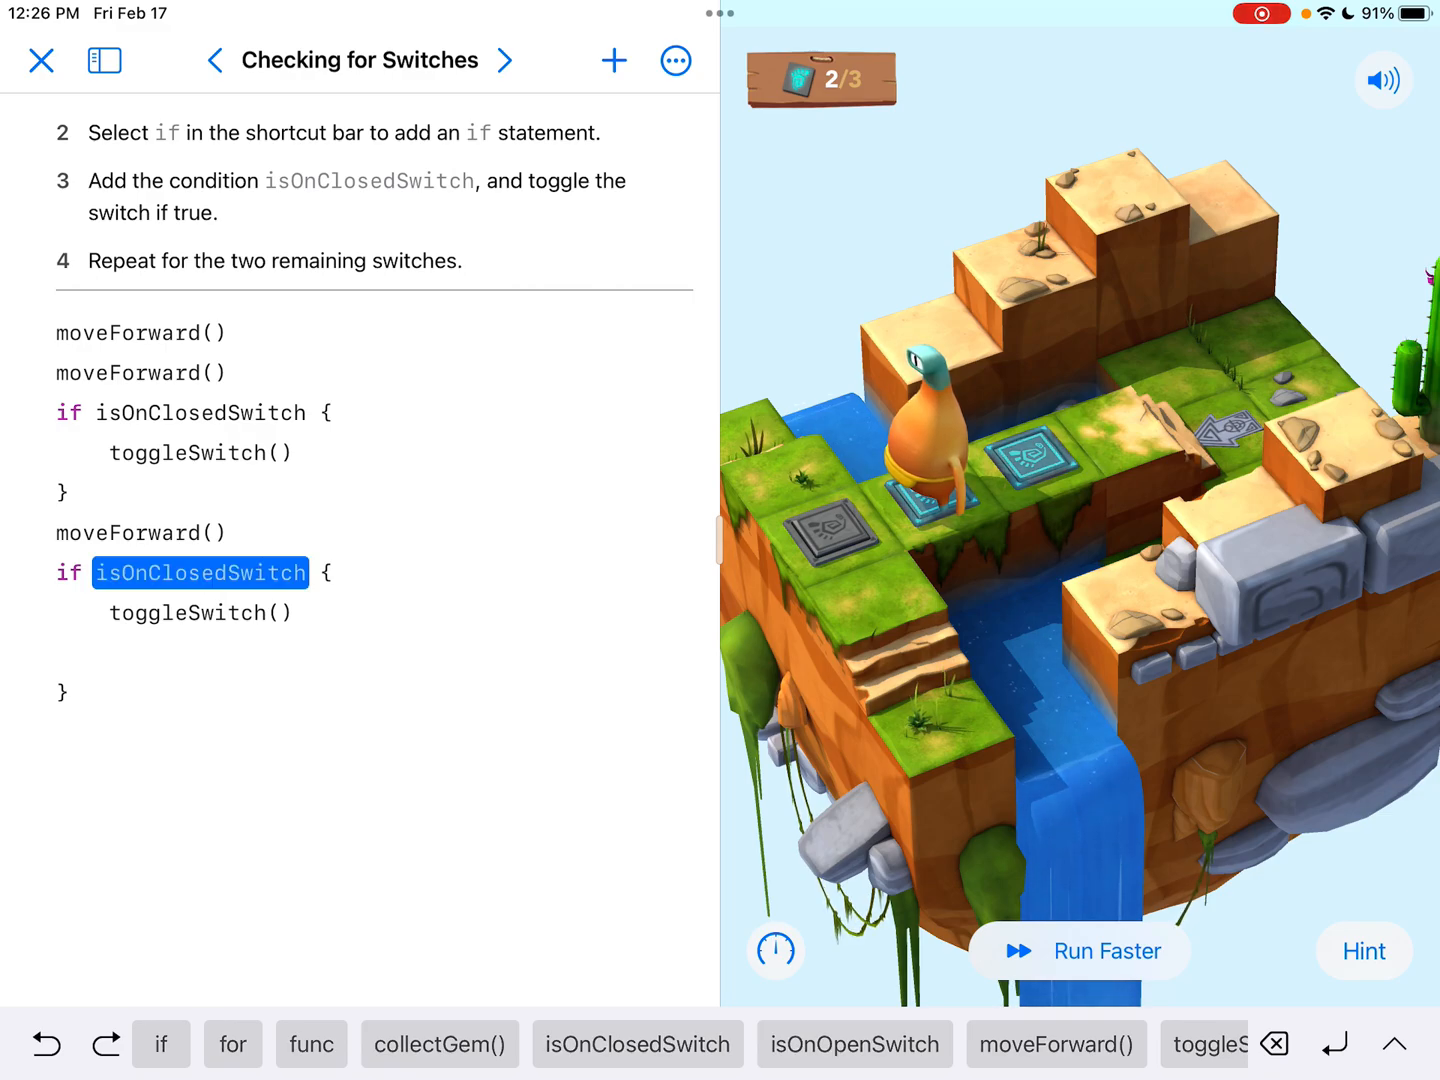
double_click(200, 612)
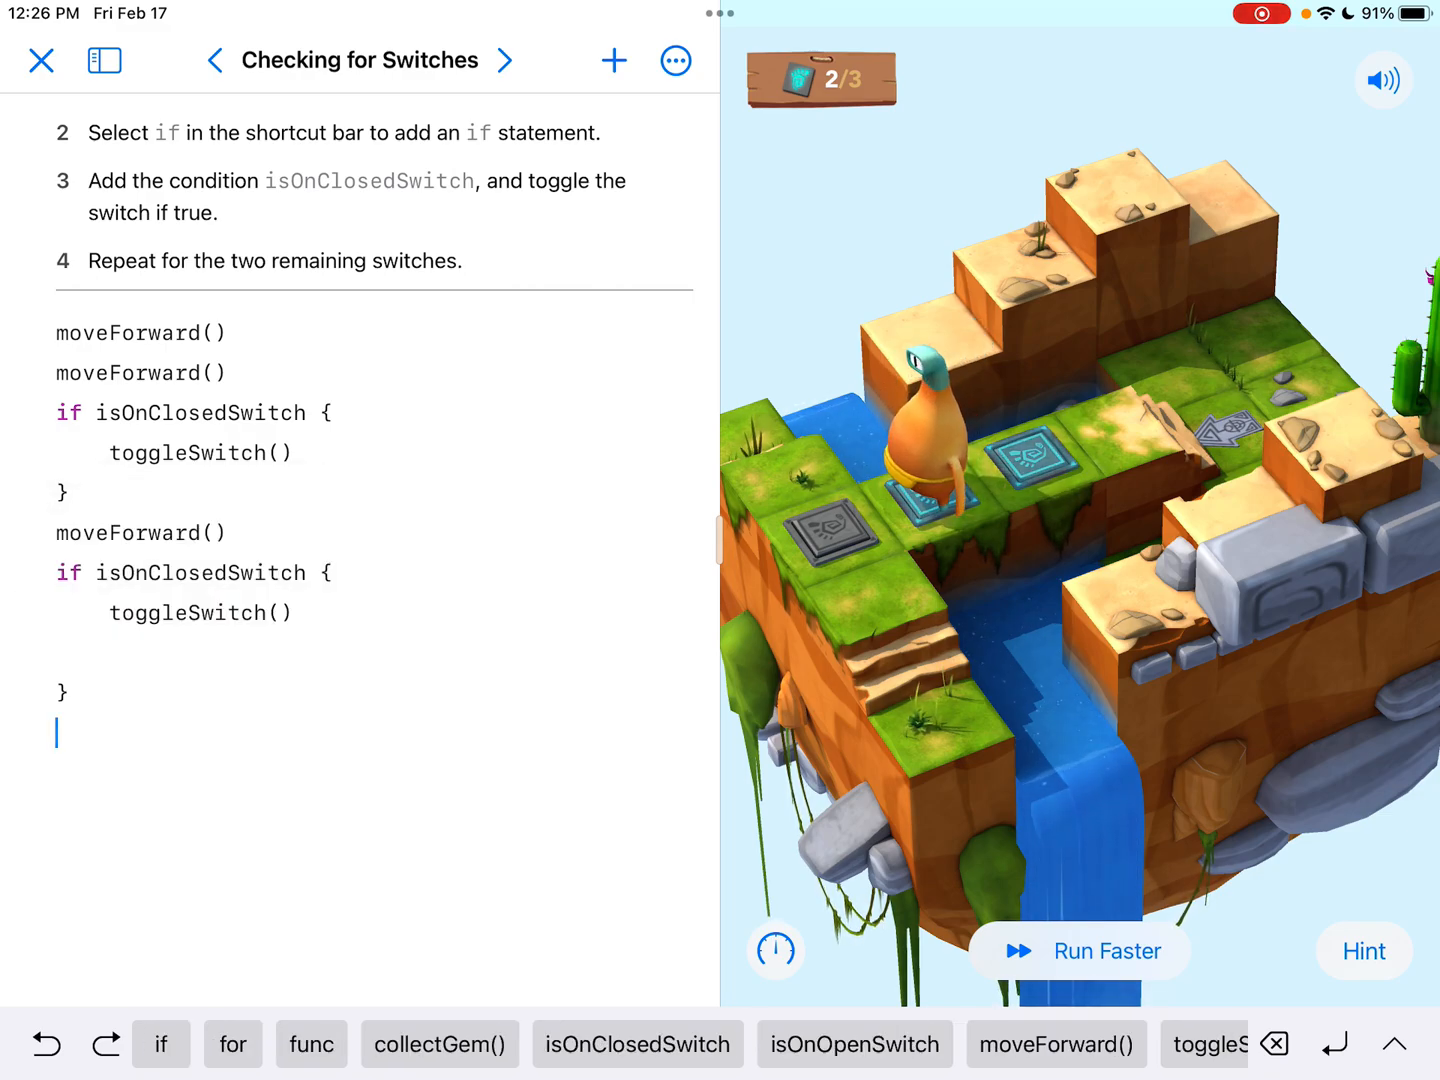
Begin a fourth moveForward() for the third switch's check
left_click(1056, 1044)
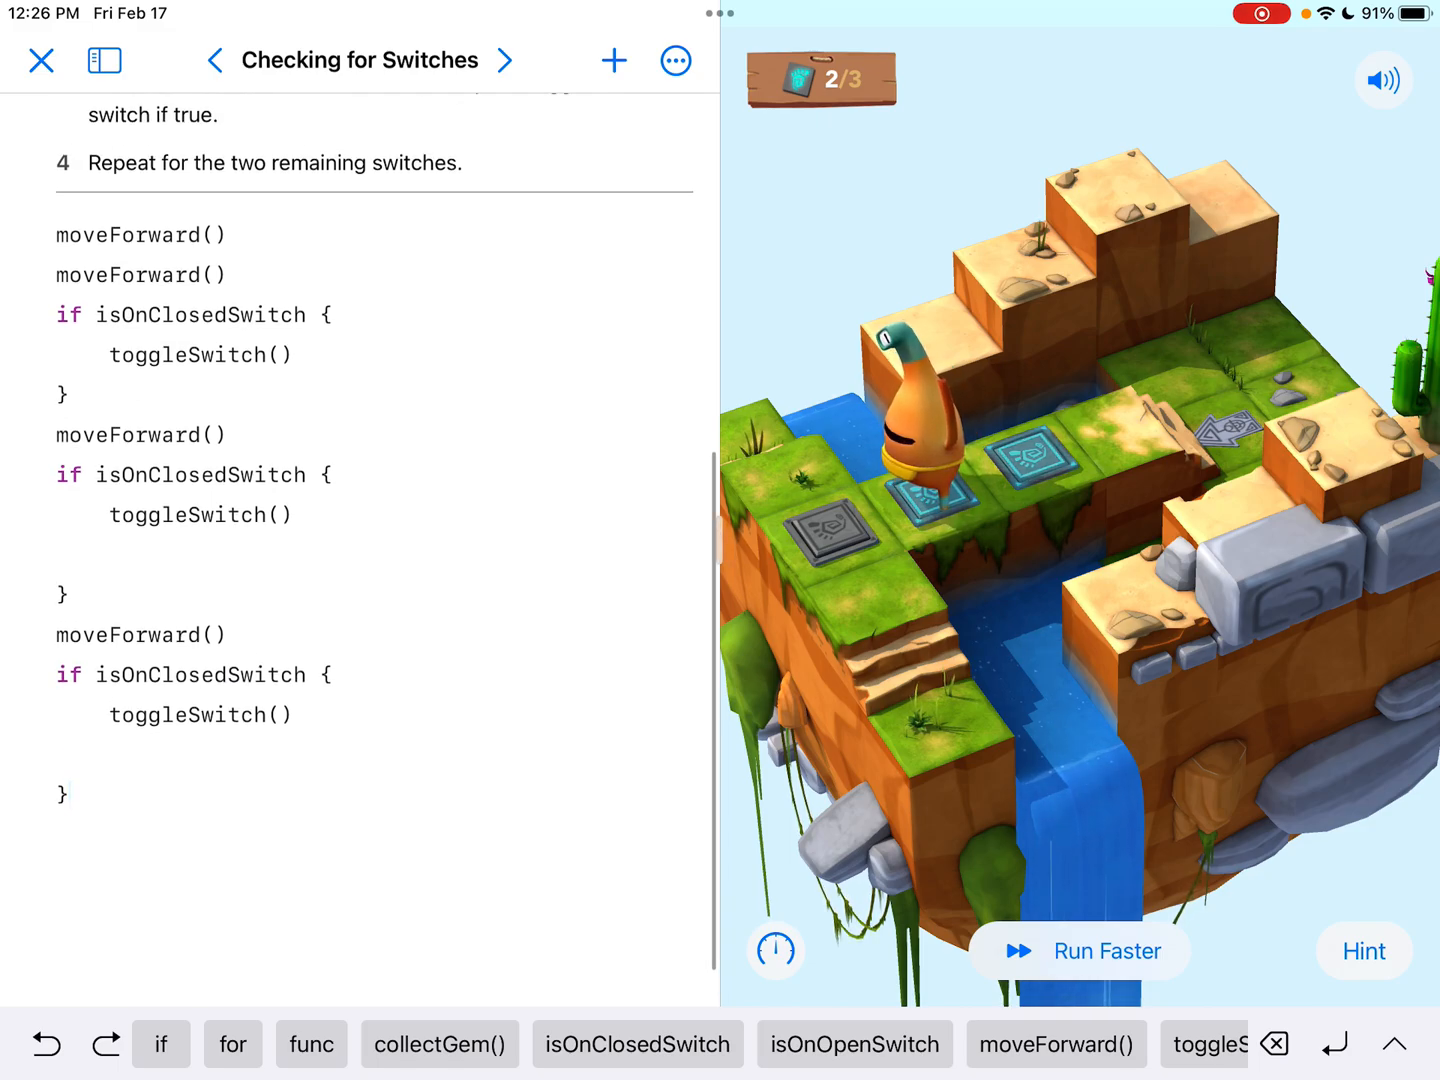
Run the three isOnClosedSwitch checks to light all switches, then rerun from the run options menu
left_click(1080, 952)
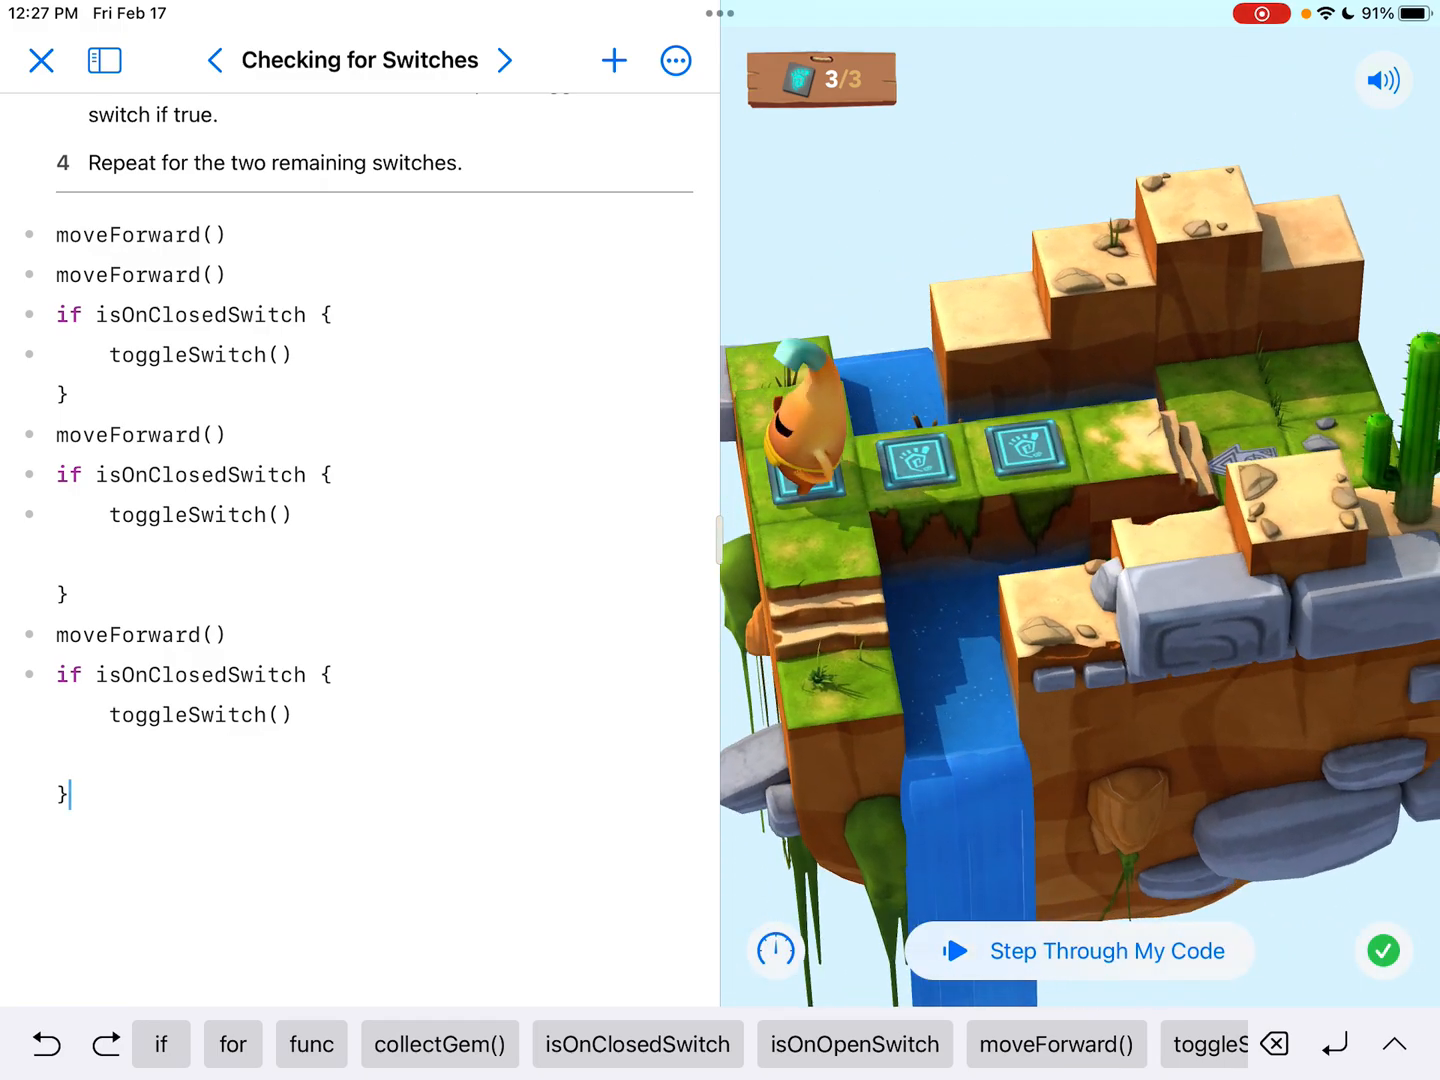
left_click(1106, 952)
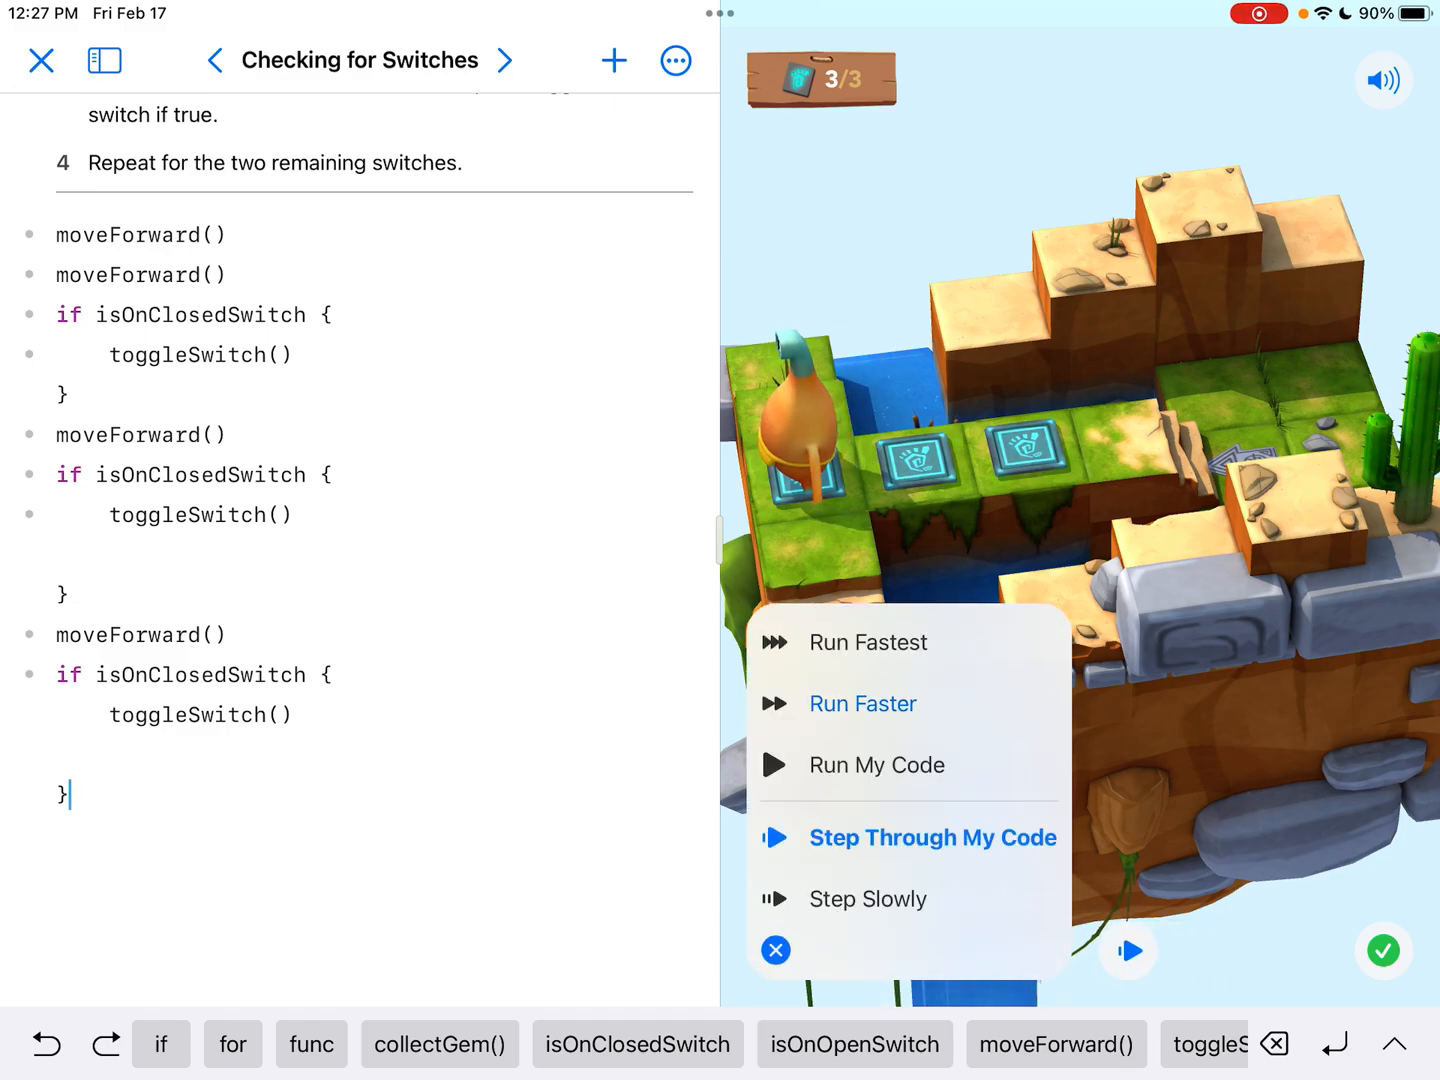
left_click(876, 764)
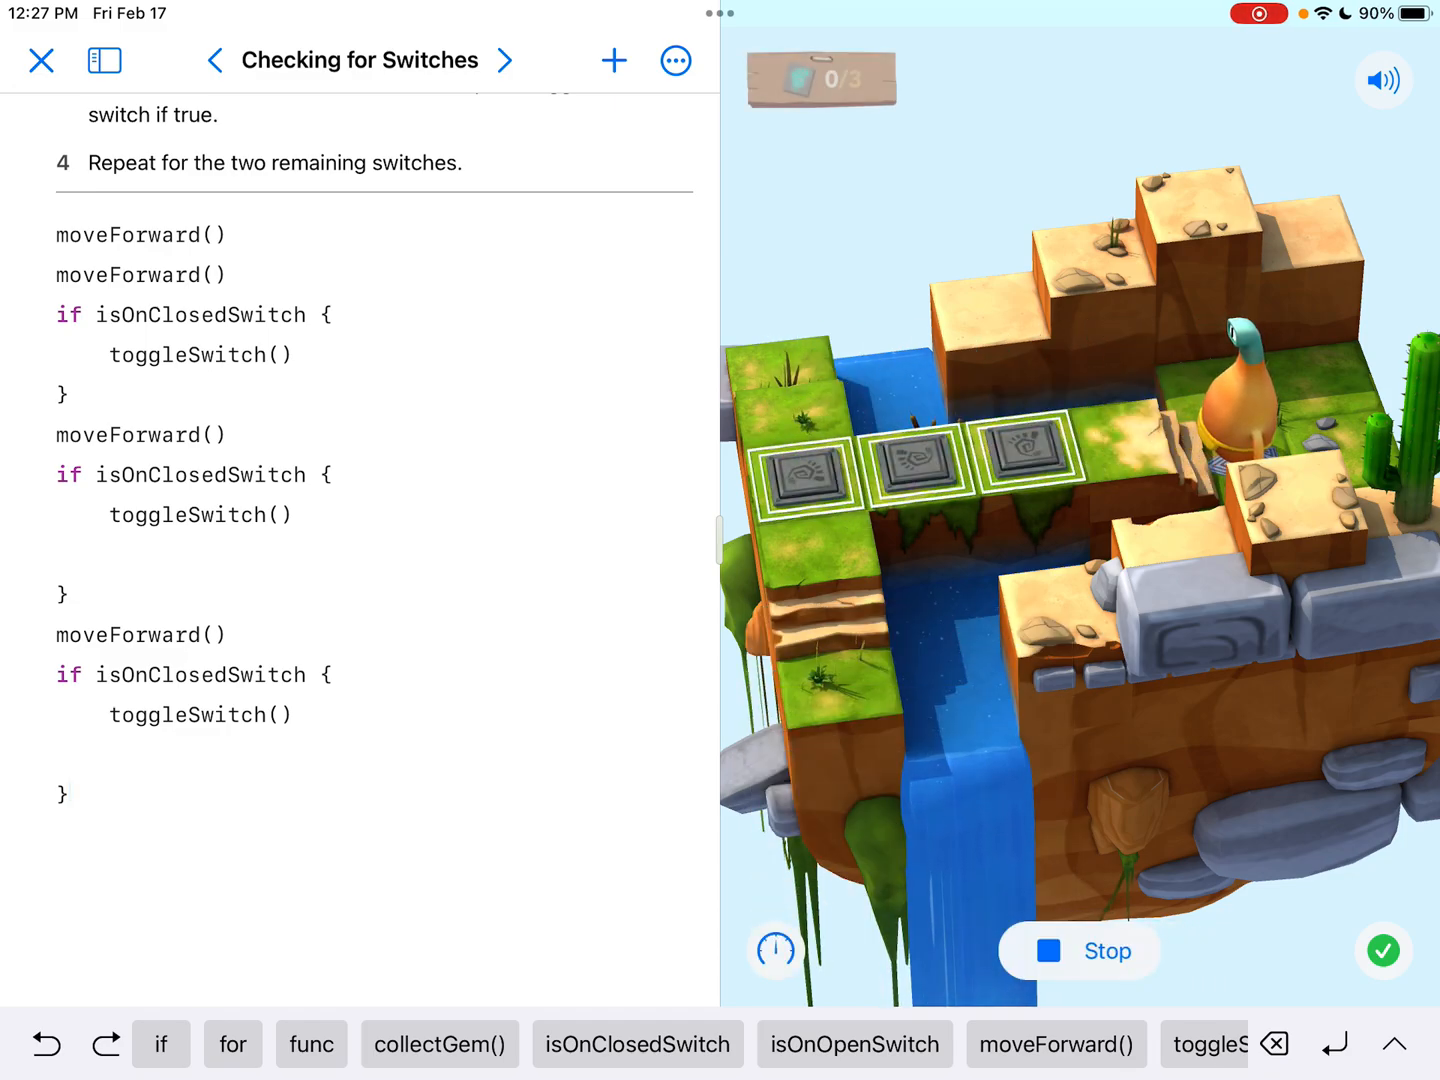